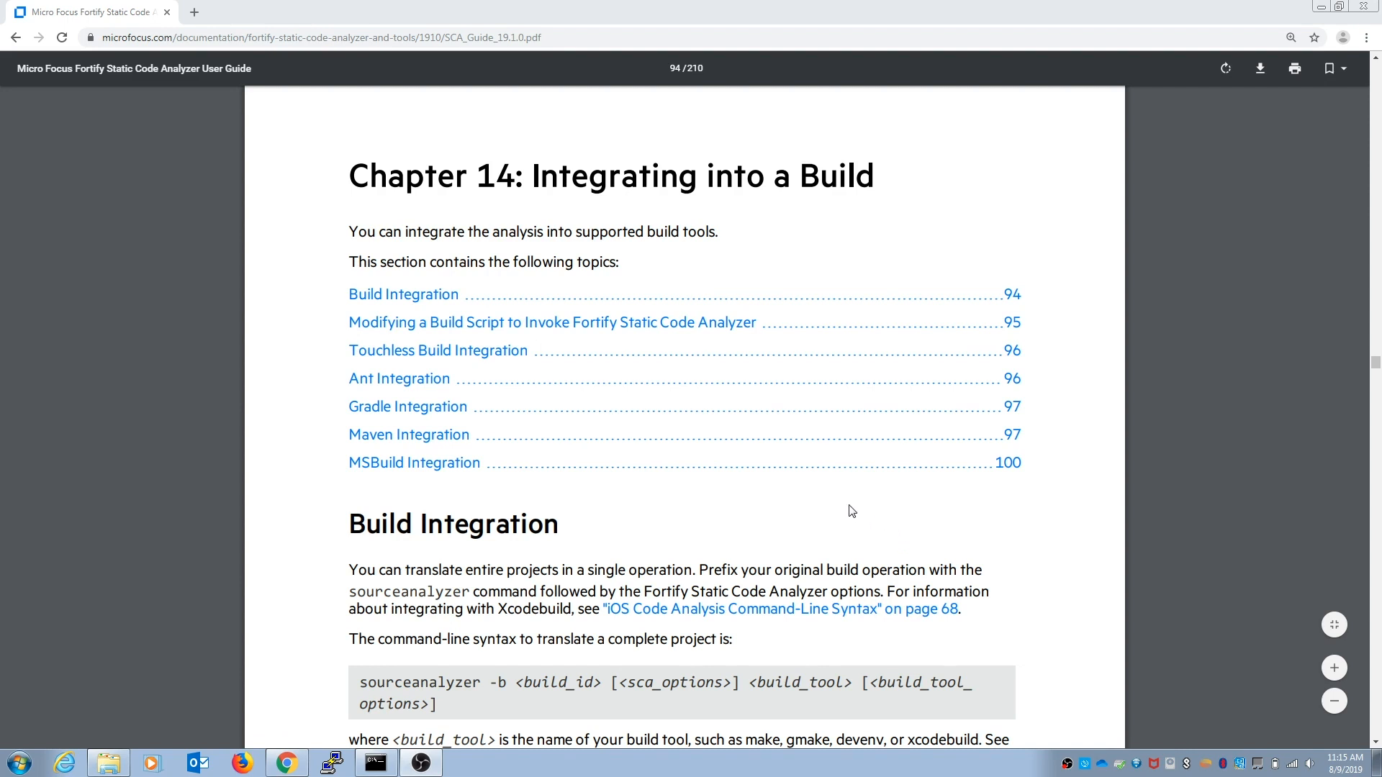
mouse_move(710, 506)
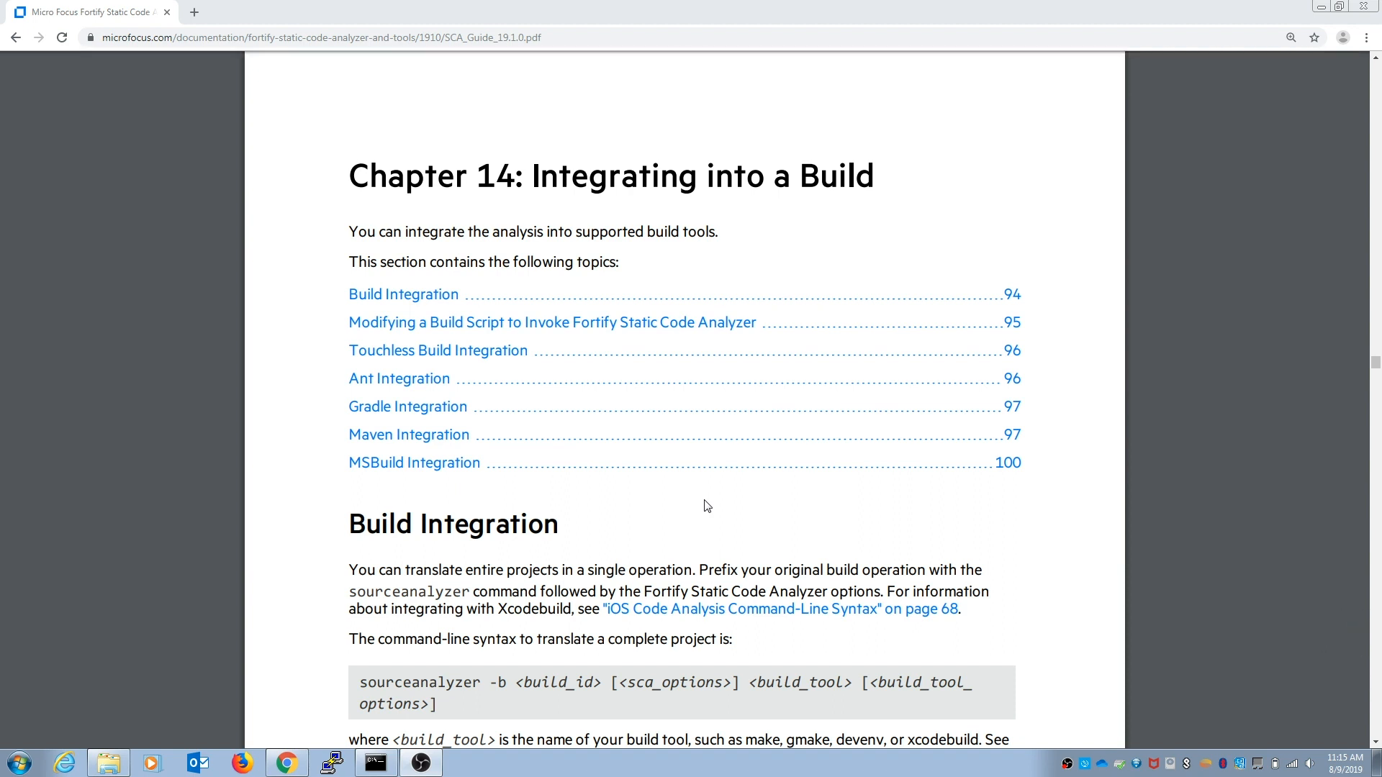
mouse_move(661, 505)
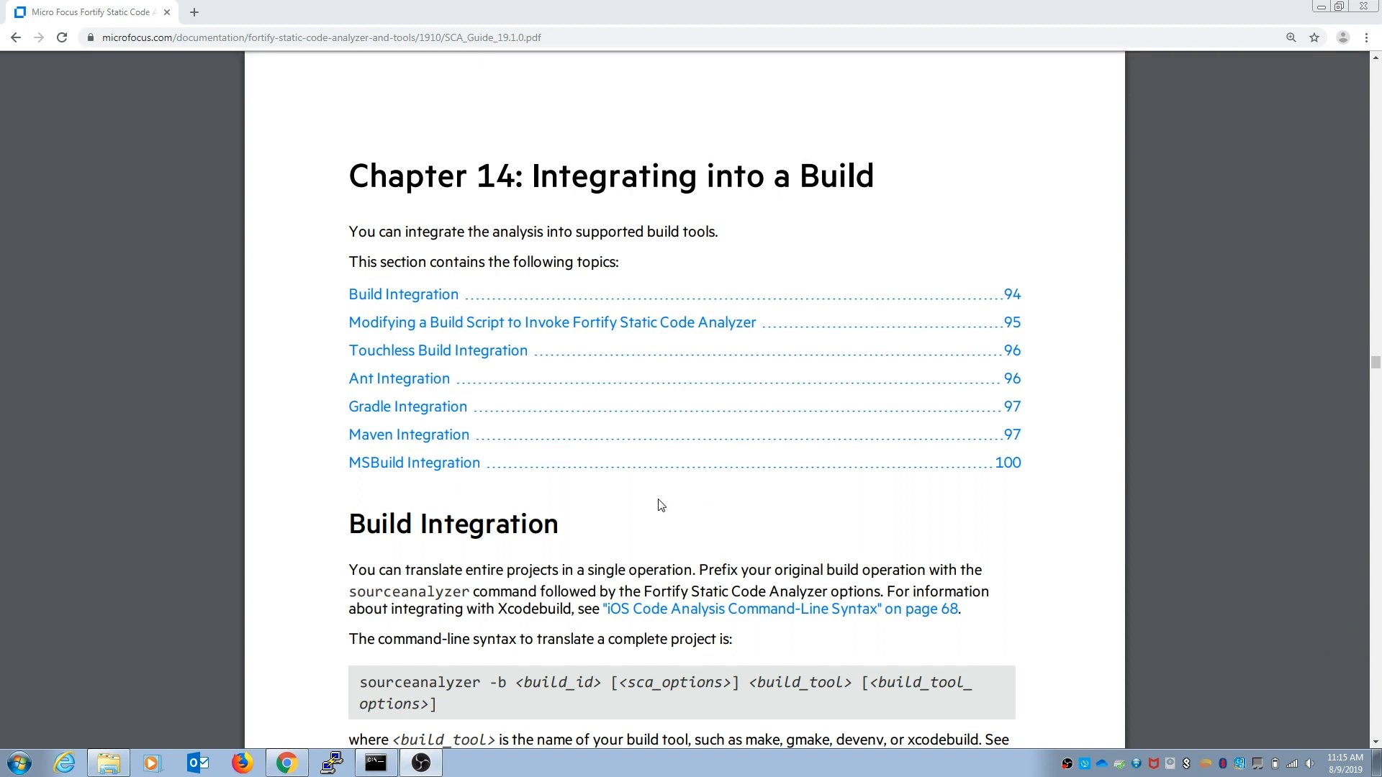
mouse_move(655, 503)
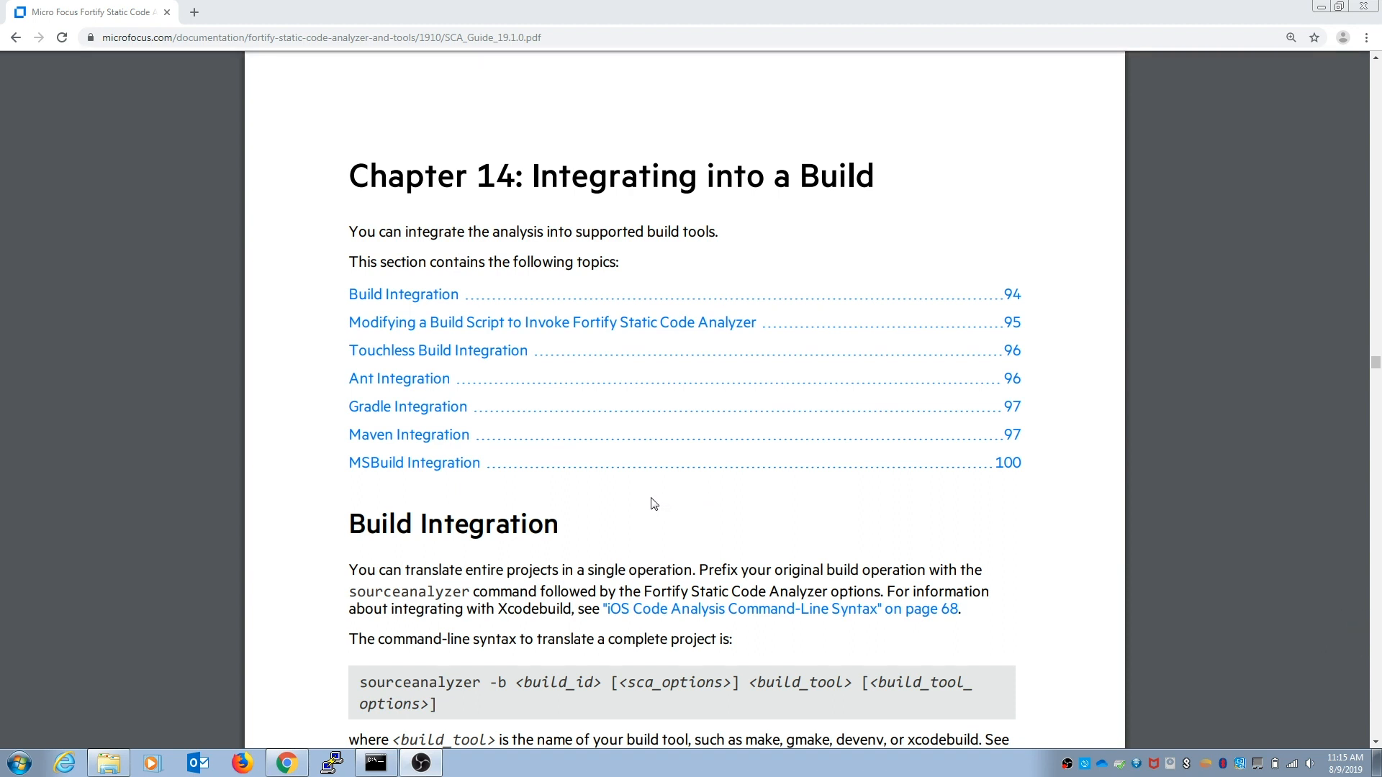
mouse_move(434, 434)
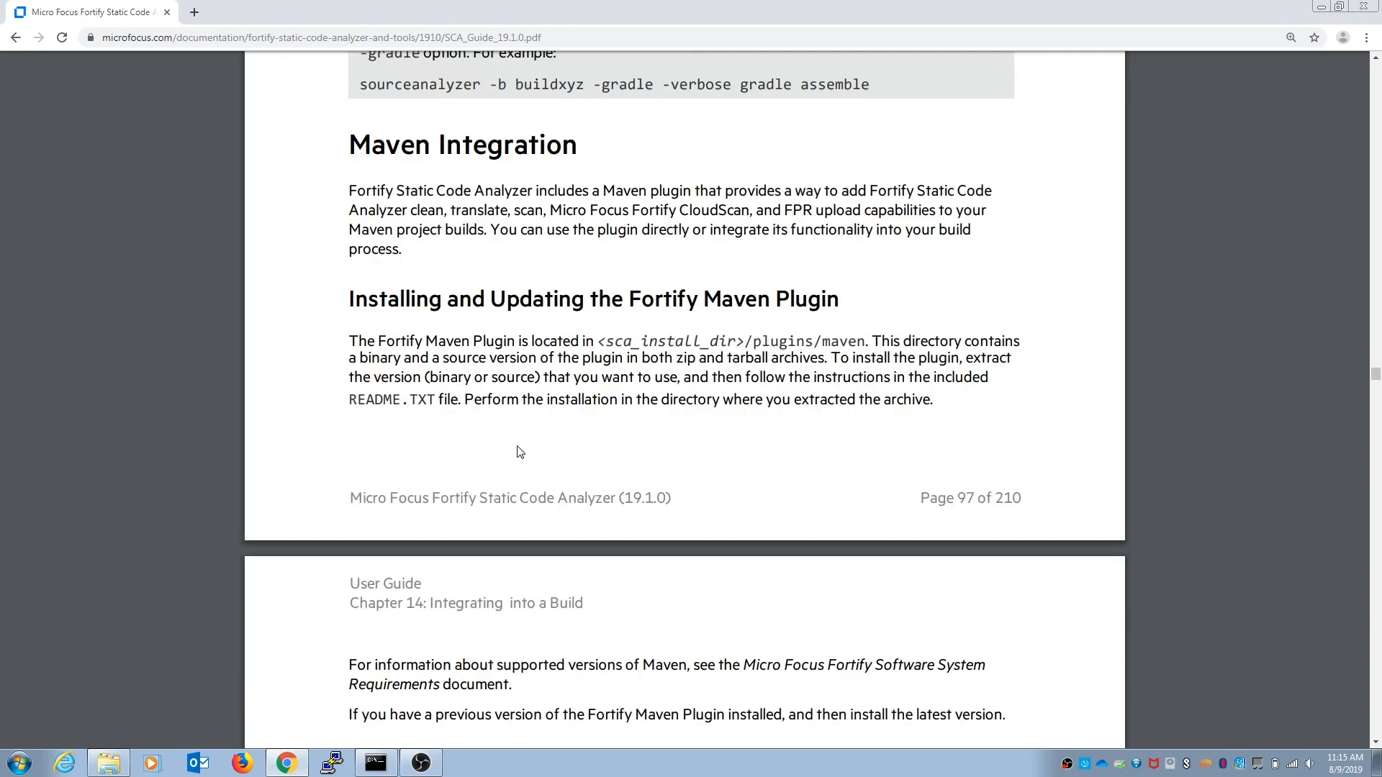
Step: Scroll the SCA User Guide to 'Installing and Updating the Fortify Maven Plugin'
scroll("down", 3)
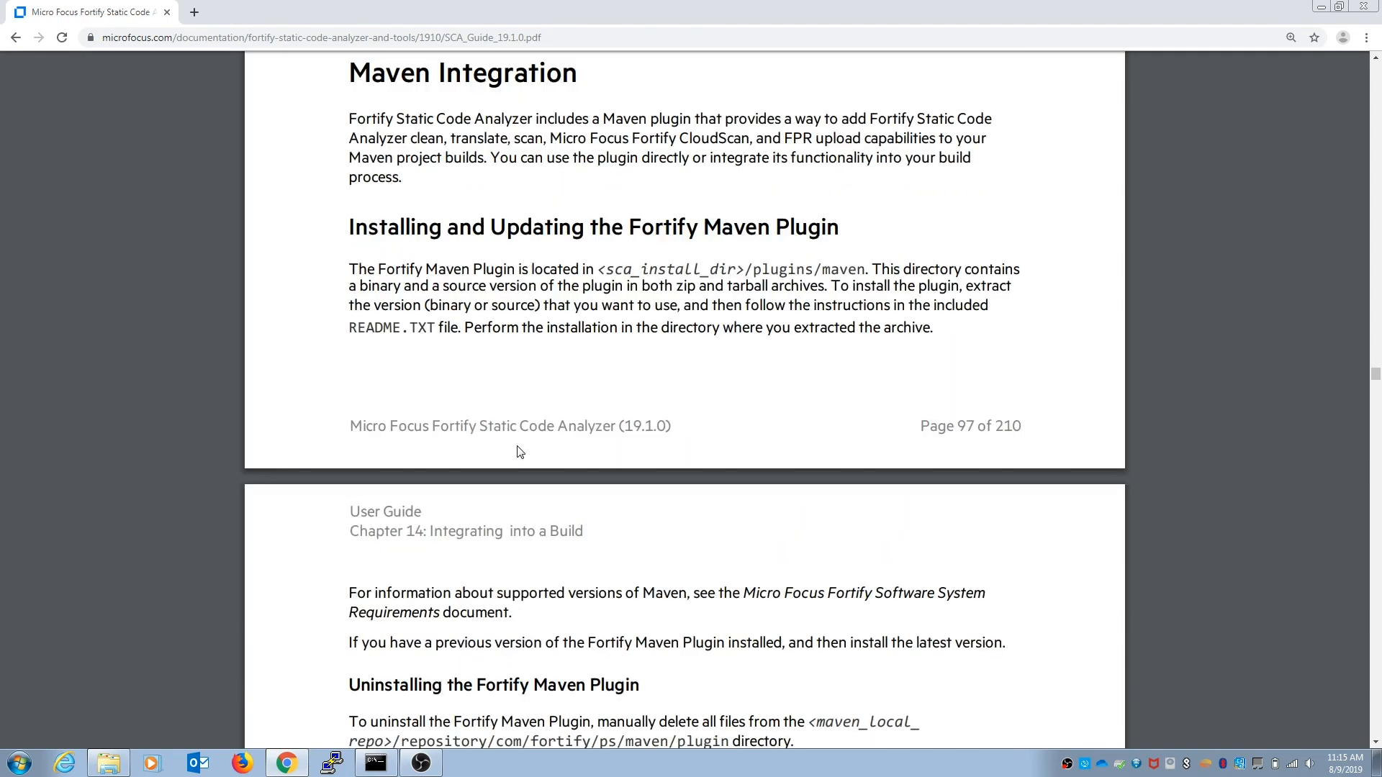
scroll("down", 3)
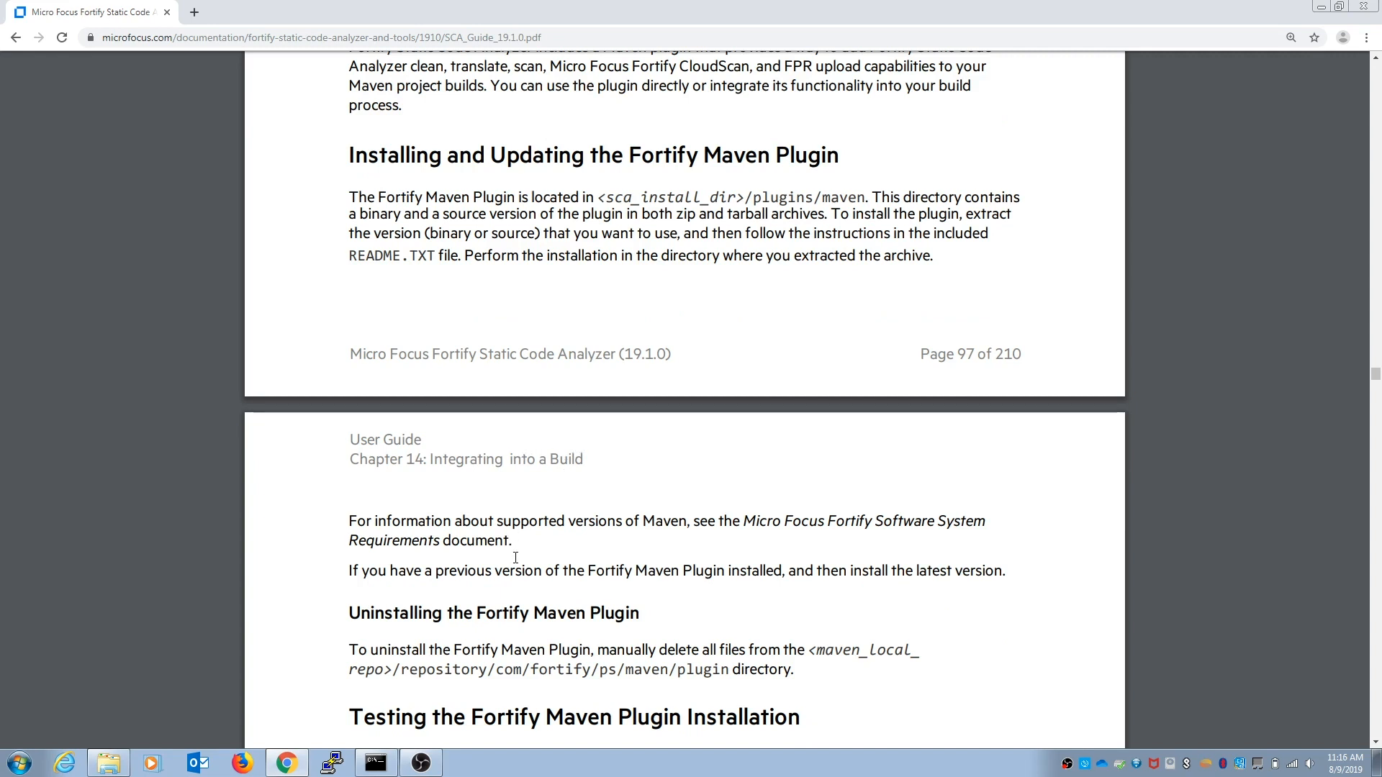
mouse_move(466, 684)
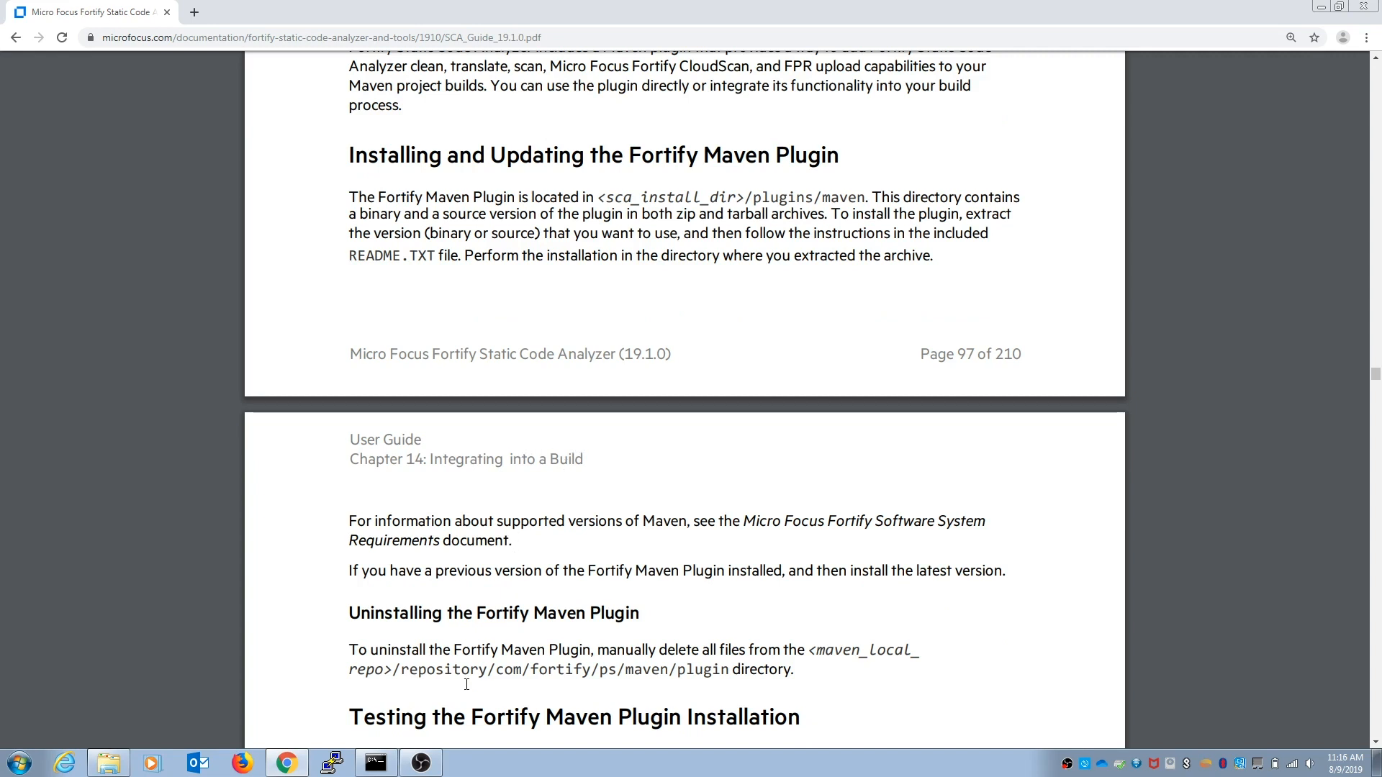
Step: Bring the Command Prompt window showing Maven's help output to the front
left_click(374, 761)
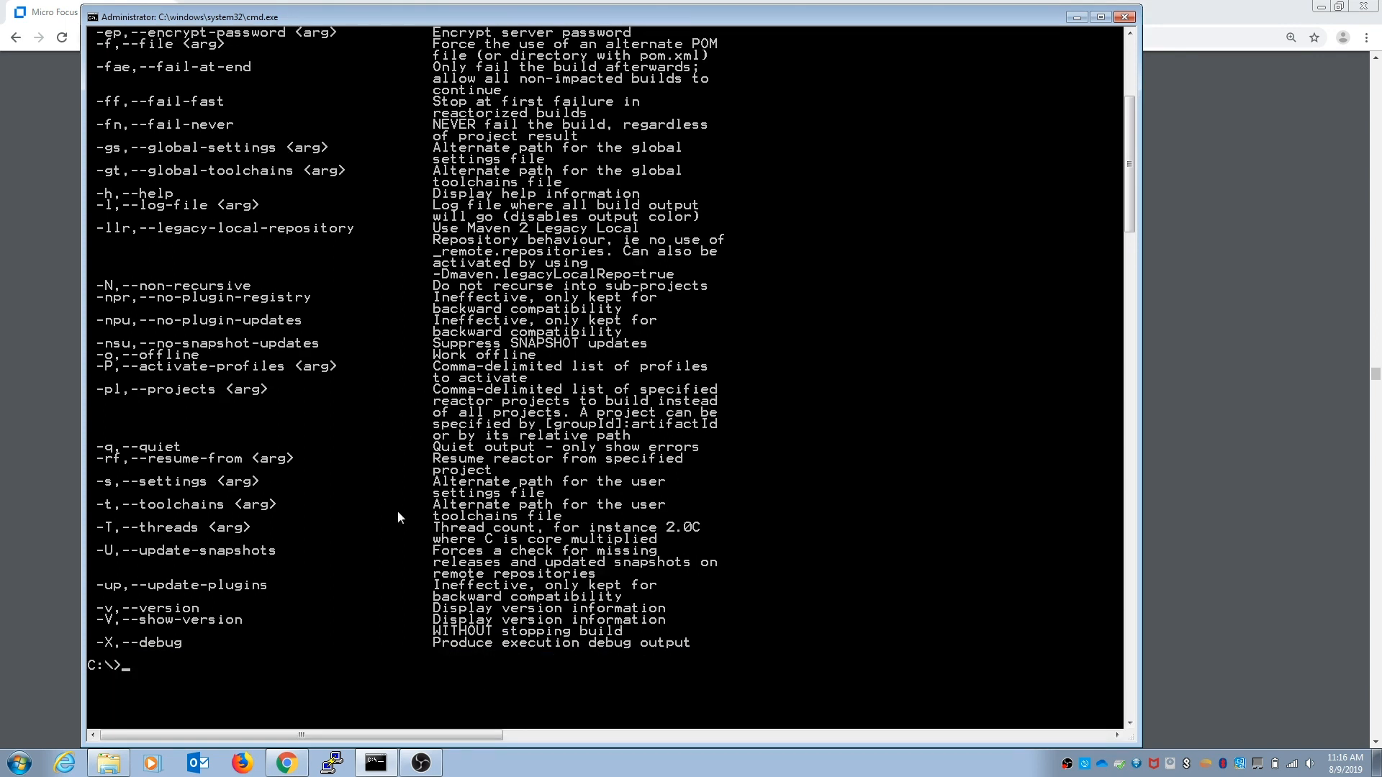
mouse_move(271, 657)
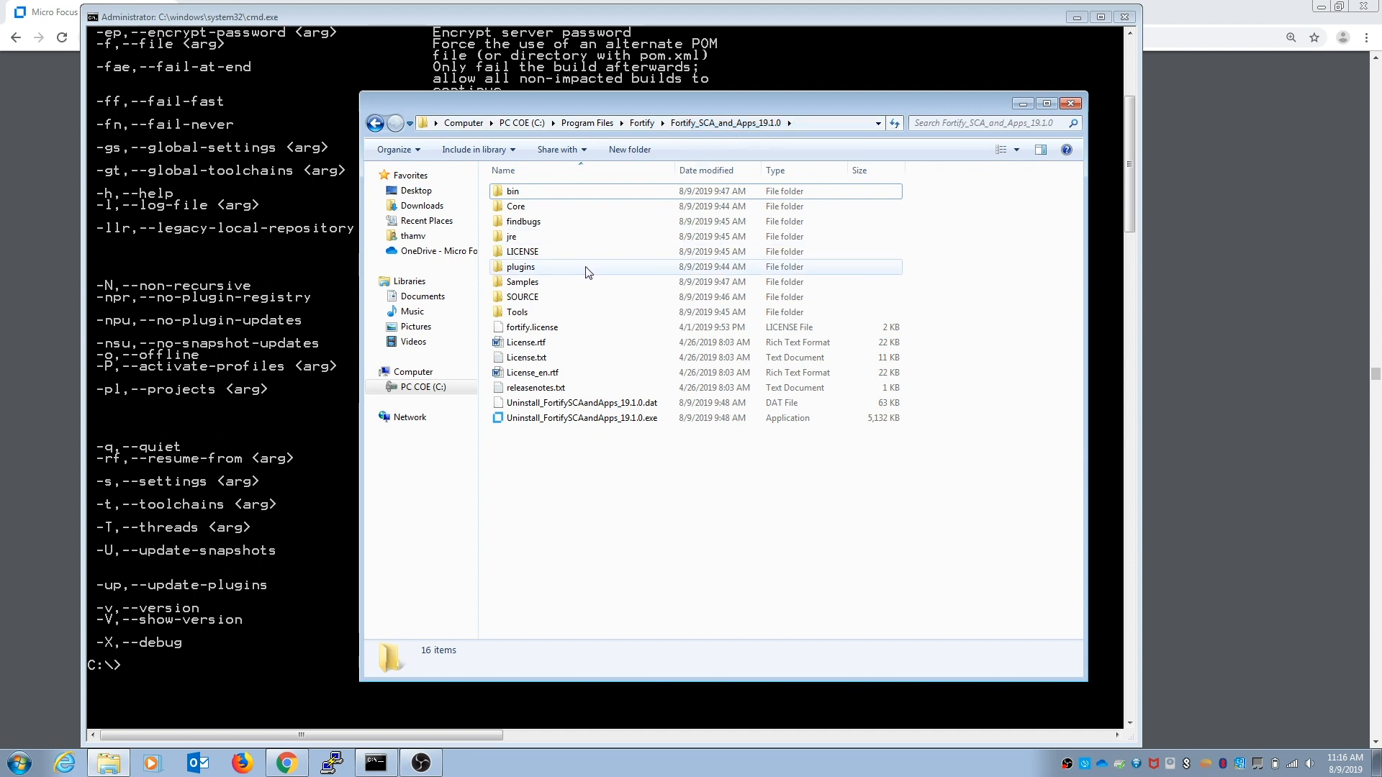
Step: Open plugins > maven and extract maven-plugin-src.zip with Extract All
double_click(521, 267)
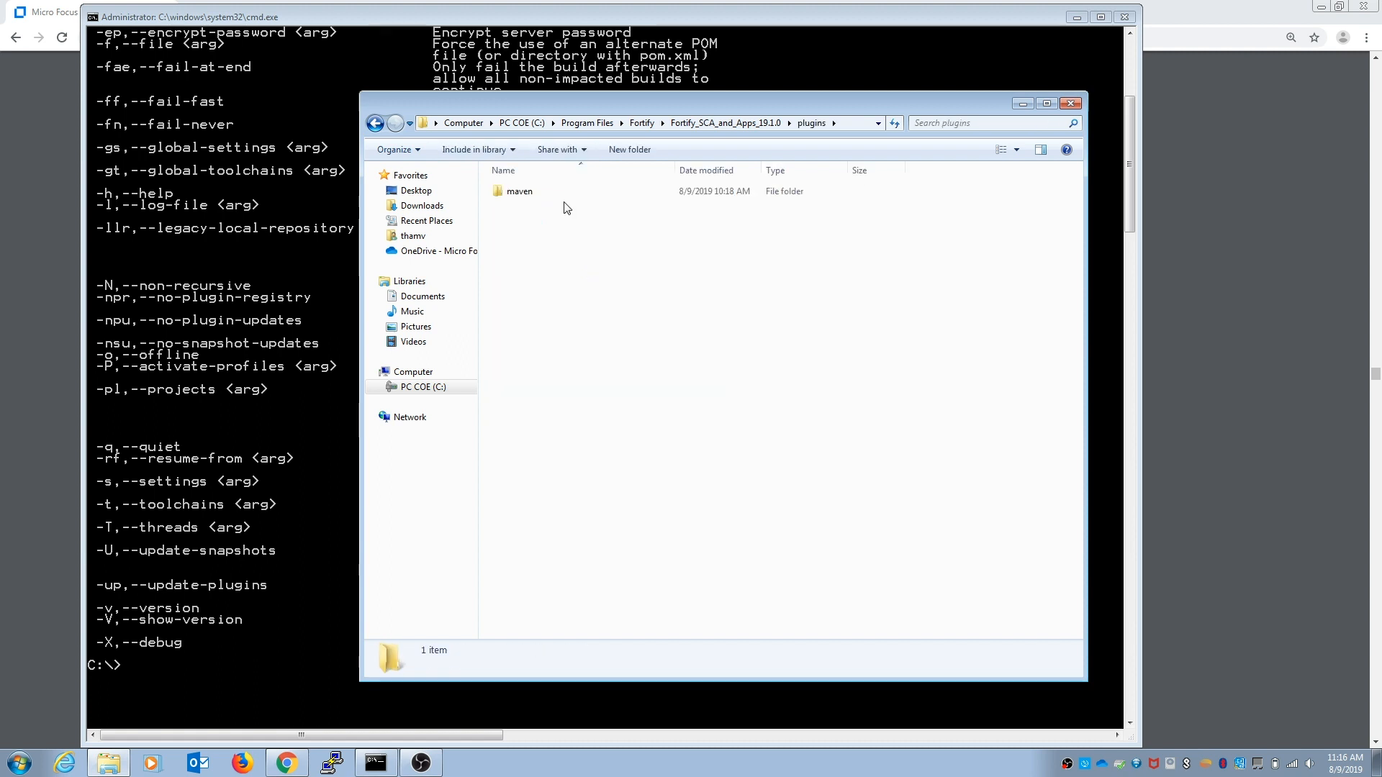
left_click(520, 192)
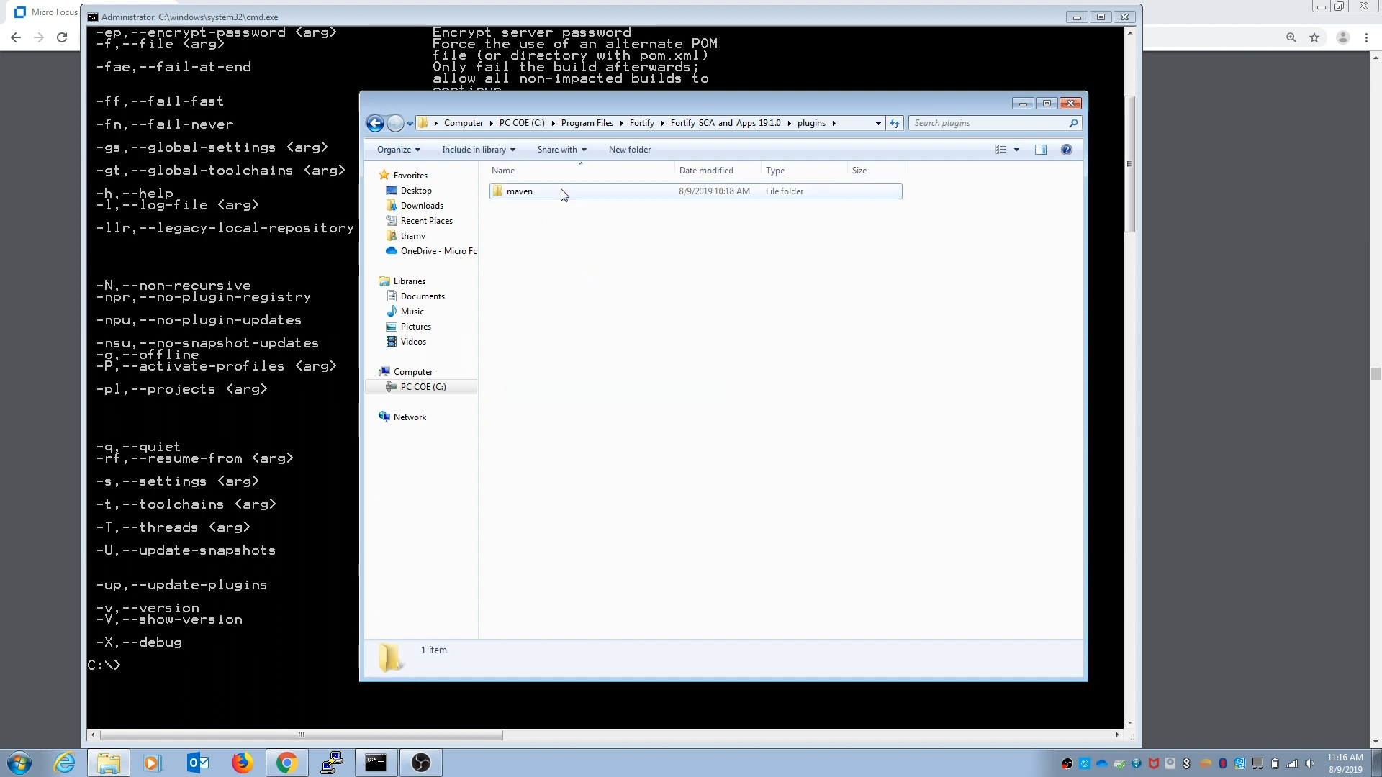
double_click(521, 191)
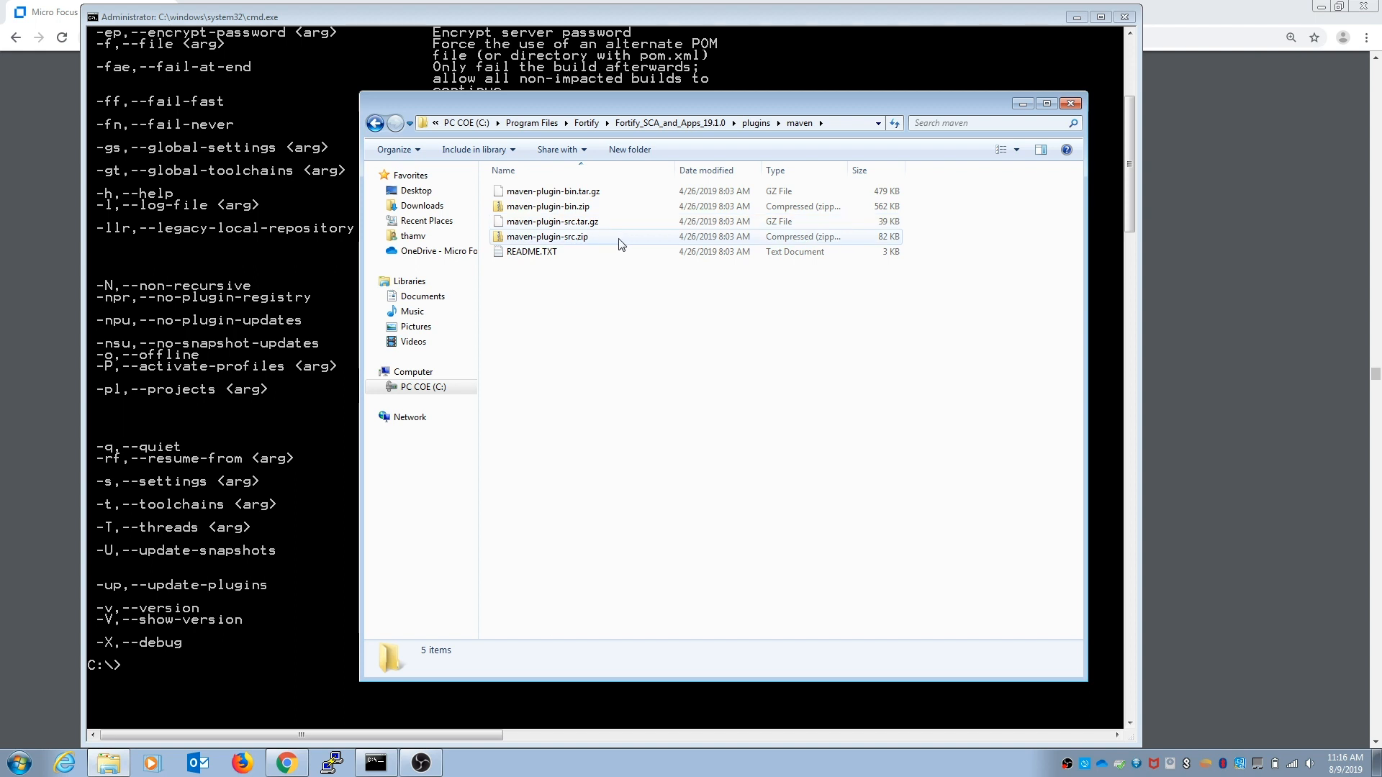
left_click(547, 237)
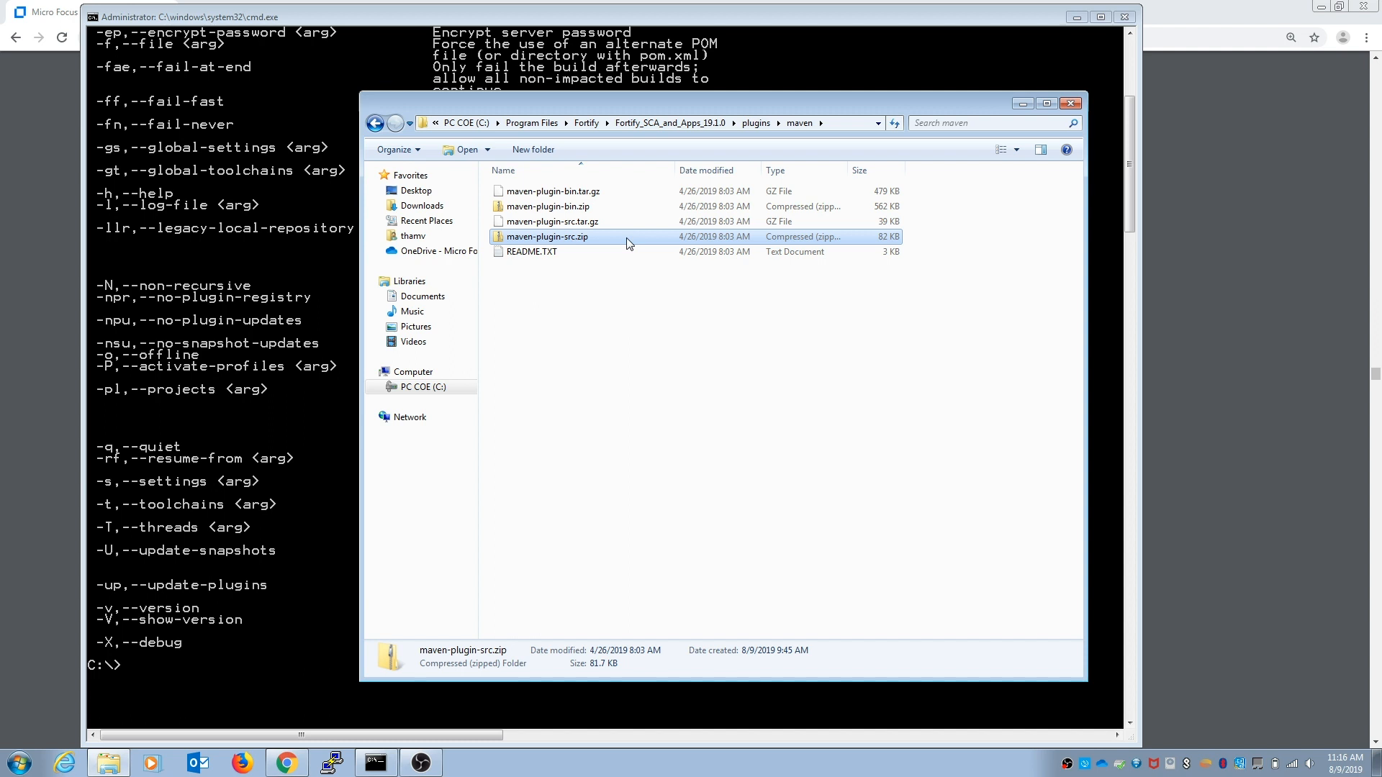
mouse_move(676, 294)
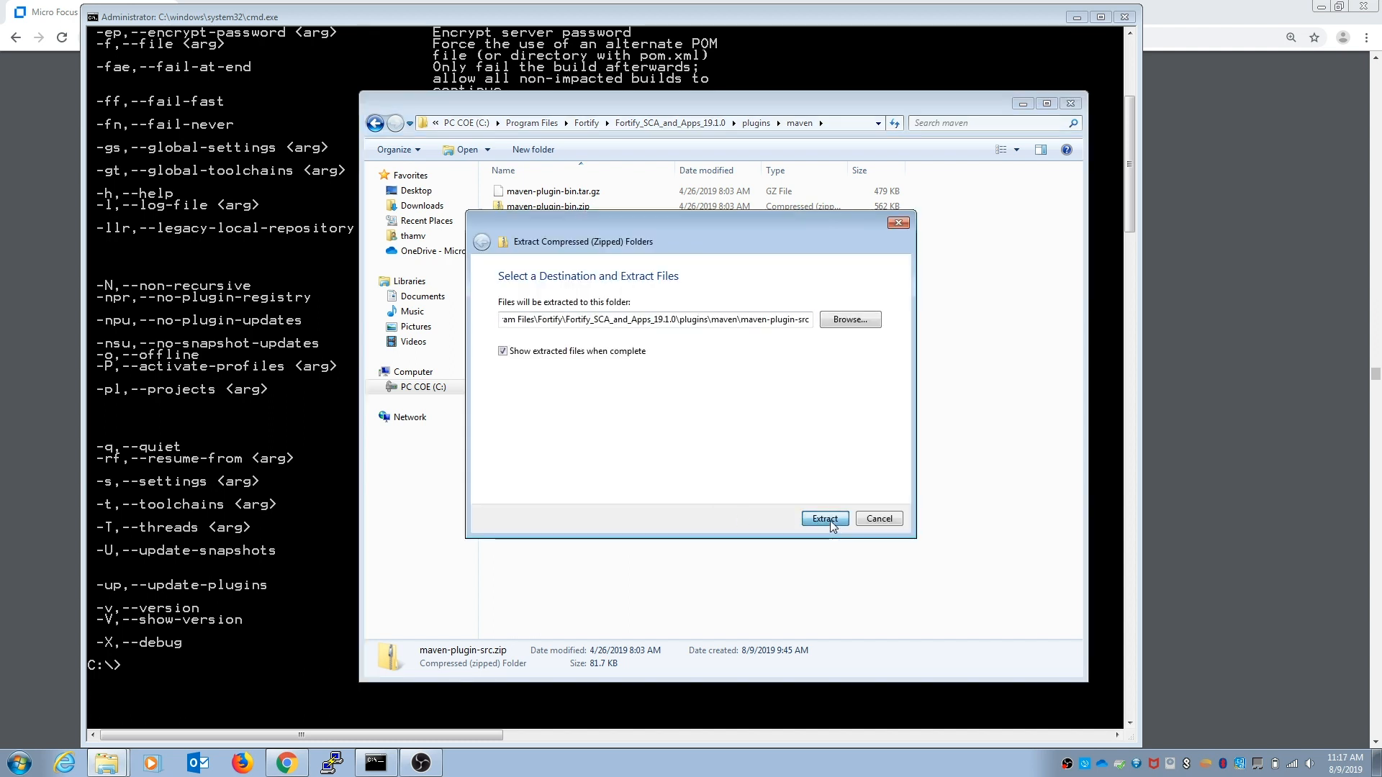
left_click(825, 519)
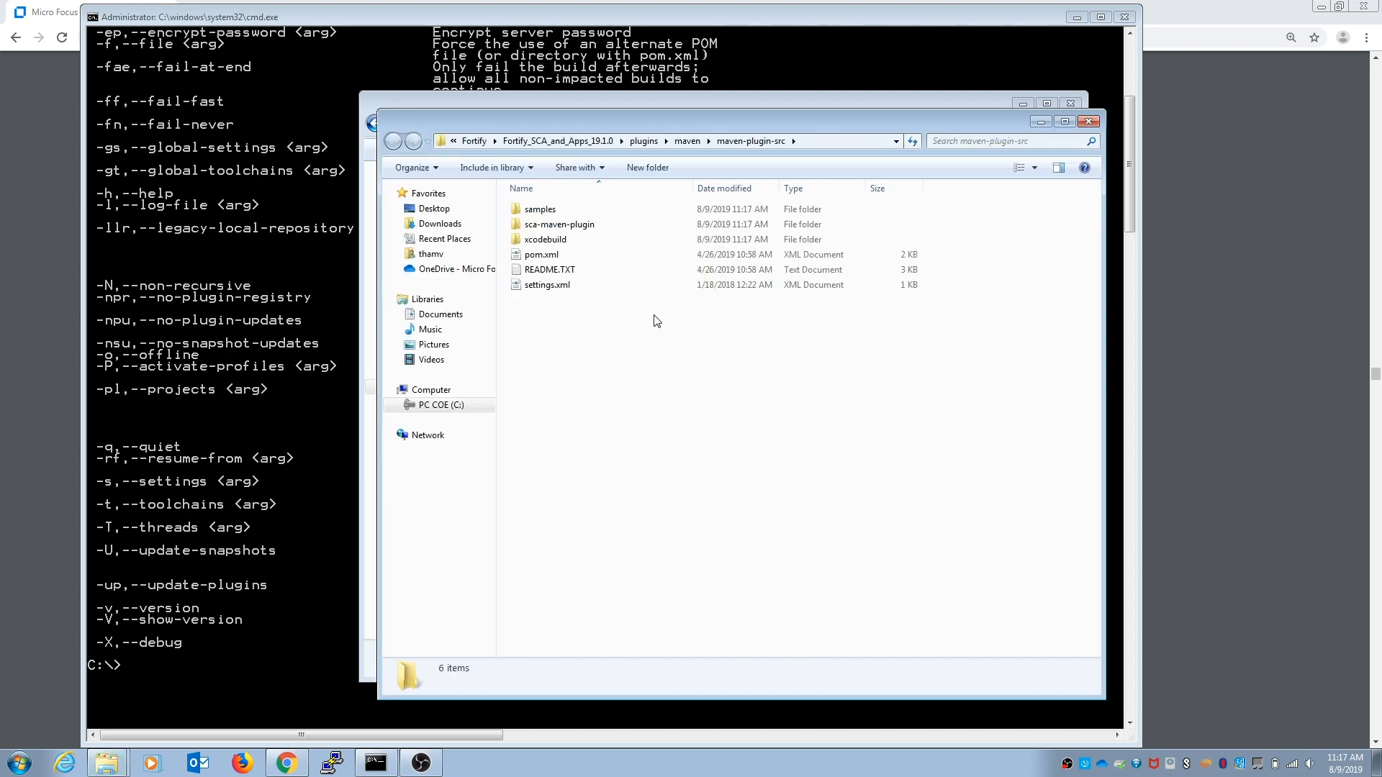
mouse_move(429, 123)
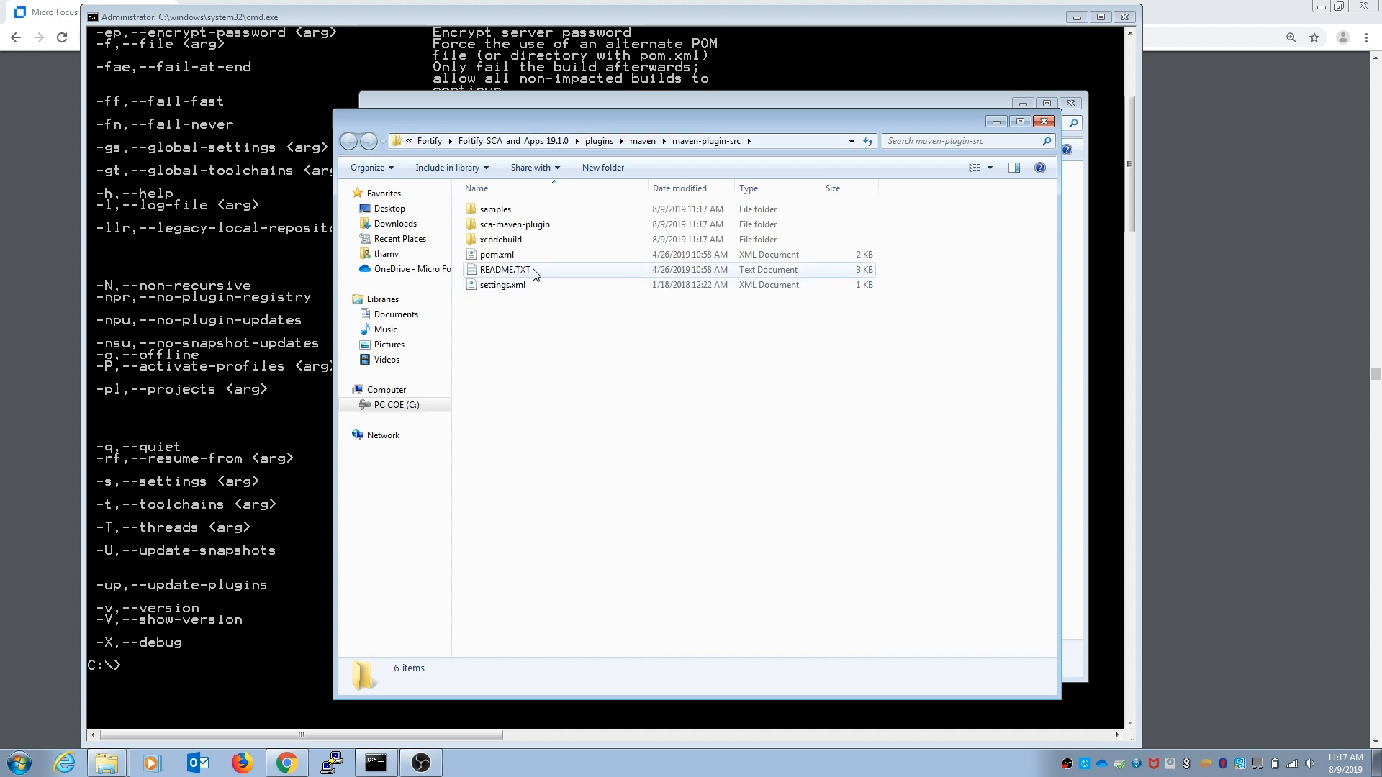
Step: Open README.TXT in Notepad++ and scroll through its mvn install commands
right_click(503, 270)
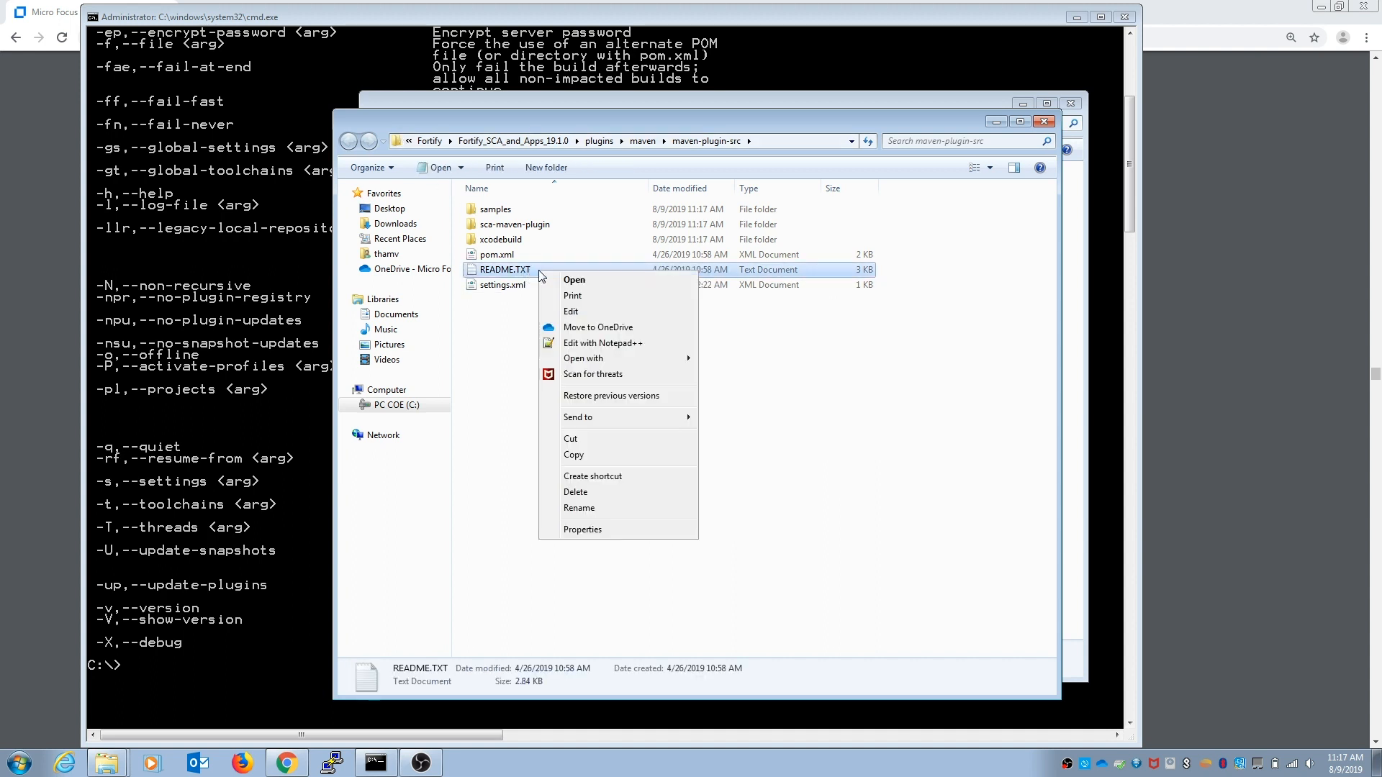
mouse_move(601, 342)
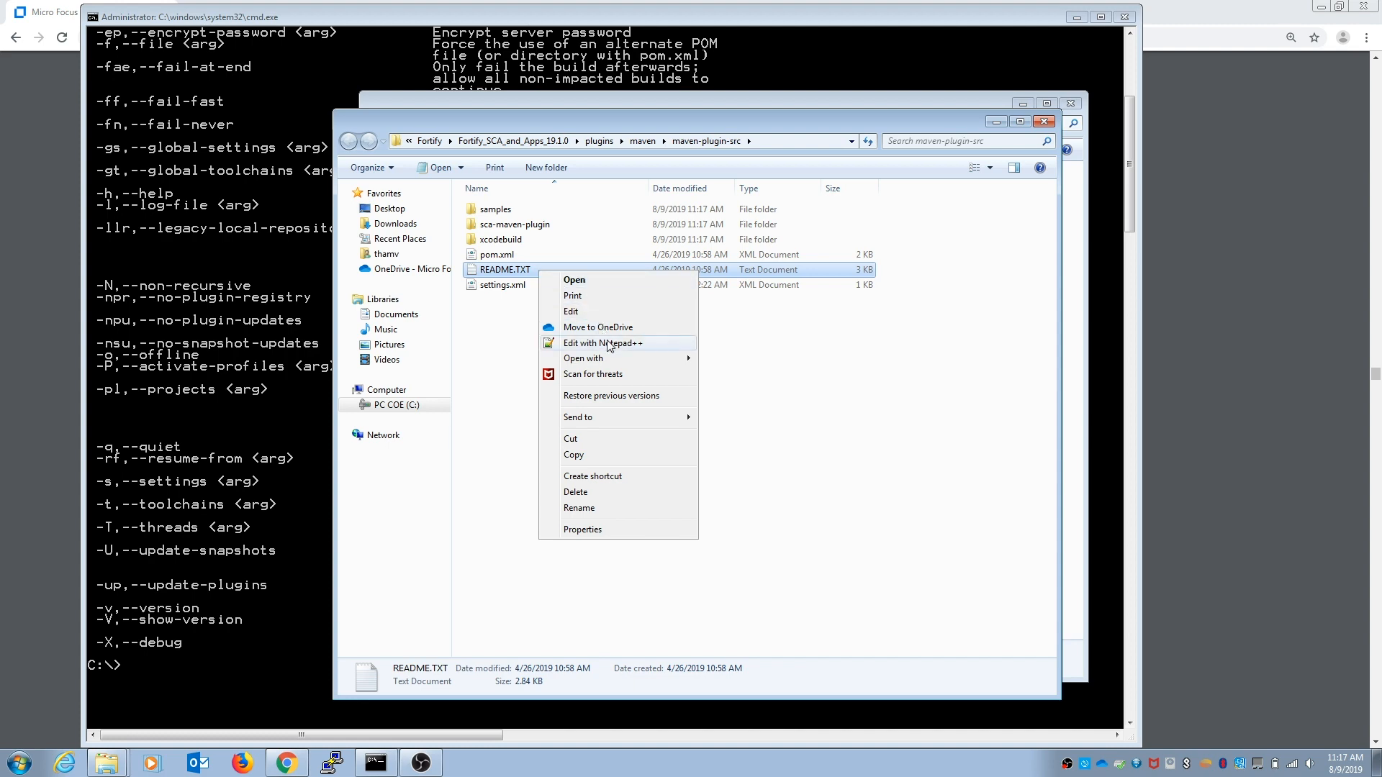
left_click(603, 343)
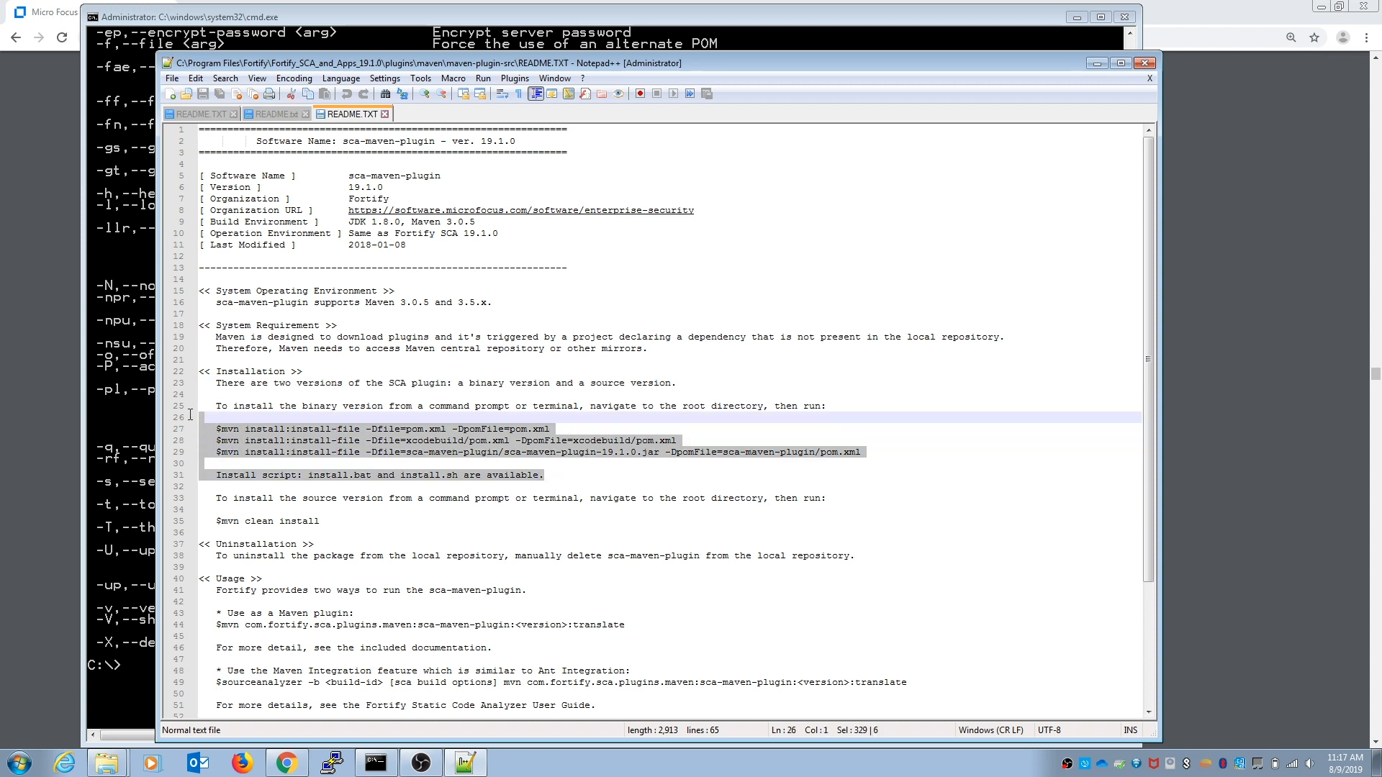
scroll("down", 3)
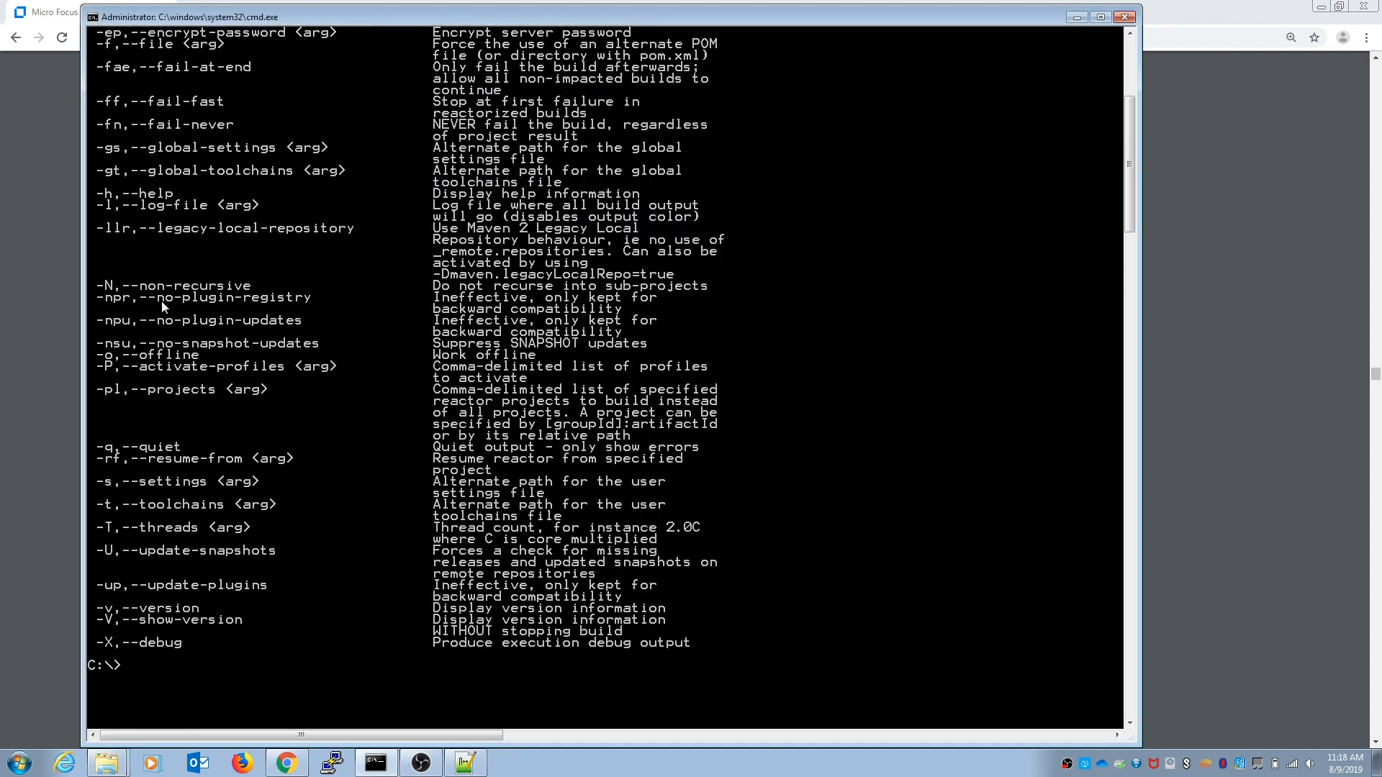
Step: Change directory to the maven-plugin-src folder and type 'mvn clean install'
type("cd")
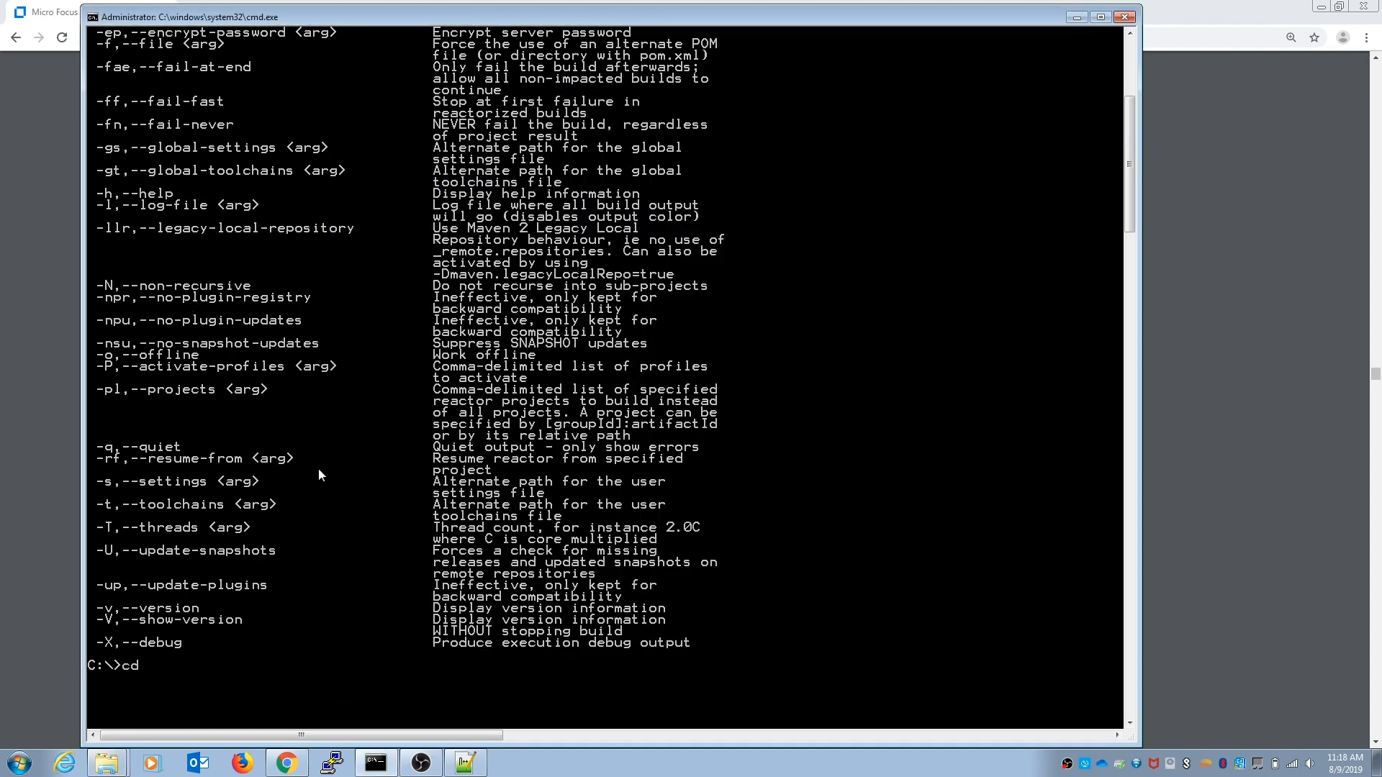
type("C:\\Program Files\\Fortify\\Fortify_SCA_and_Apps_19.1.0\\plugins\\maven\\maven-plugin-src")
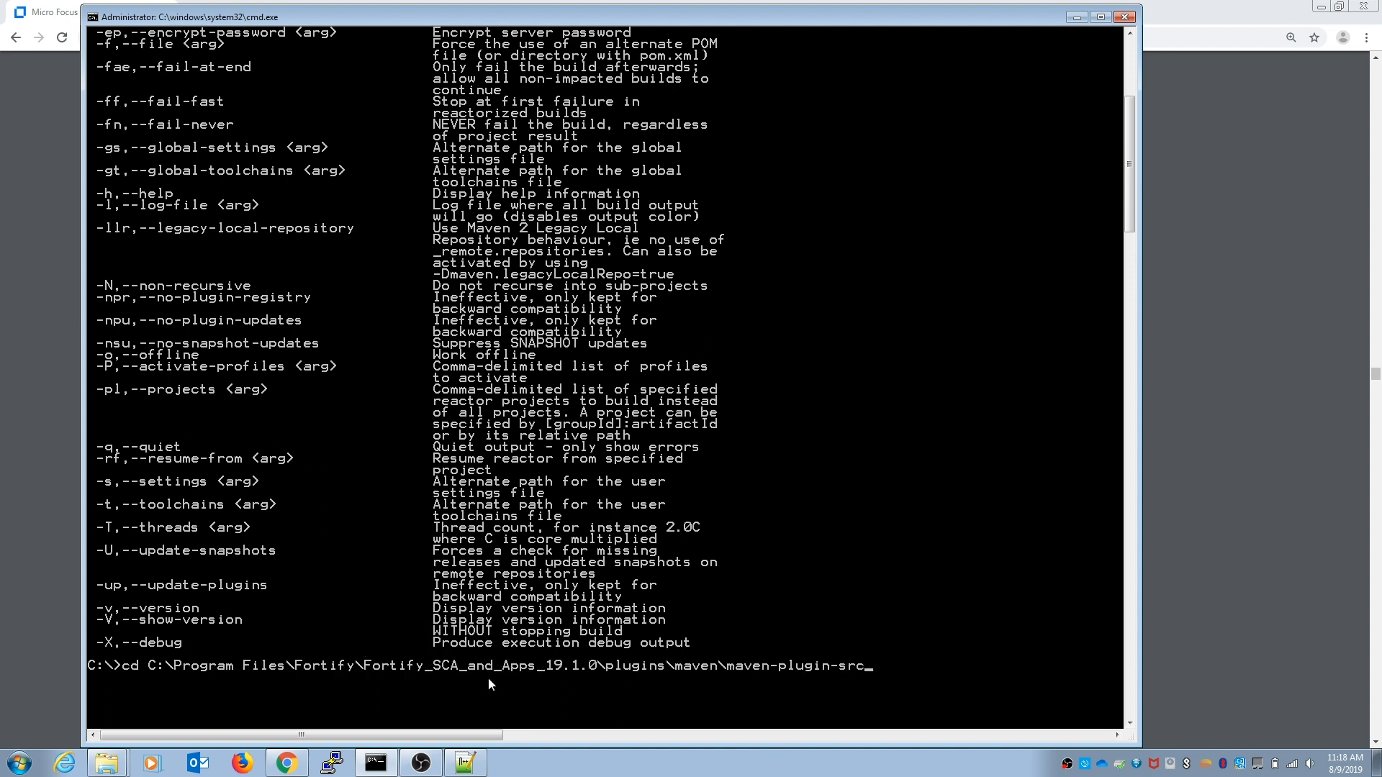
mouse_move(423, 682)
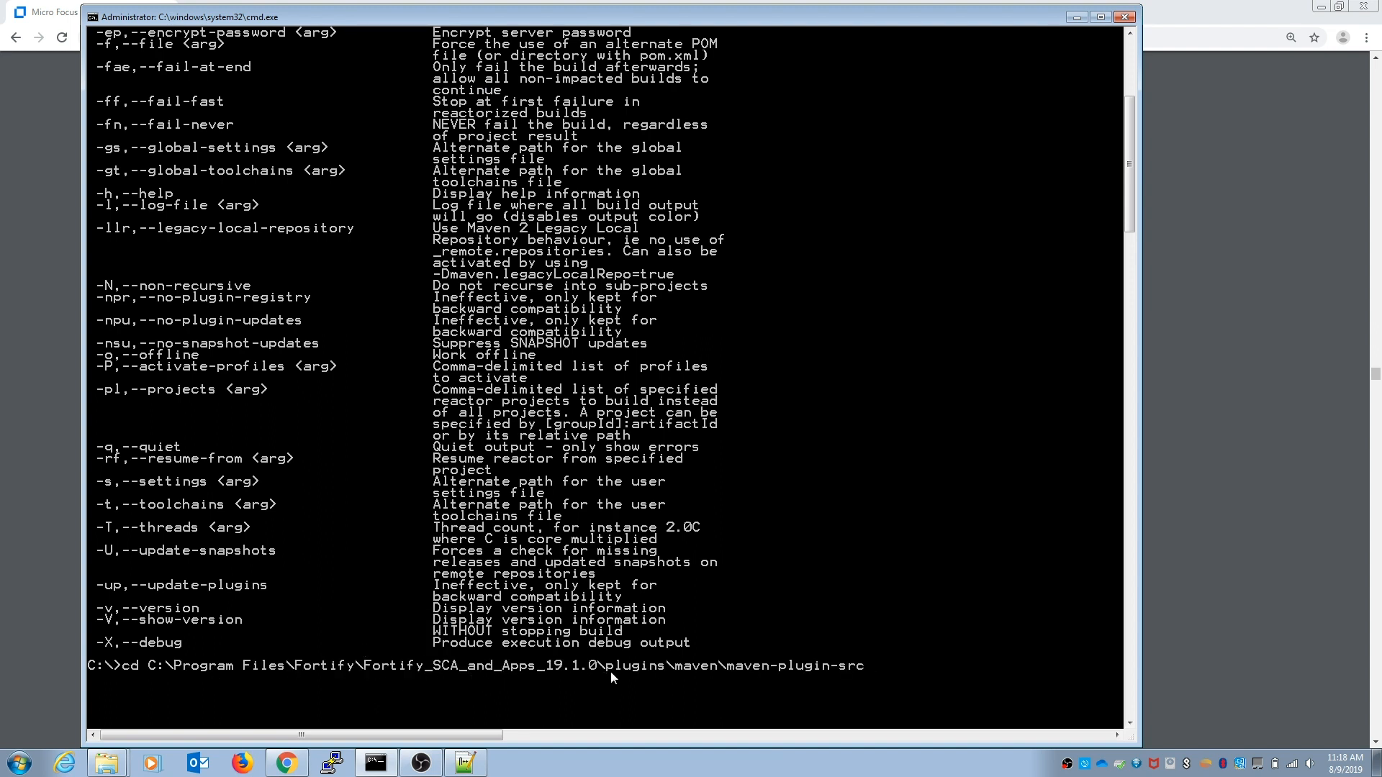
mouse_move(680, 681)
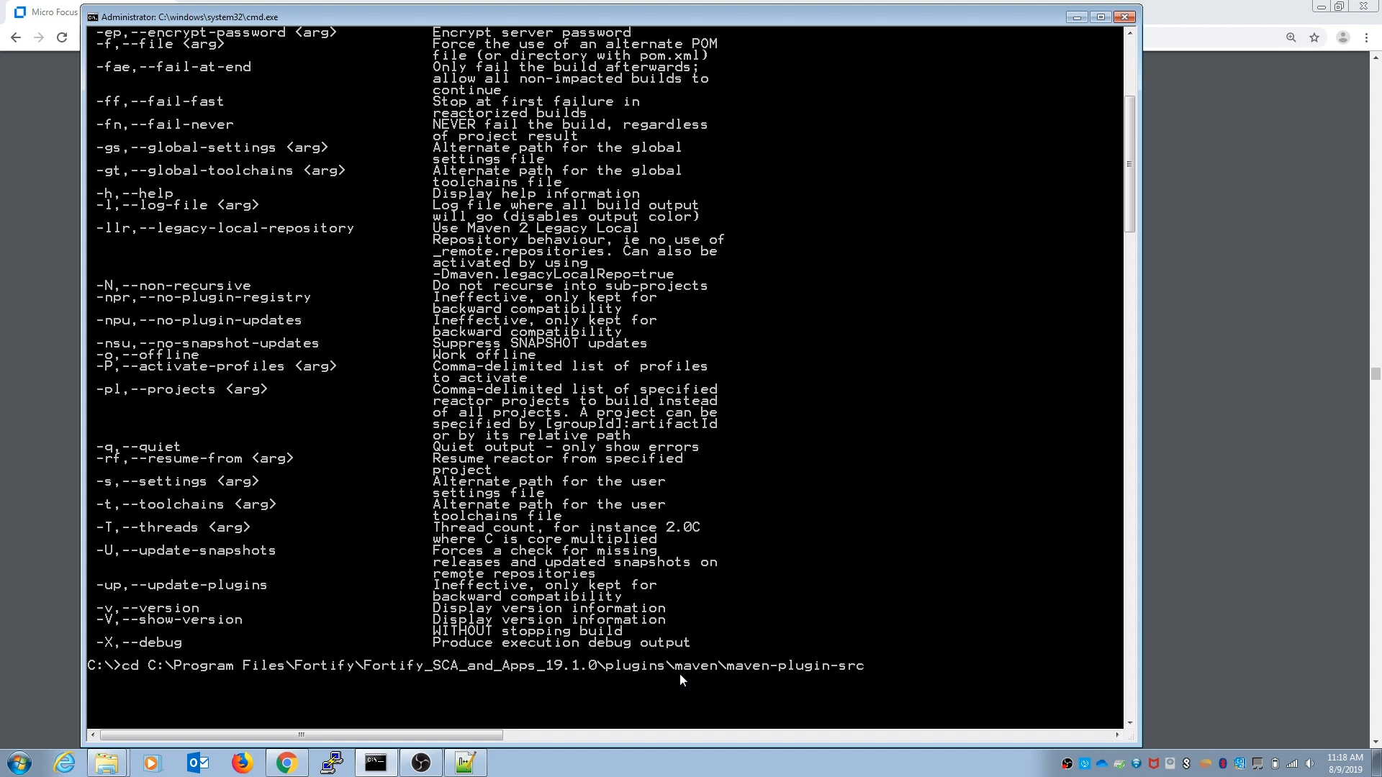
mouse_move(745, 679)
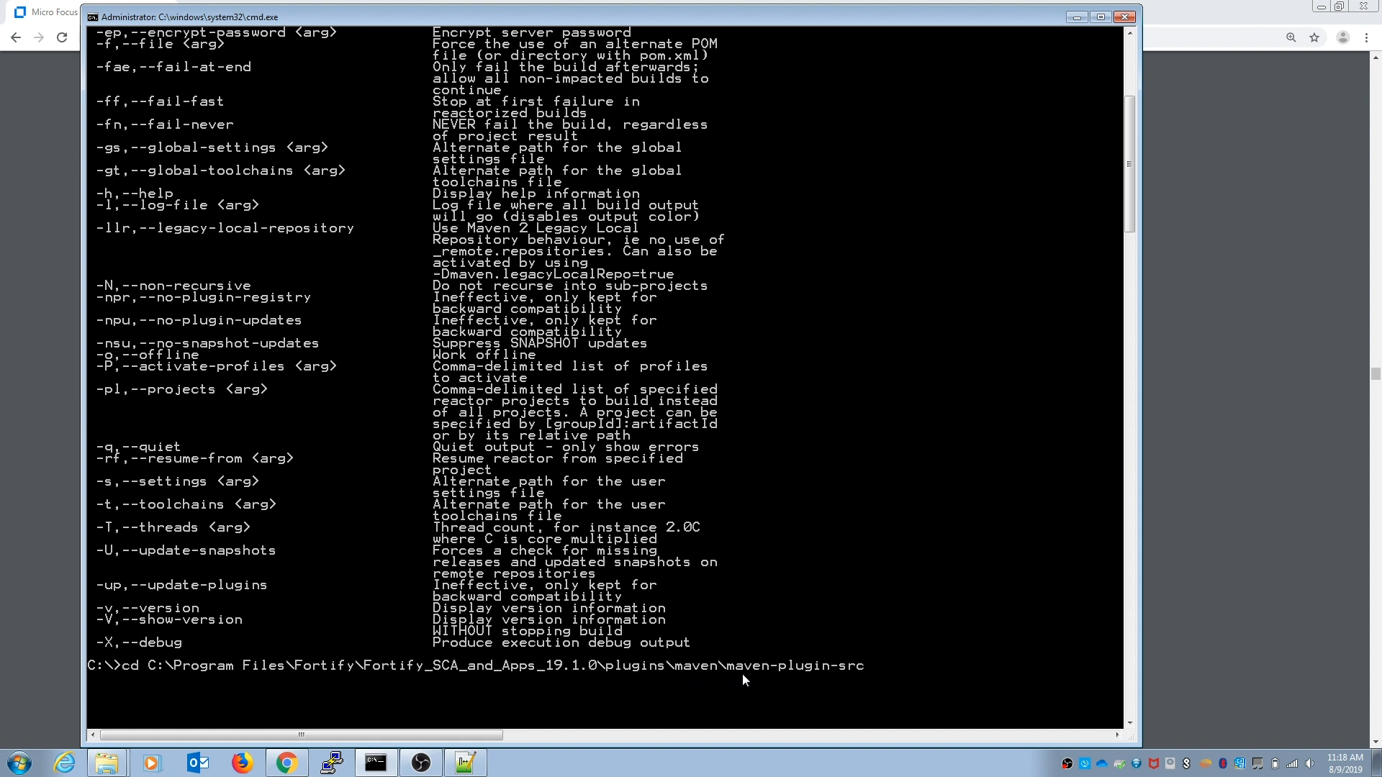
mouse_move(825, 682)
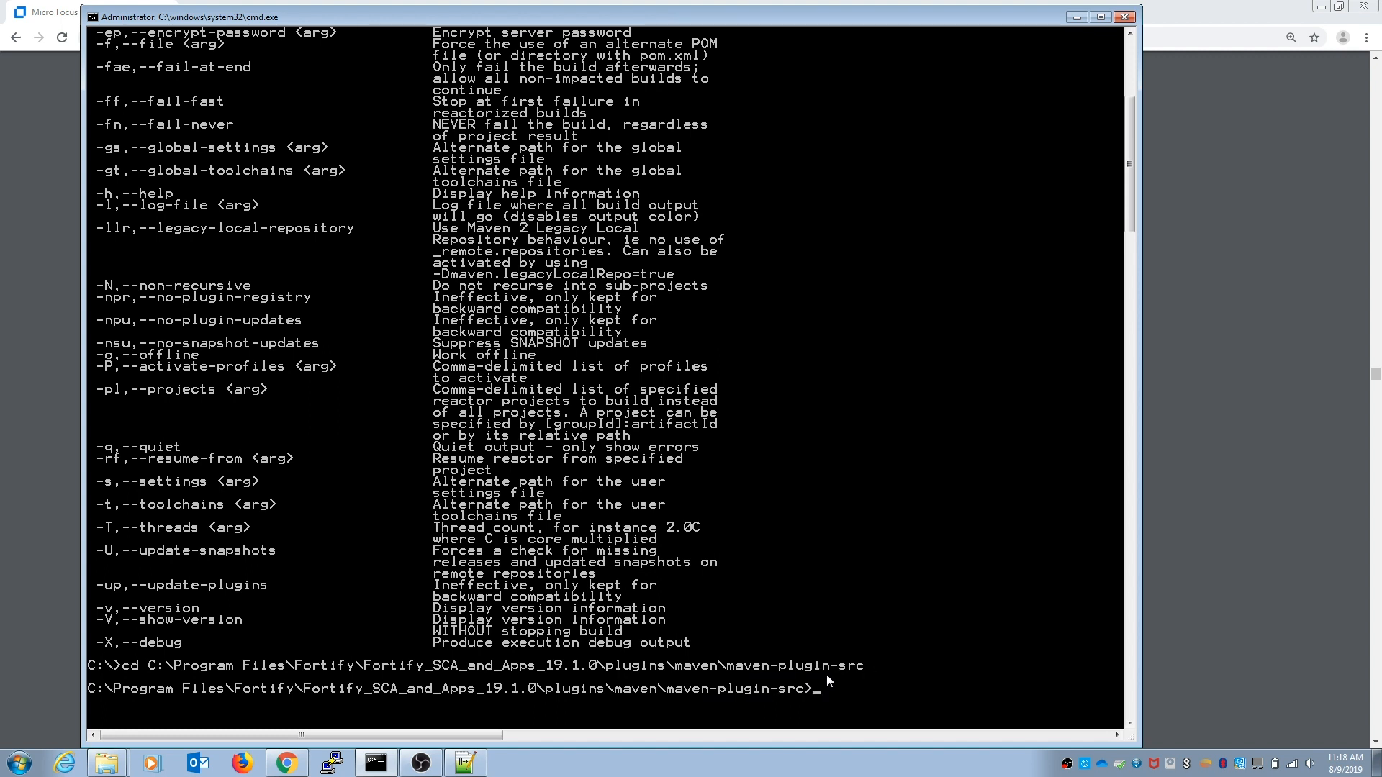
type("mvn")
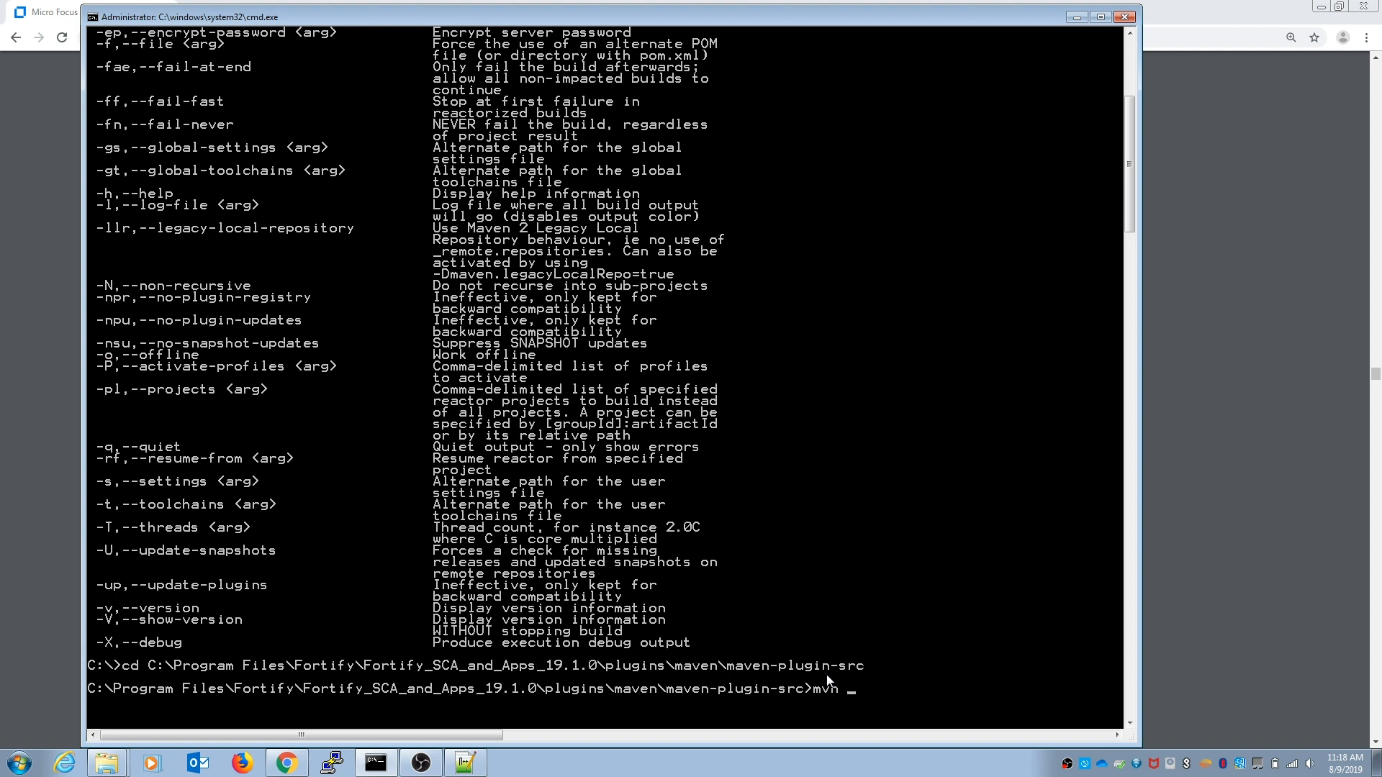
type("cle")
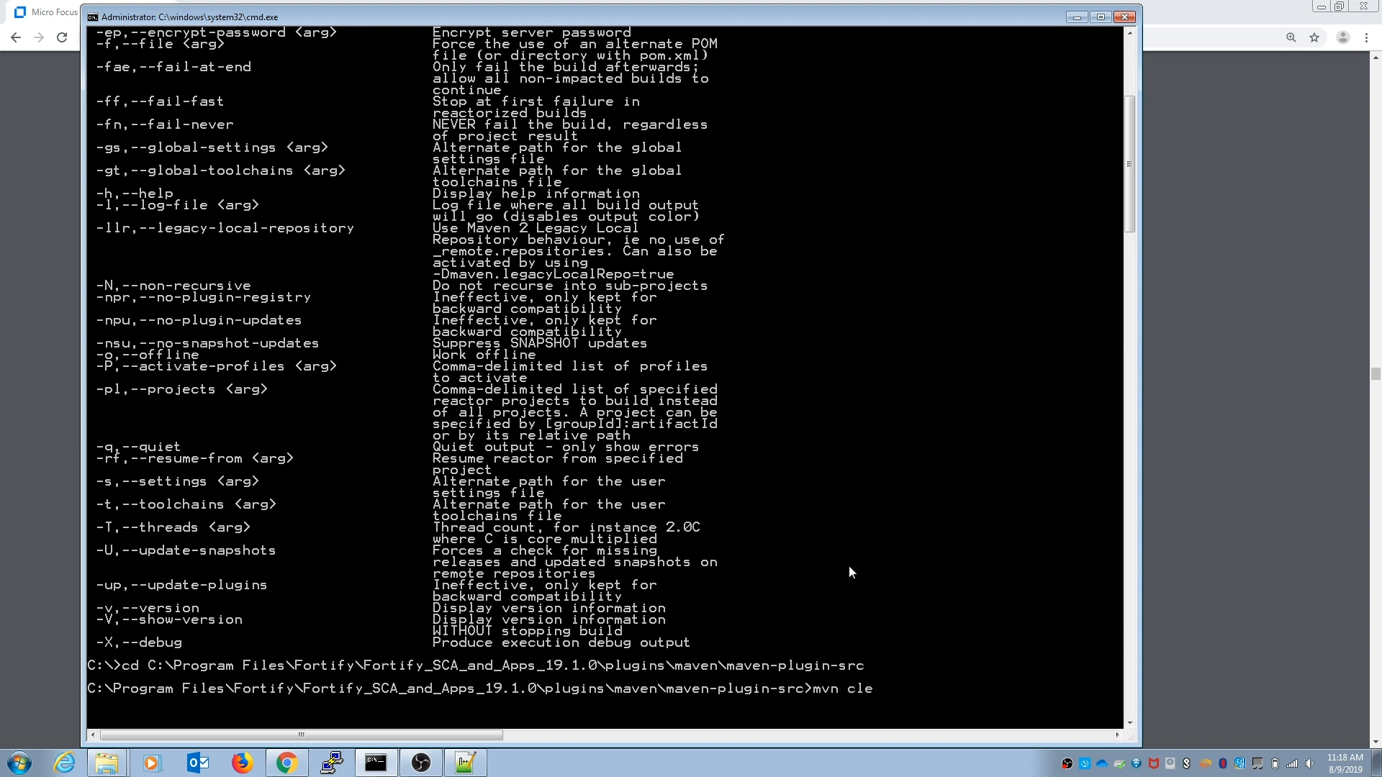
type("an install")
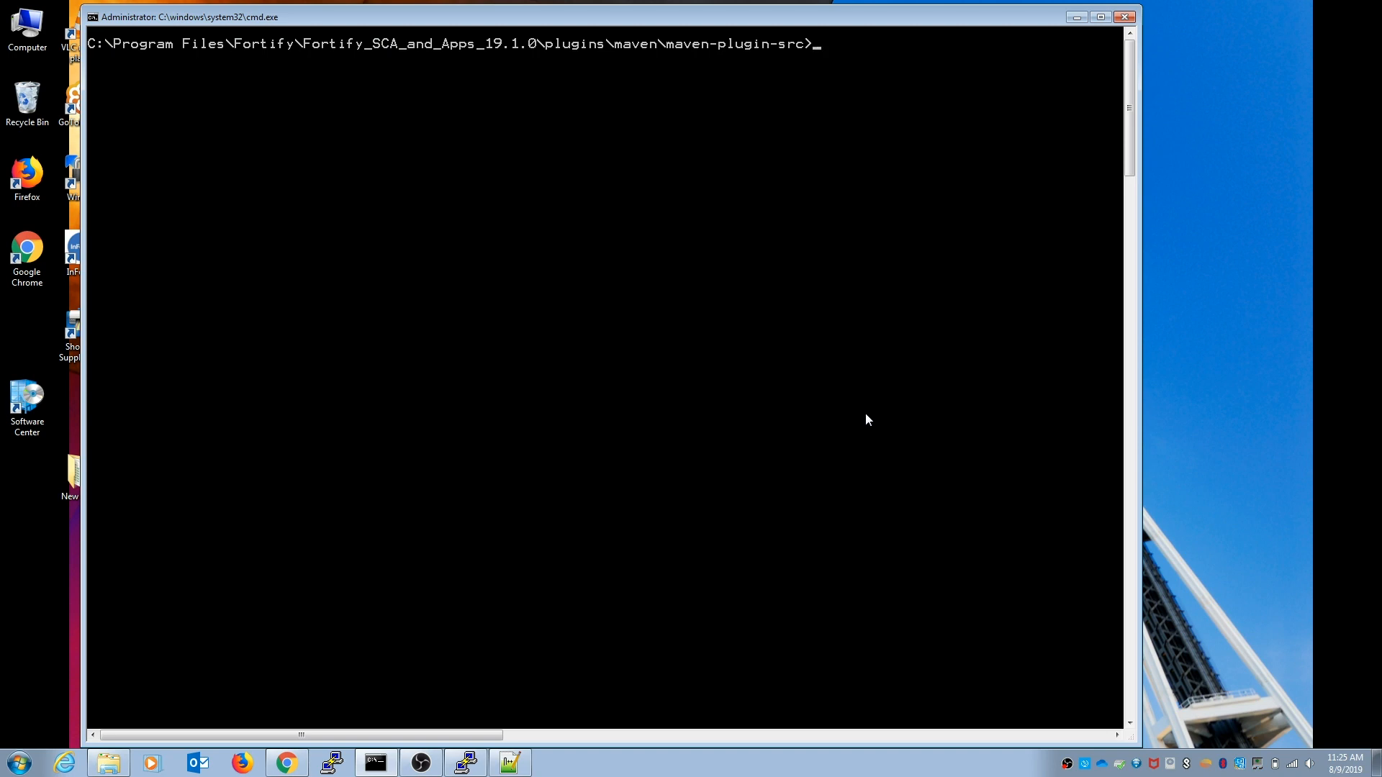
Step: List the folder with dir, then run 'mvn clean install'
type("dir")
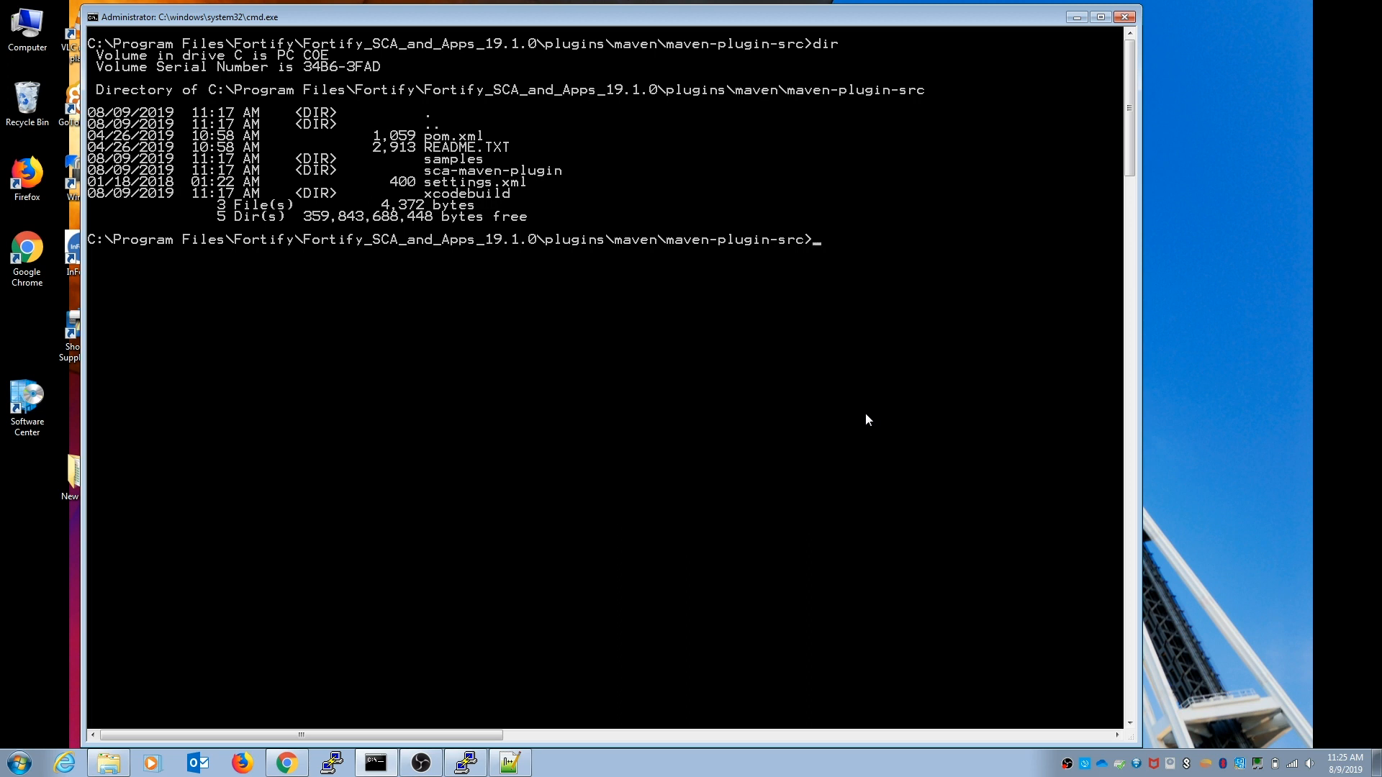
type("mvn clea")
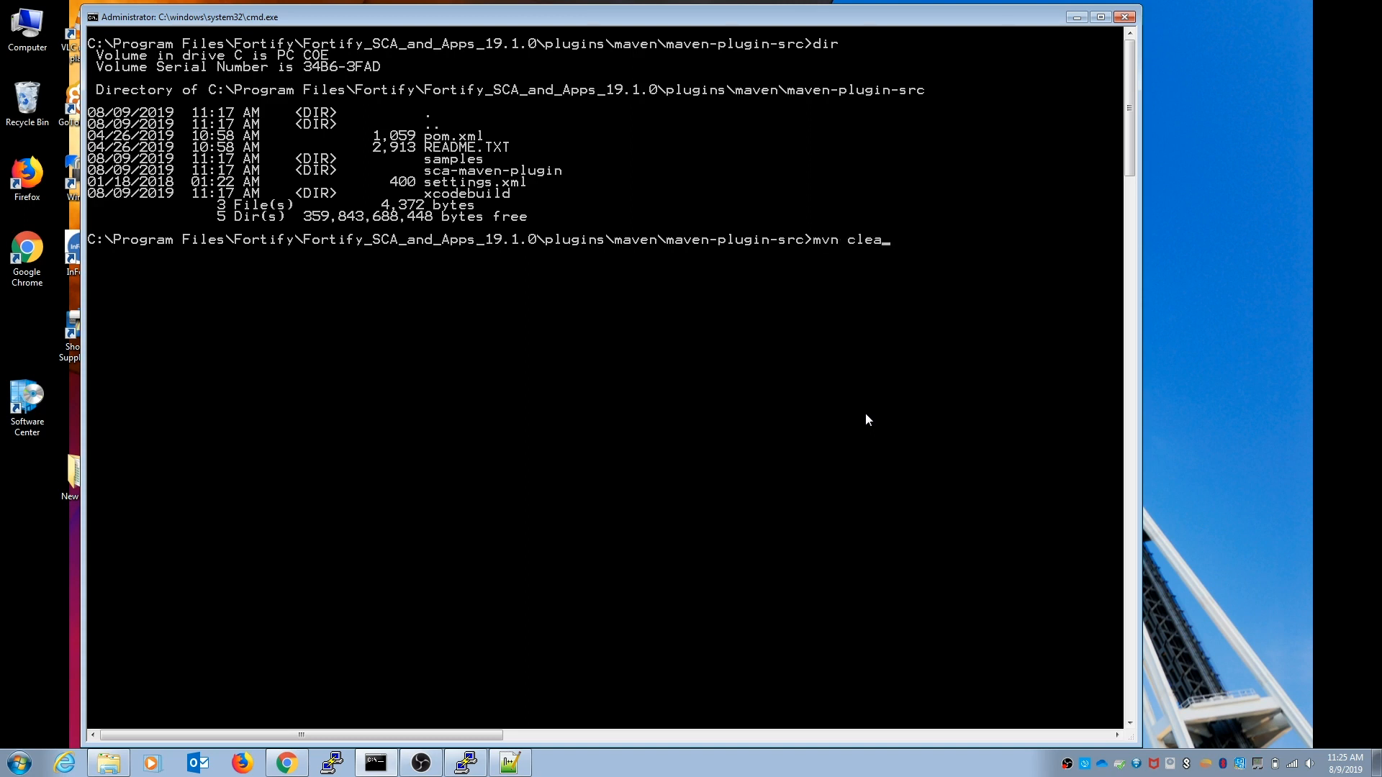
type("n install")
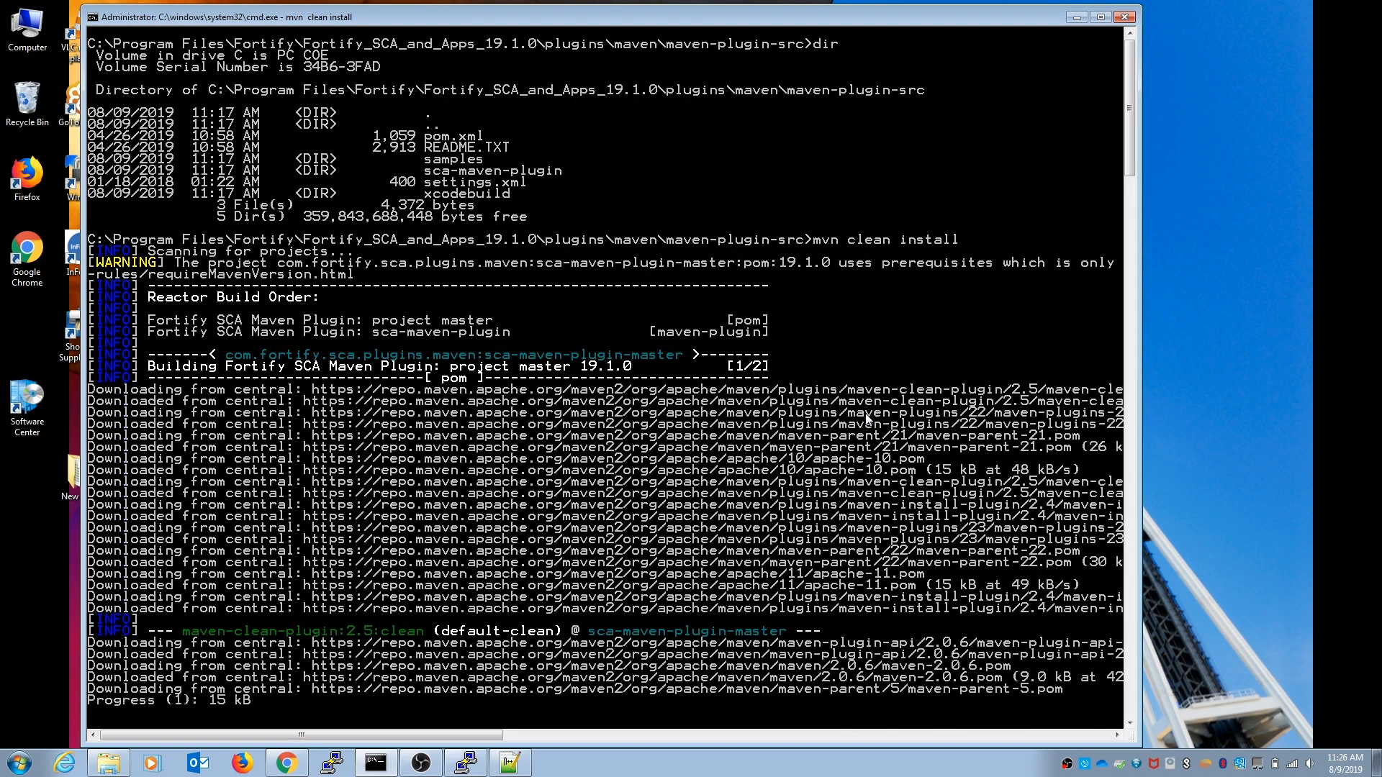
Step: Scroll the Maven build output until BUILD SUCCESS appears for both plugin modules
scroll("down", 3)
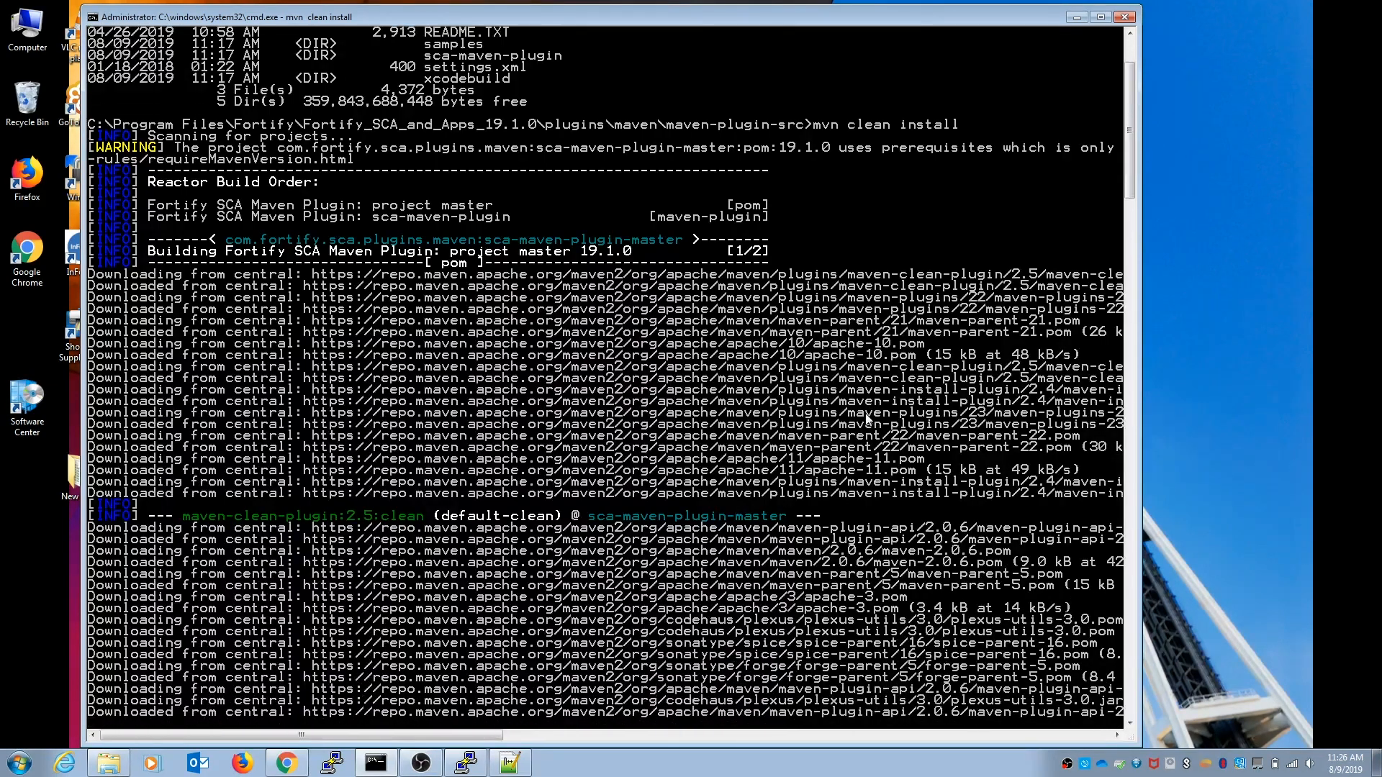
scroll("down", 3)
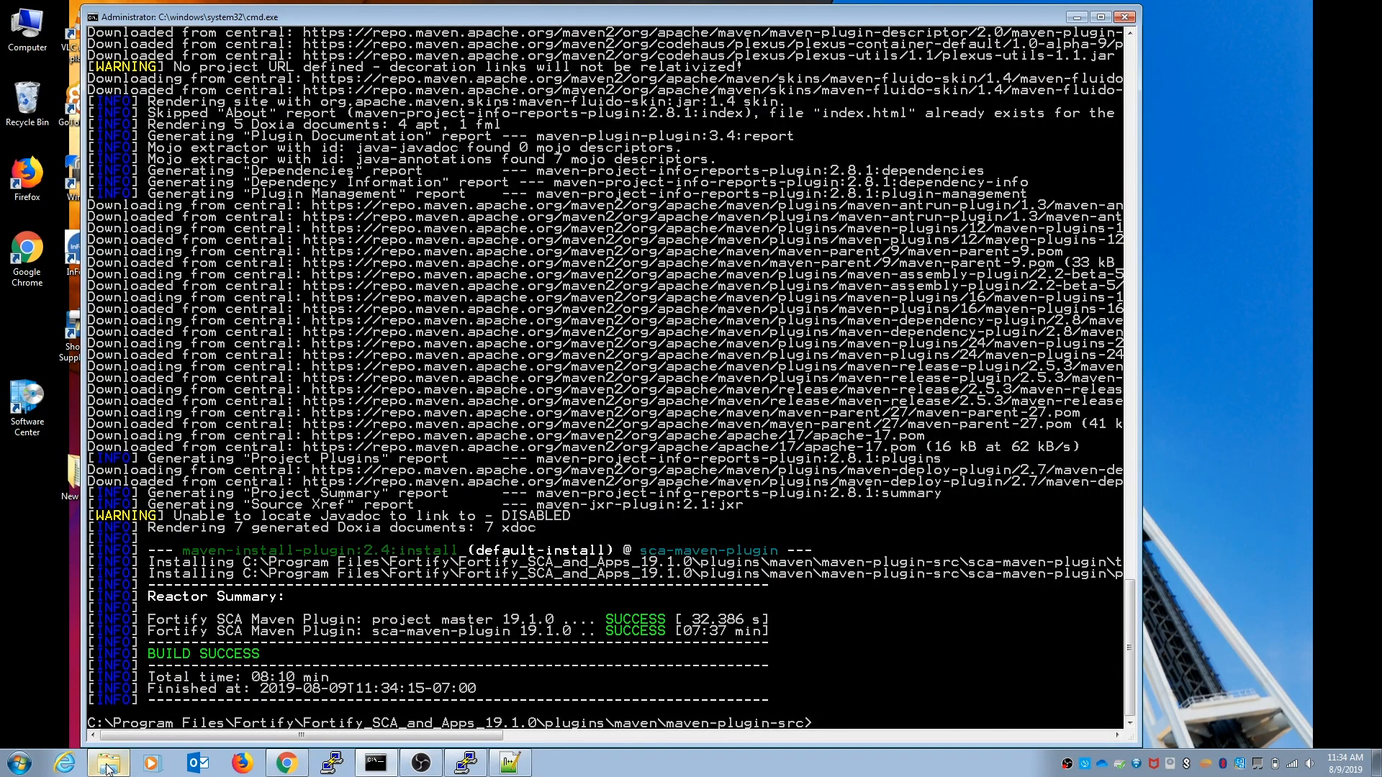
Step: Open the simplistic.rabbitMQ sample's README.TXT from Windows Explorer
left_click(107, 763)
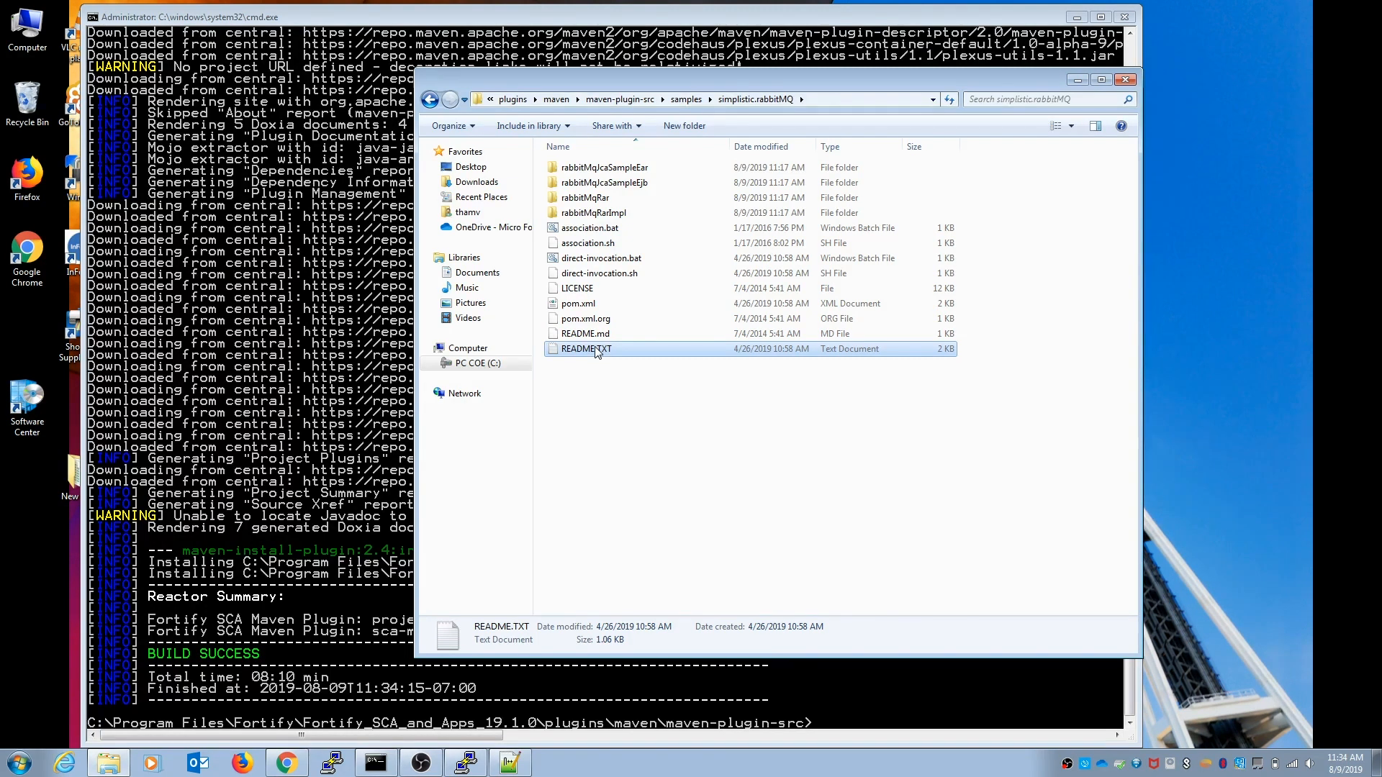
double_click(586, 349)
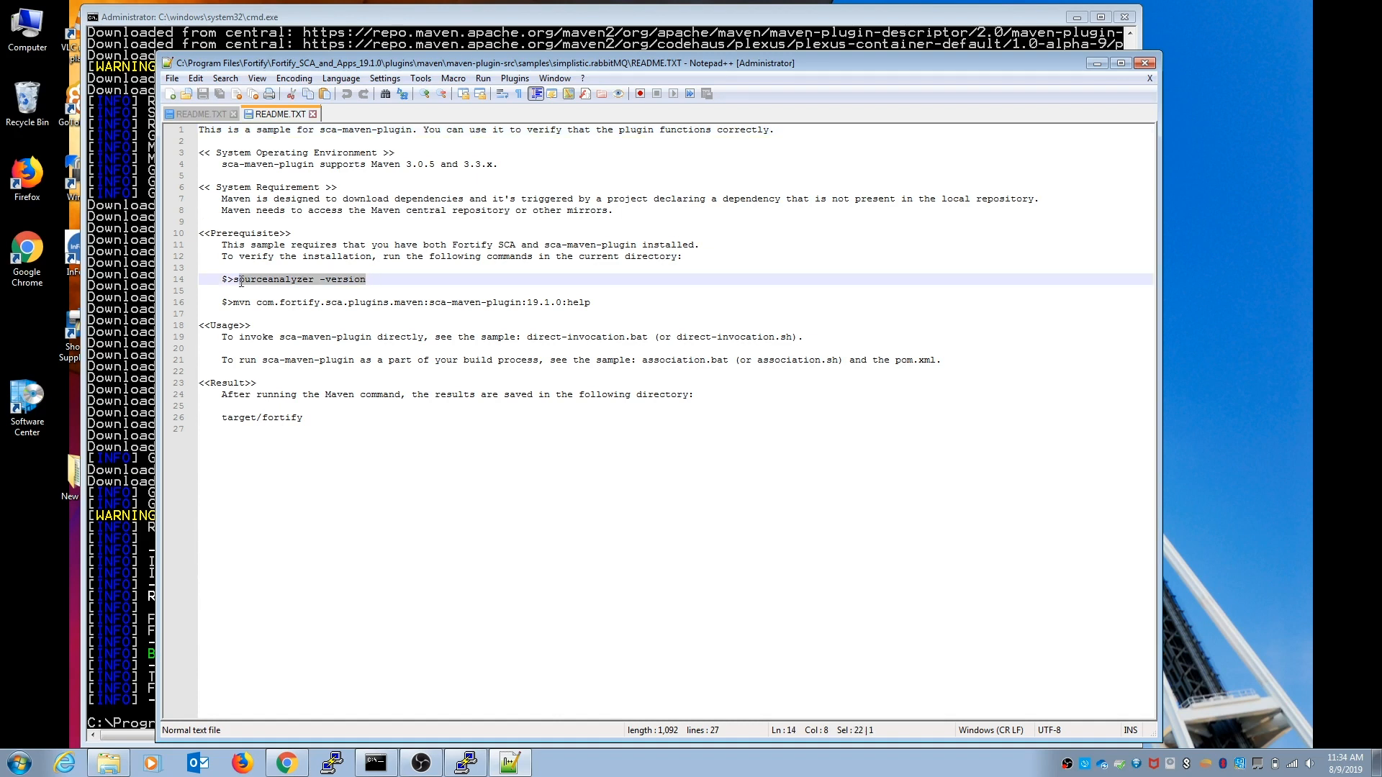
left_click(250, 302)
type("source")
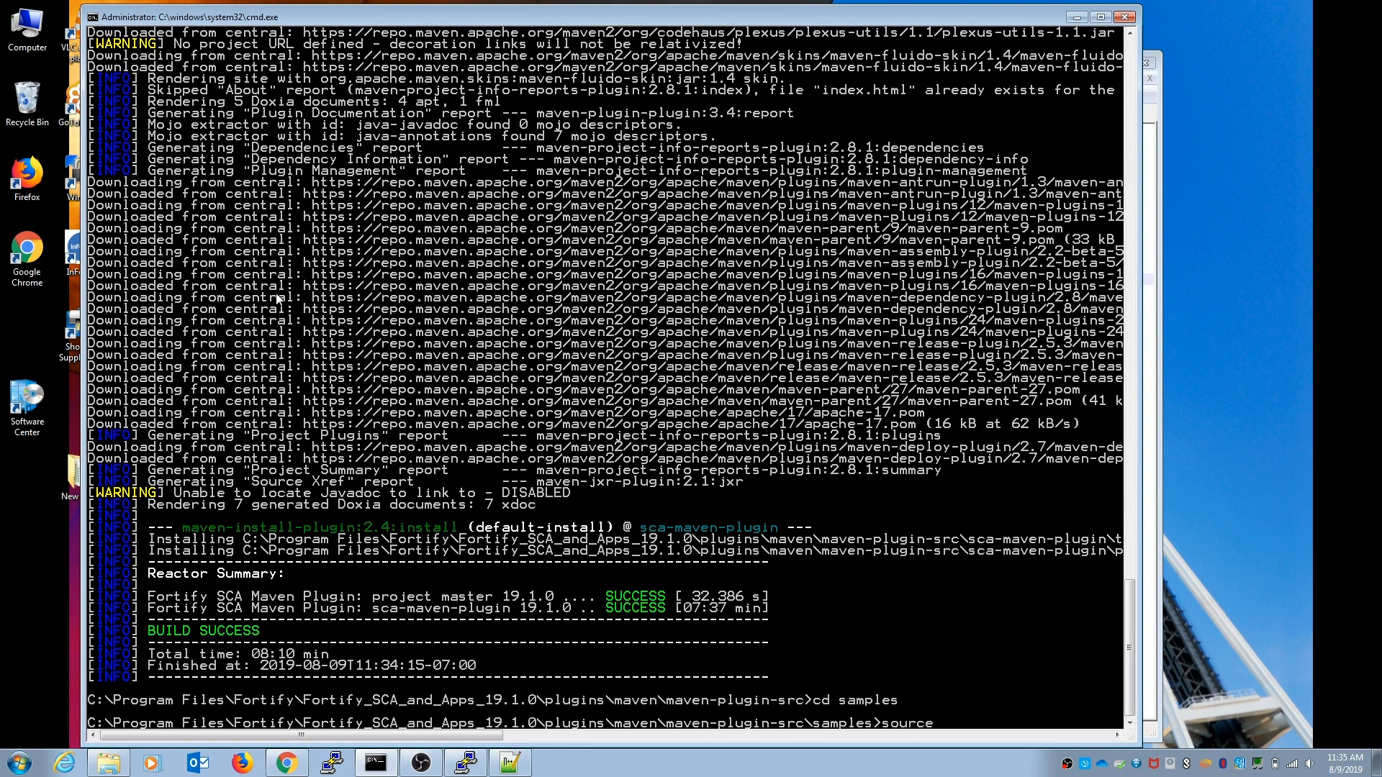
Step: Run 'sourceanalyzer -v' to confirm Fortify SCA version 19.1.0.2241
type("anal")
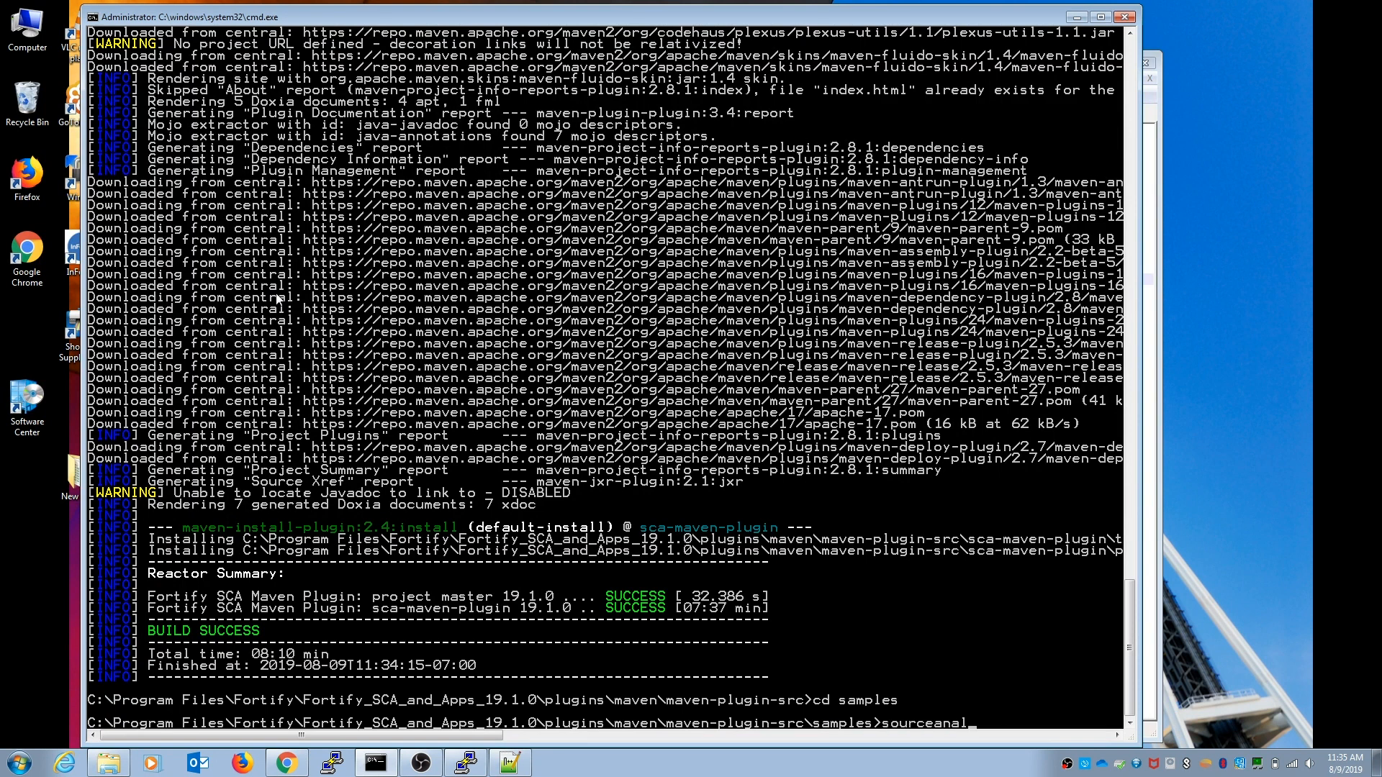
type("yzer -v")
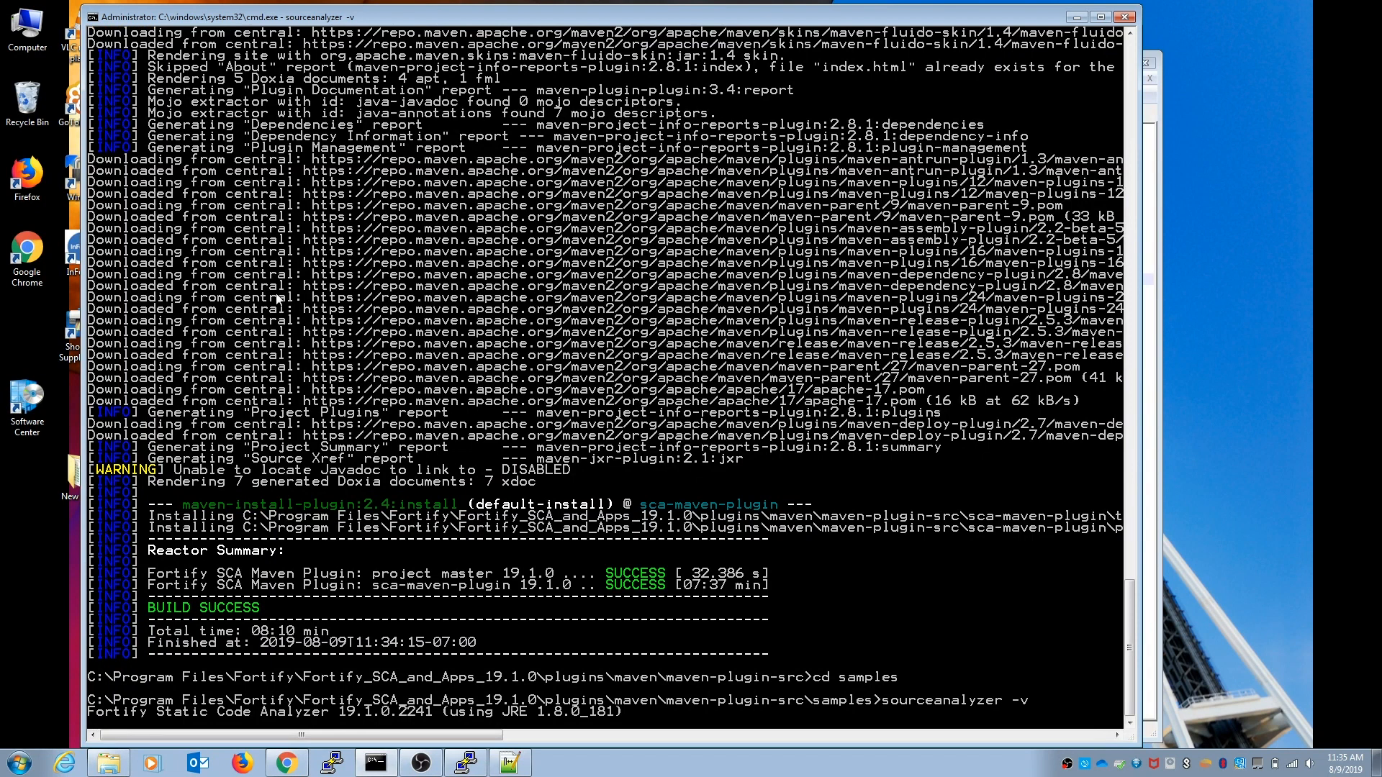
mouse_move(149, 330)
type("mvn -")
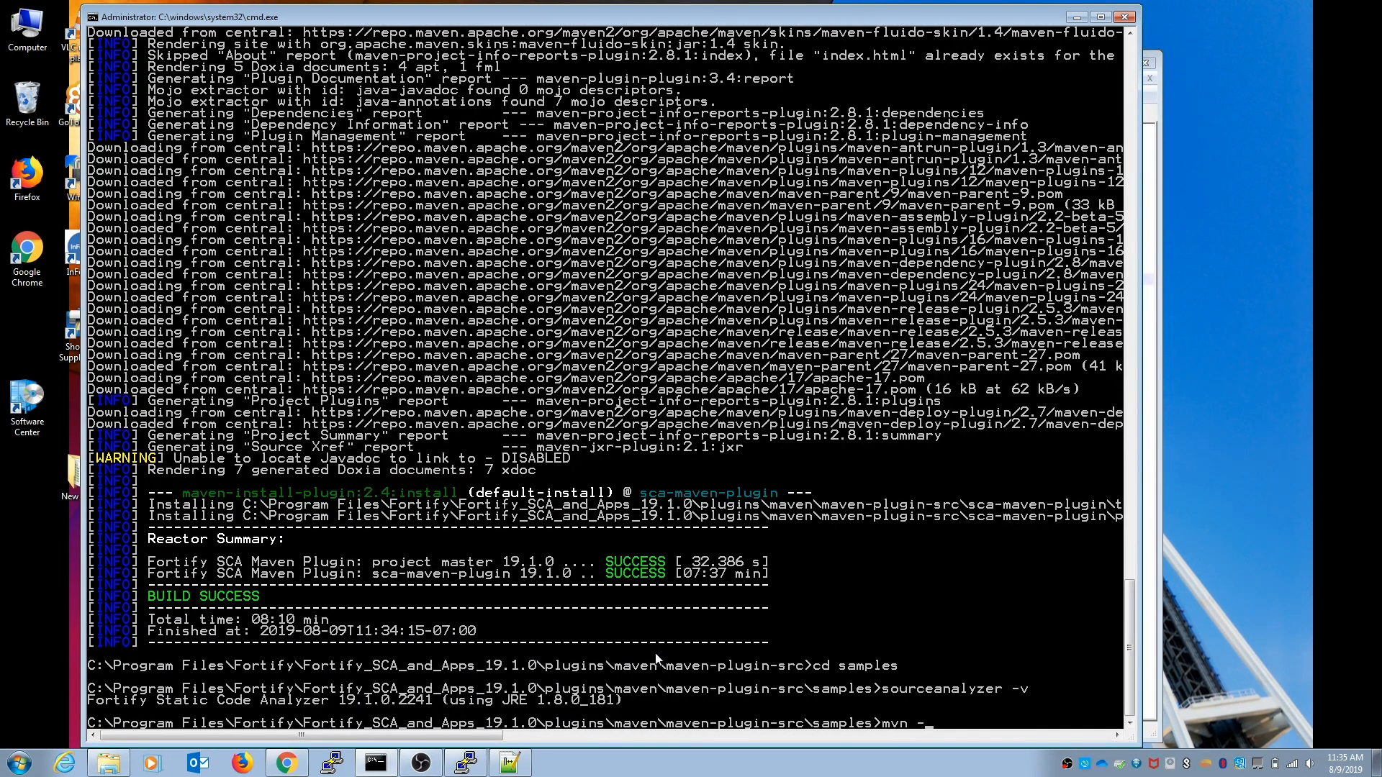
Step: Run 'mvn -version' to confirm Apache Maven 3.5.4 on Java 12
type("version")
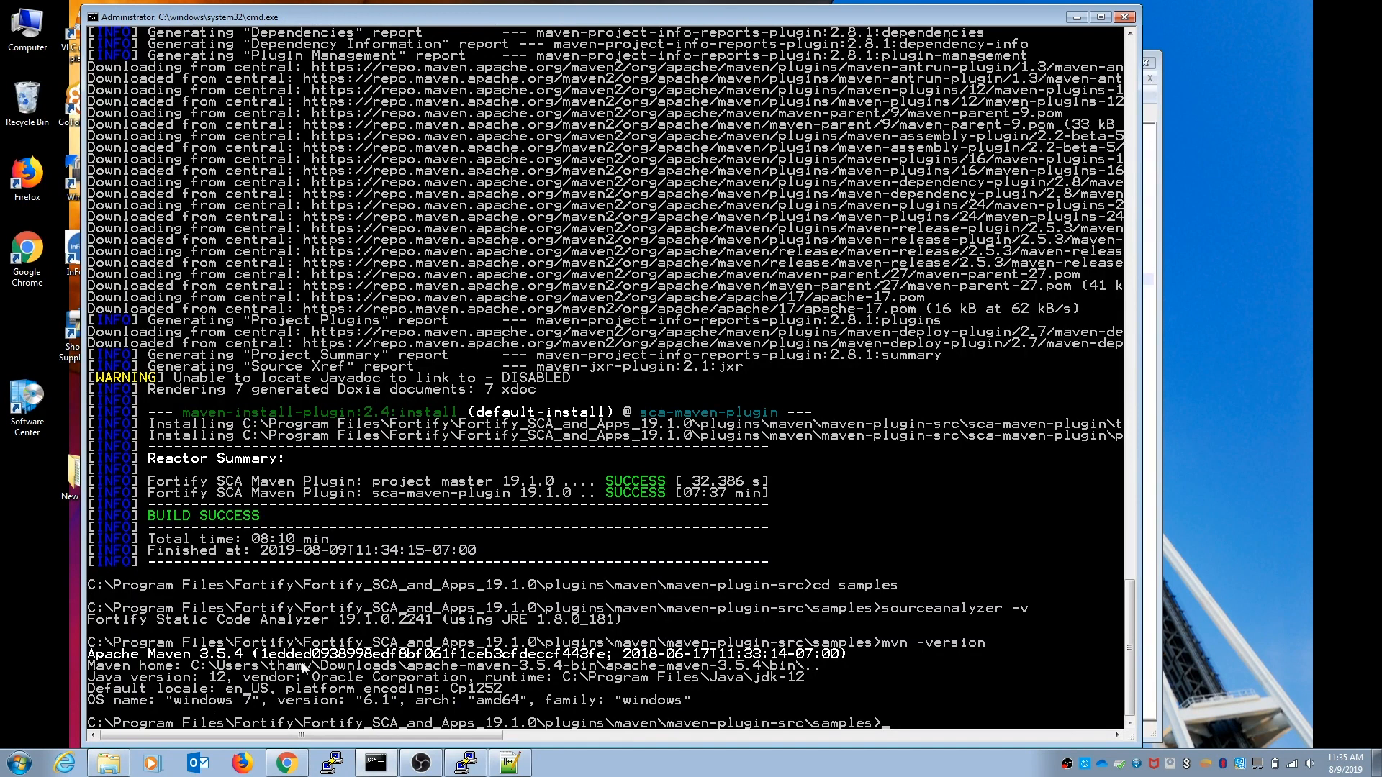
mouse_move(855, 672)
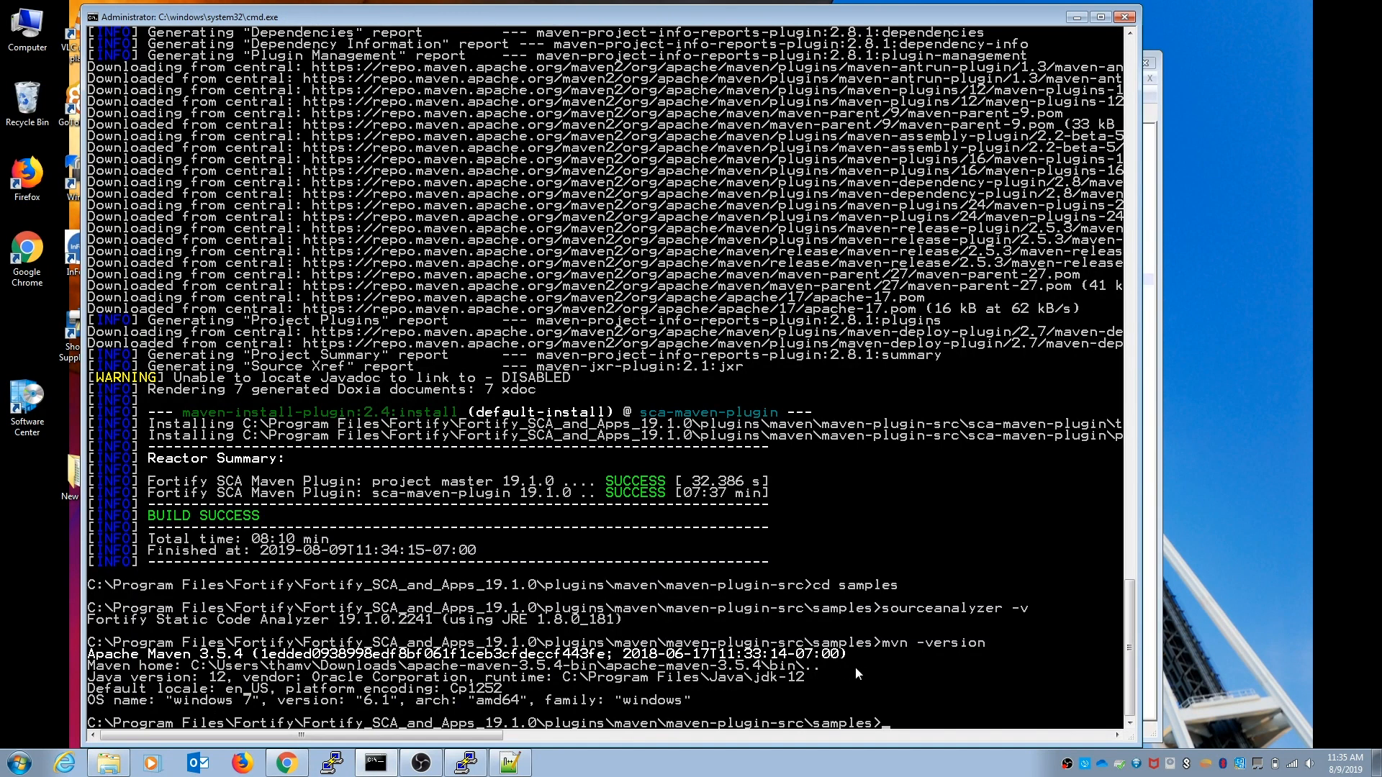
left_click(510, 763)
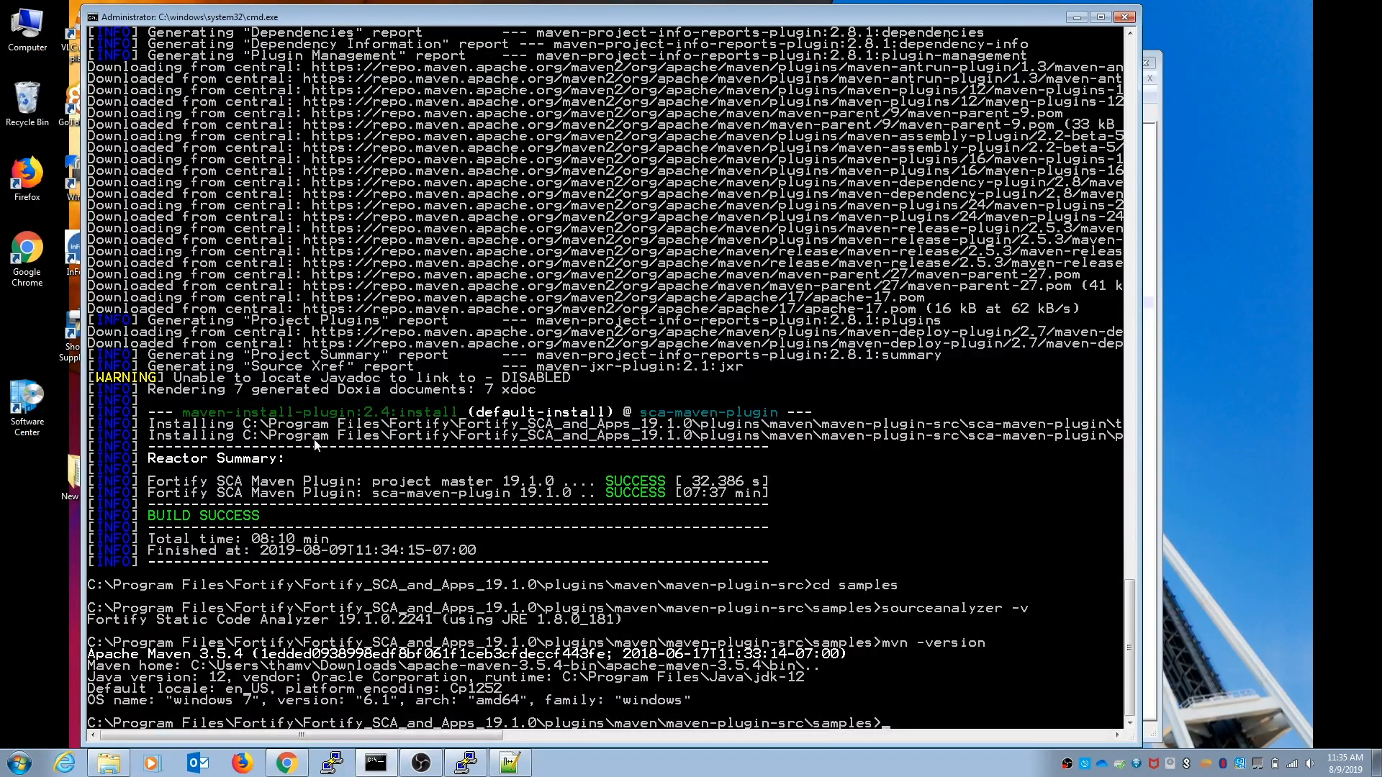
Step: Clear the screen and run the sca-maven-plugin 19.1.0 help goal
type("cls")
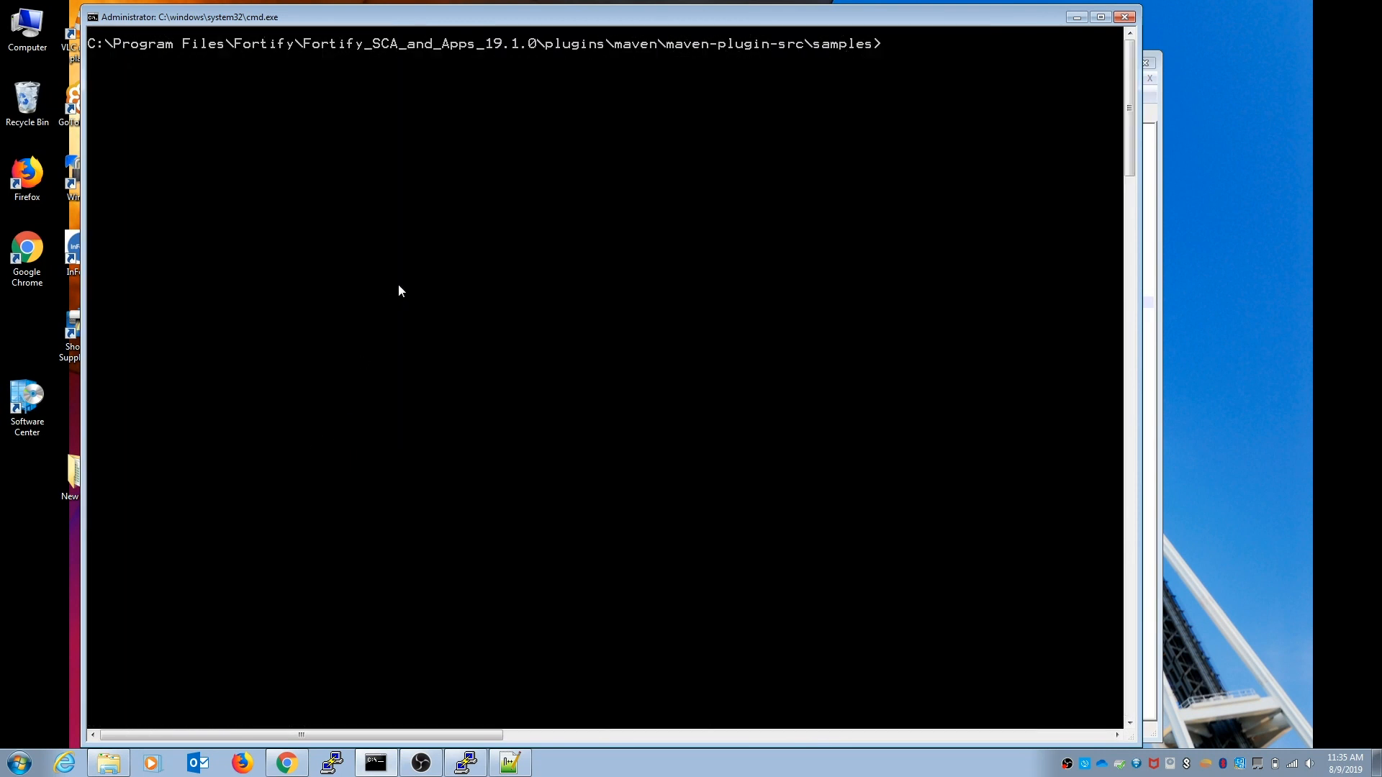
type("mvn com.fortify.sca.plugins.maven:sca-maven-plugin:19.1.0:help")
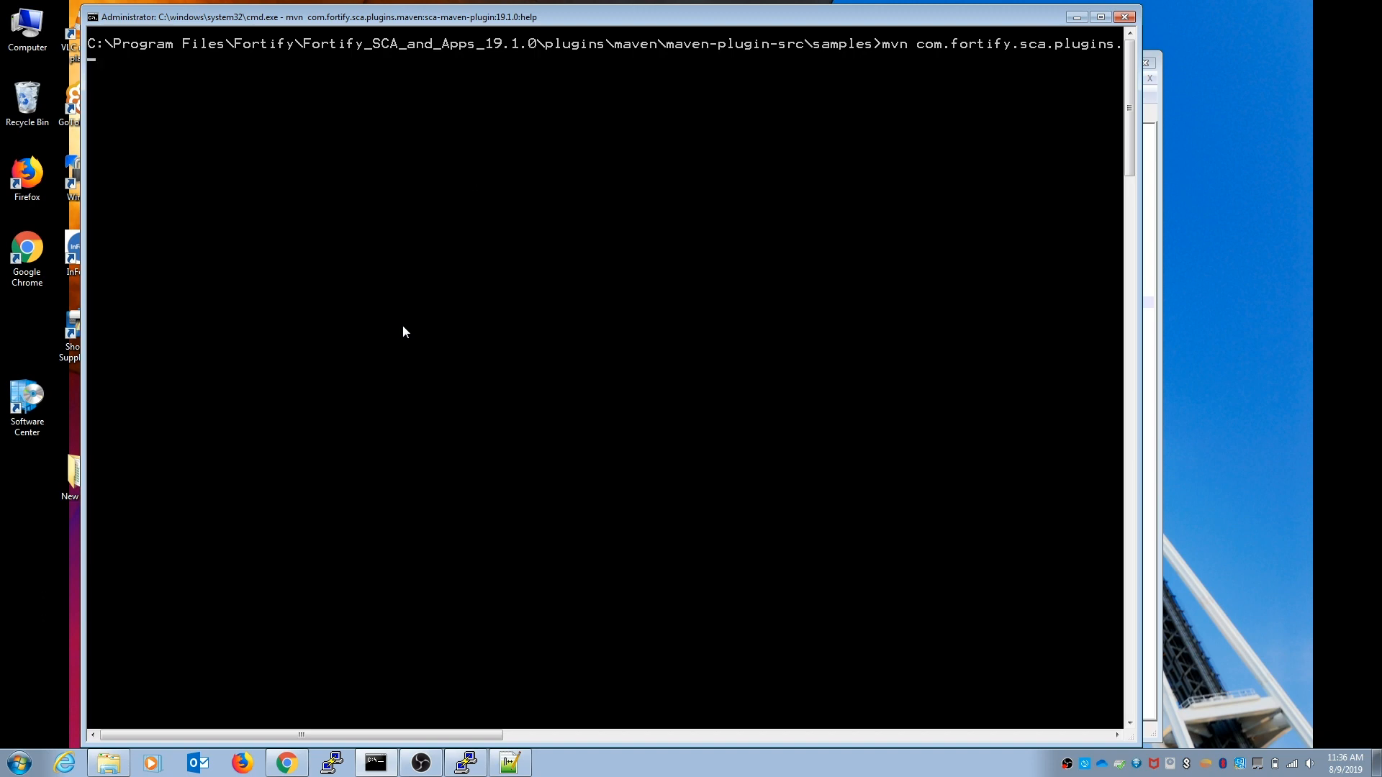
key("enter")
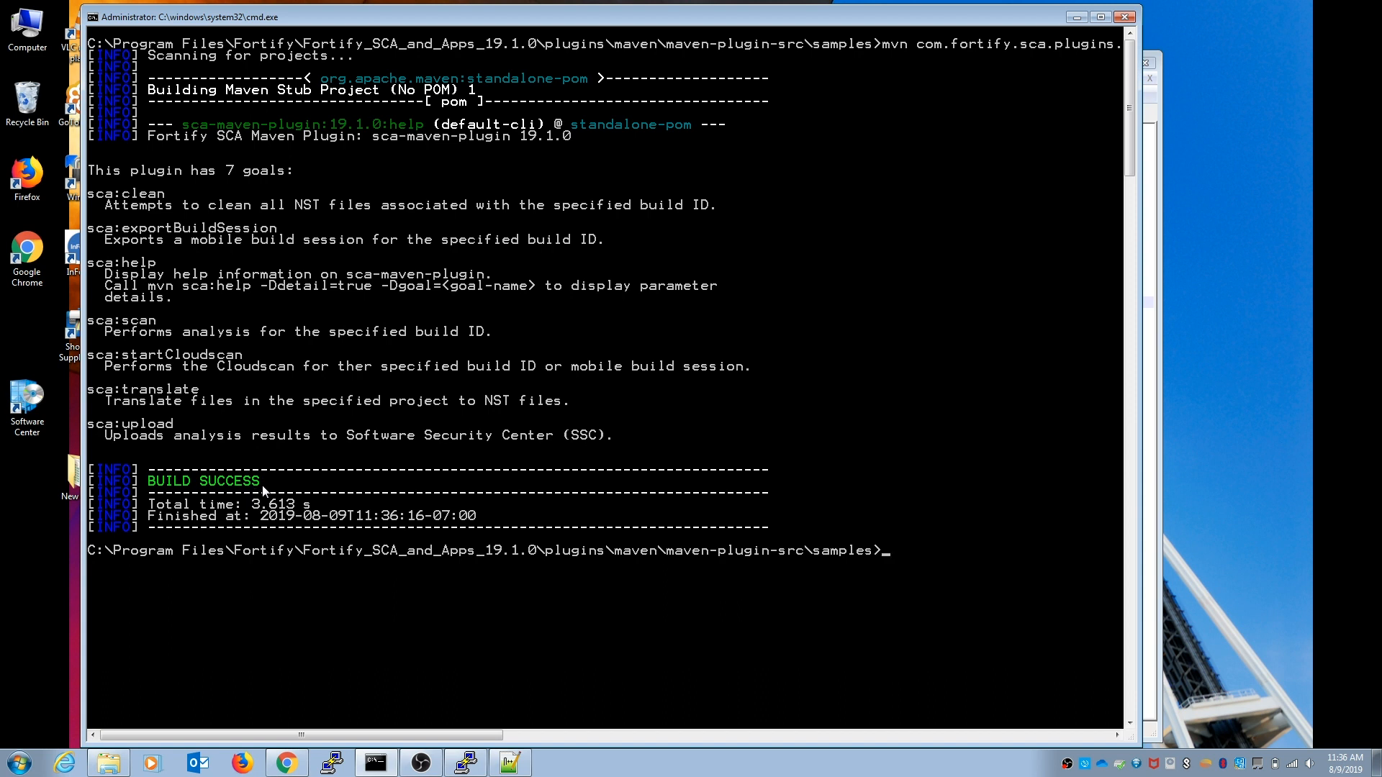
mouse_move(385, 555)
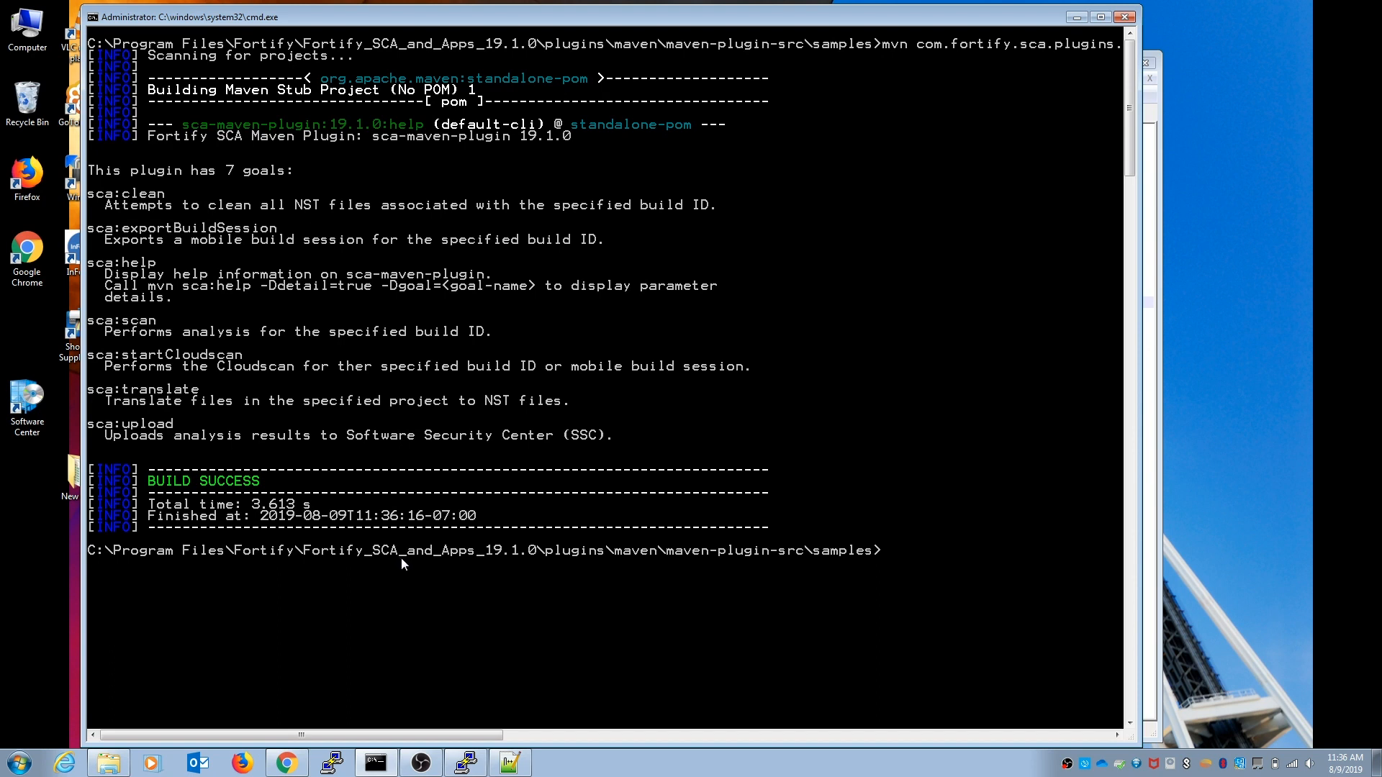
mouse_move(408, 579)
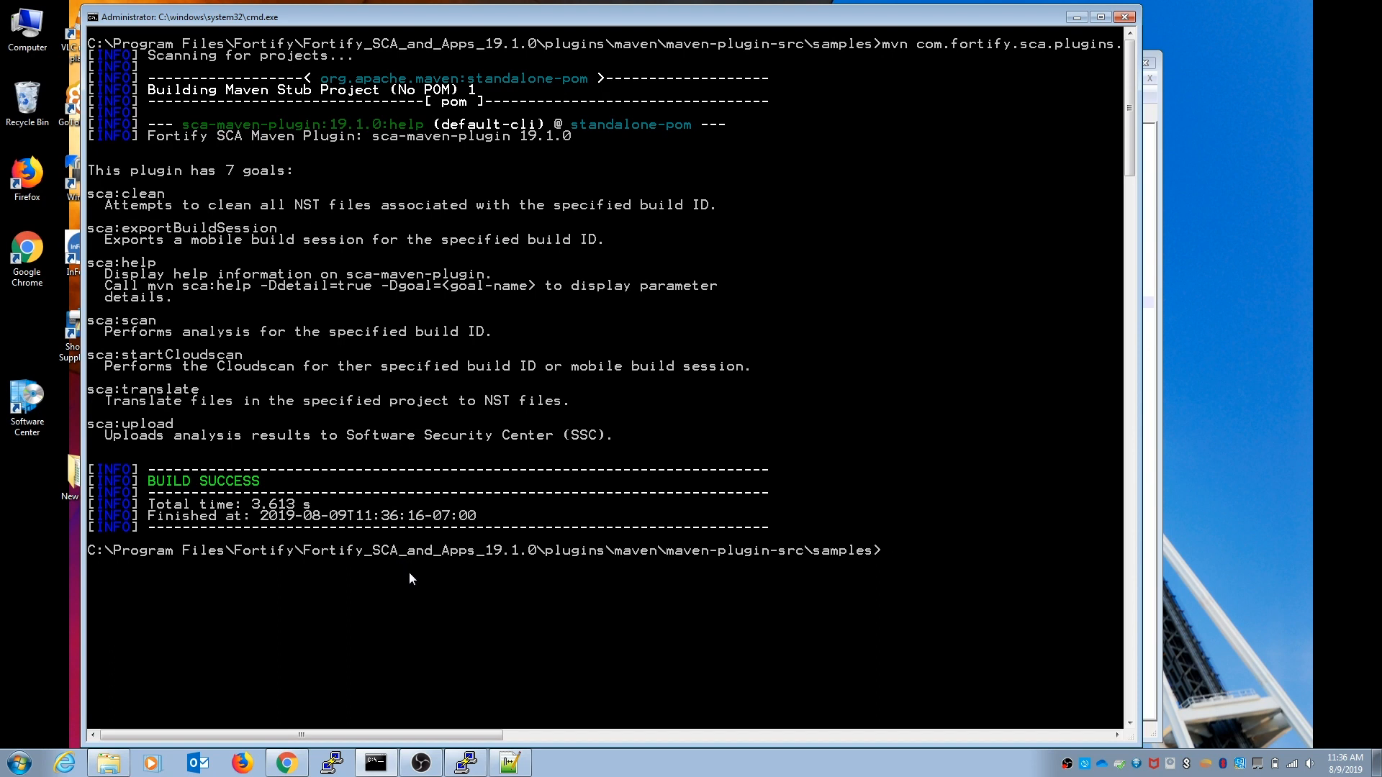
mouse_move(441, 598)
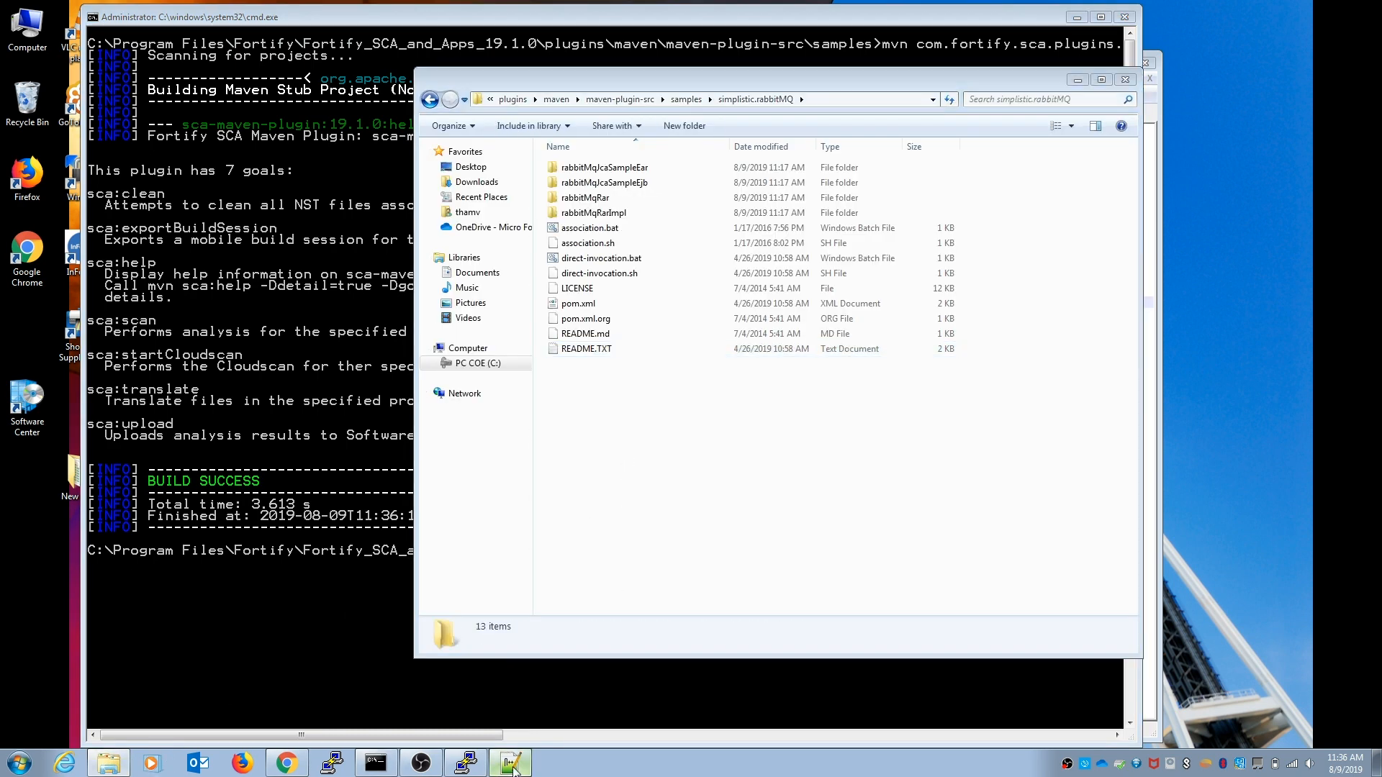
Step: Open the rabbitMQ sample's direct-invocation.bat in Notepad++ to read its commands
double_click(585, 348)
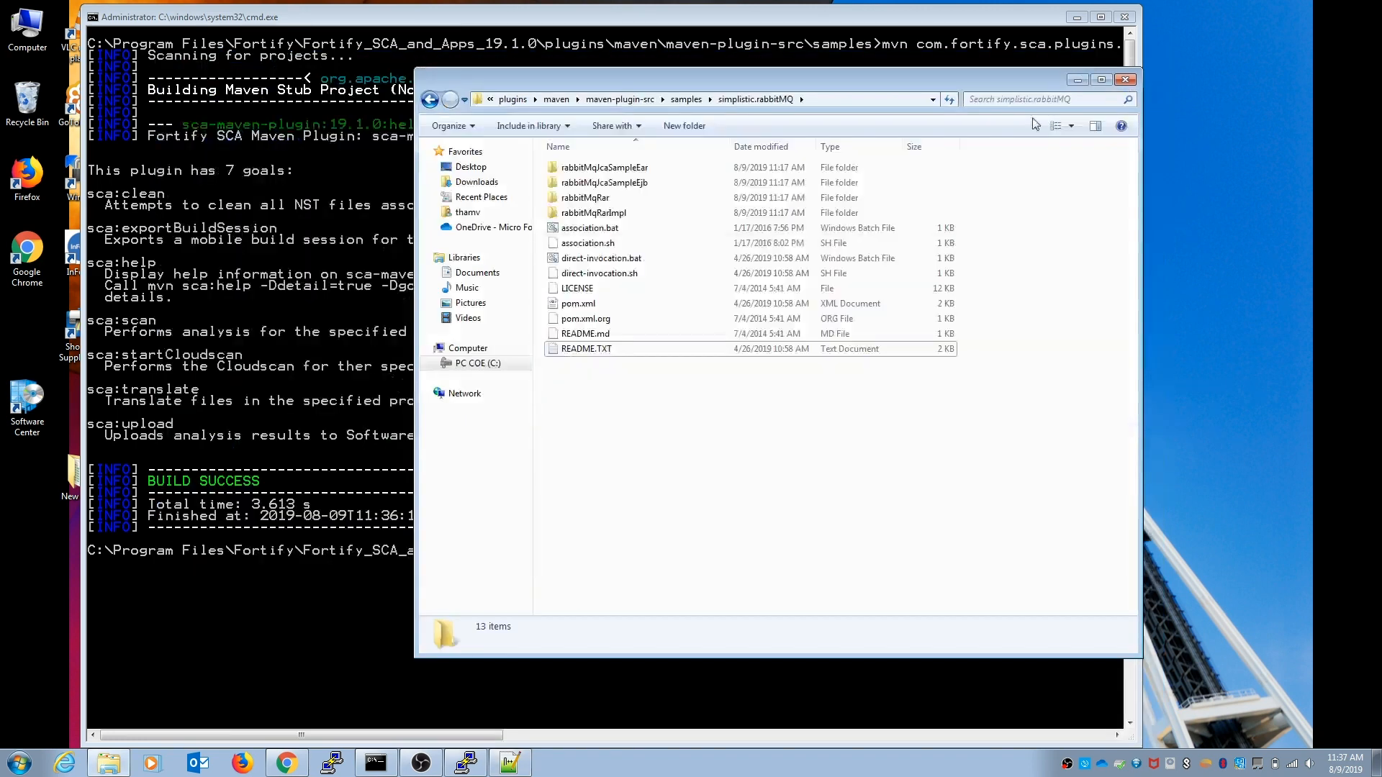
left_click(601, 258)
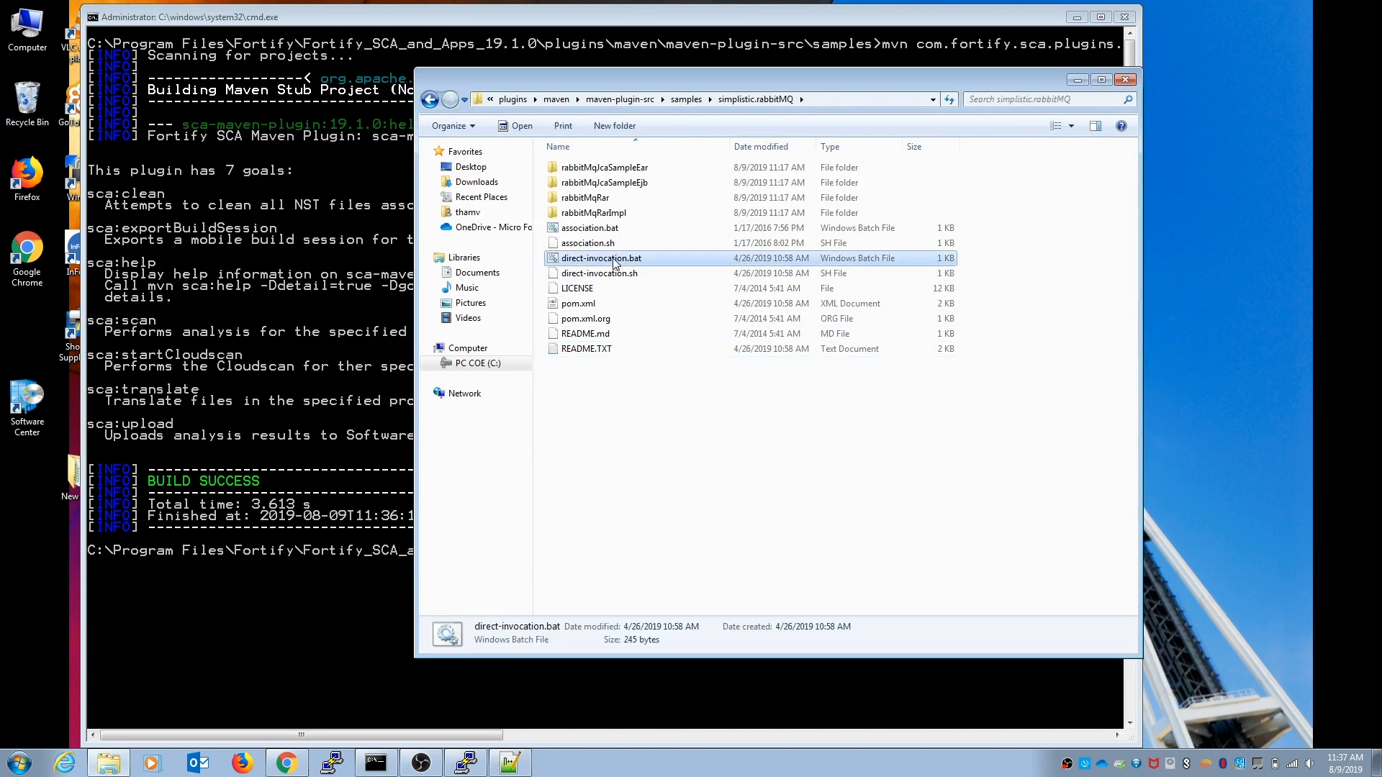
right_click(601, 258)
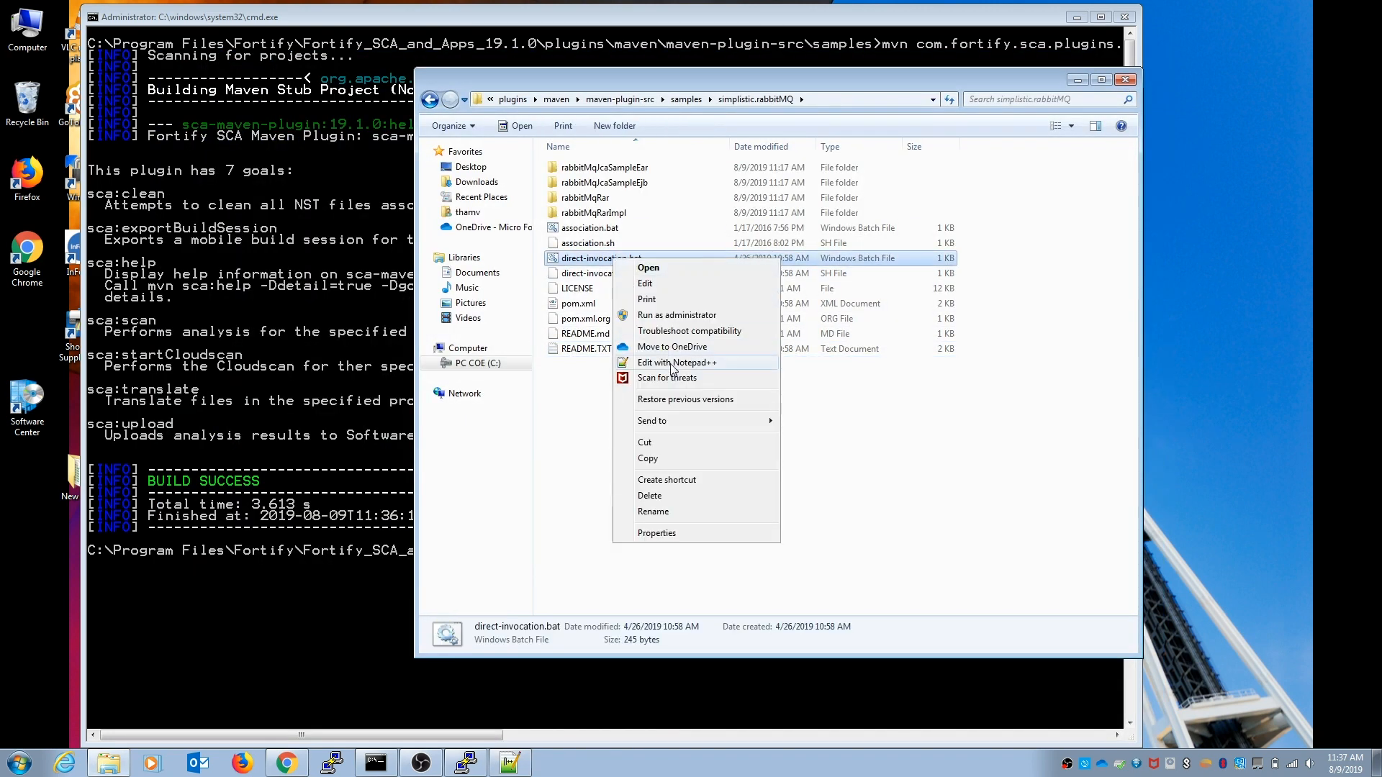
left_click(676, 362)
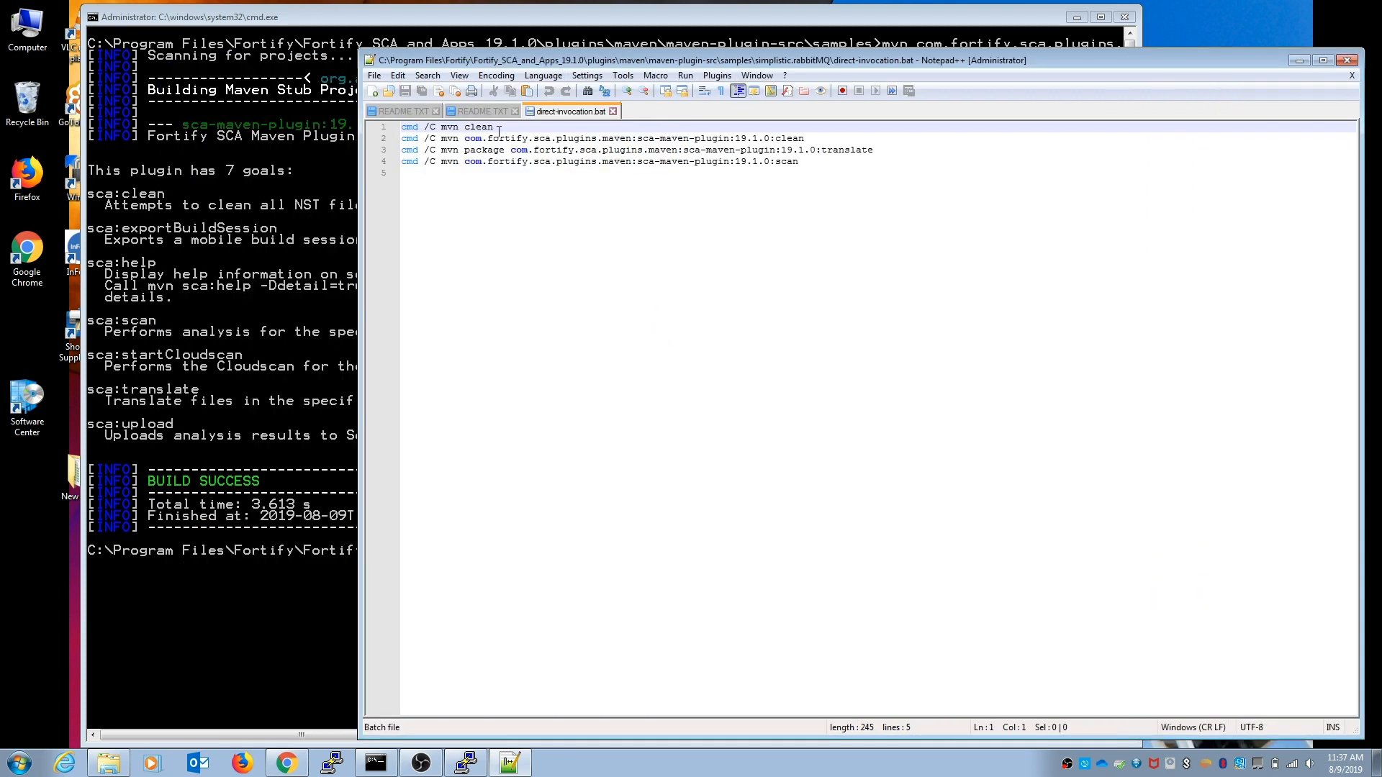
left_click_drag(440, 126, 491, 126)
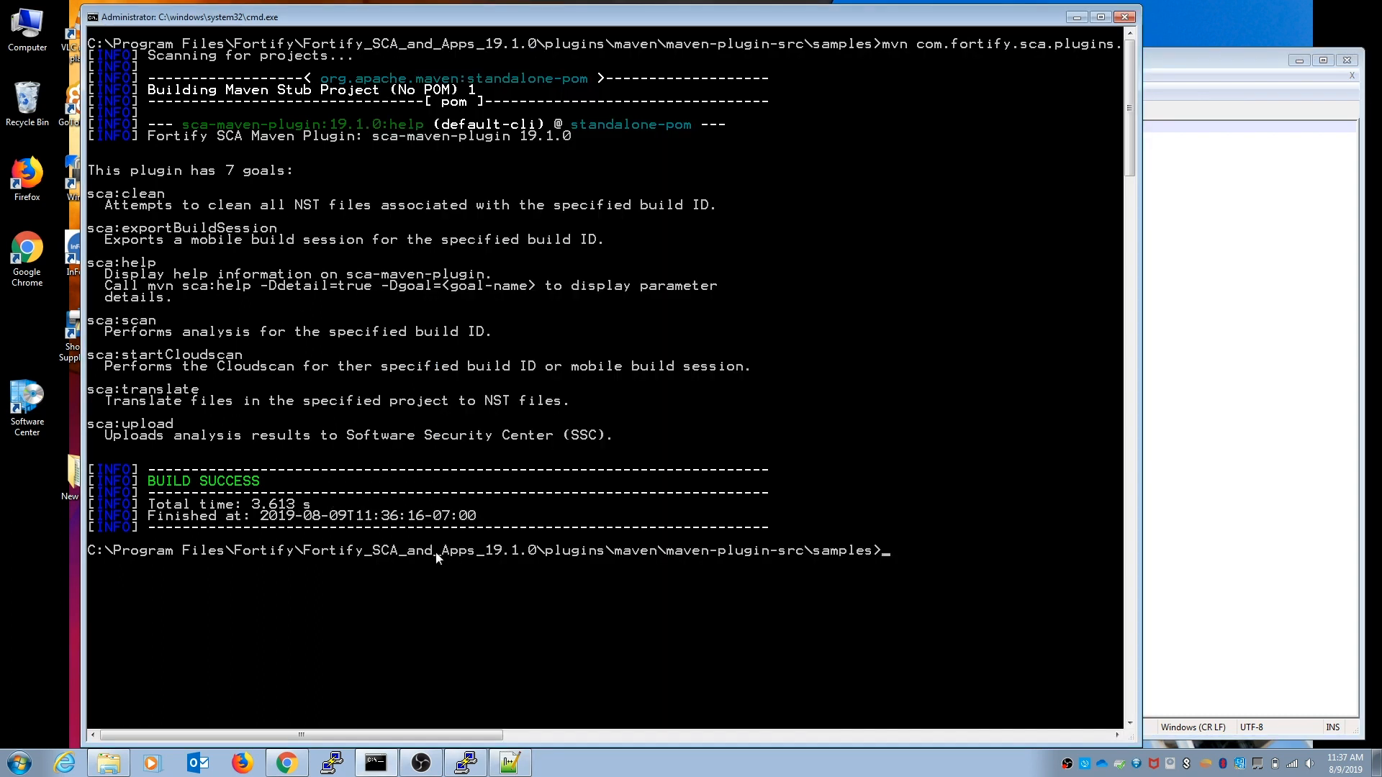
Step: Run mvn clean, list folders with dir, and return to the batch file
type("mvn clean")
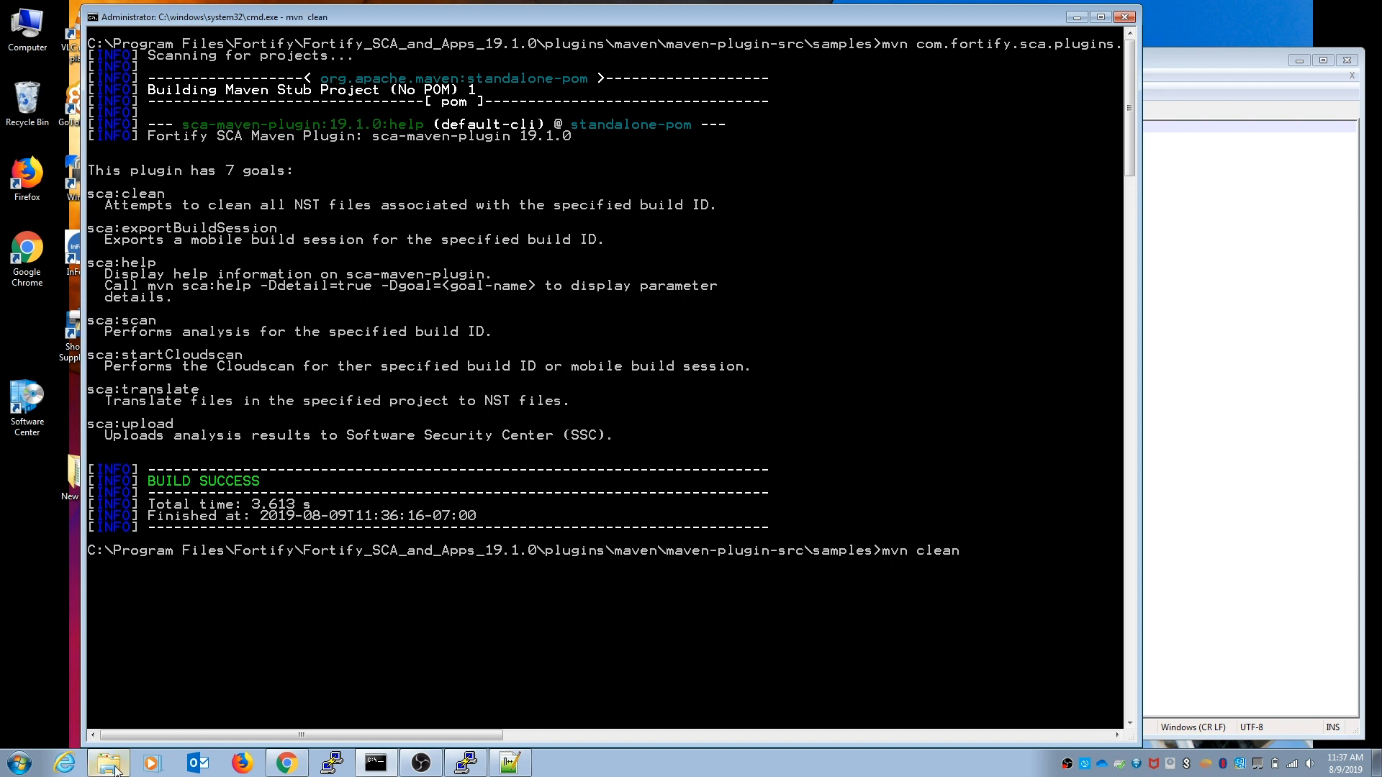
key("enter")
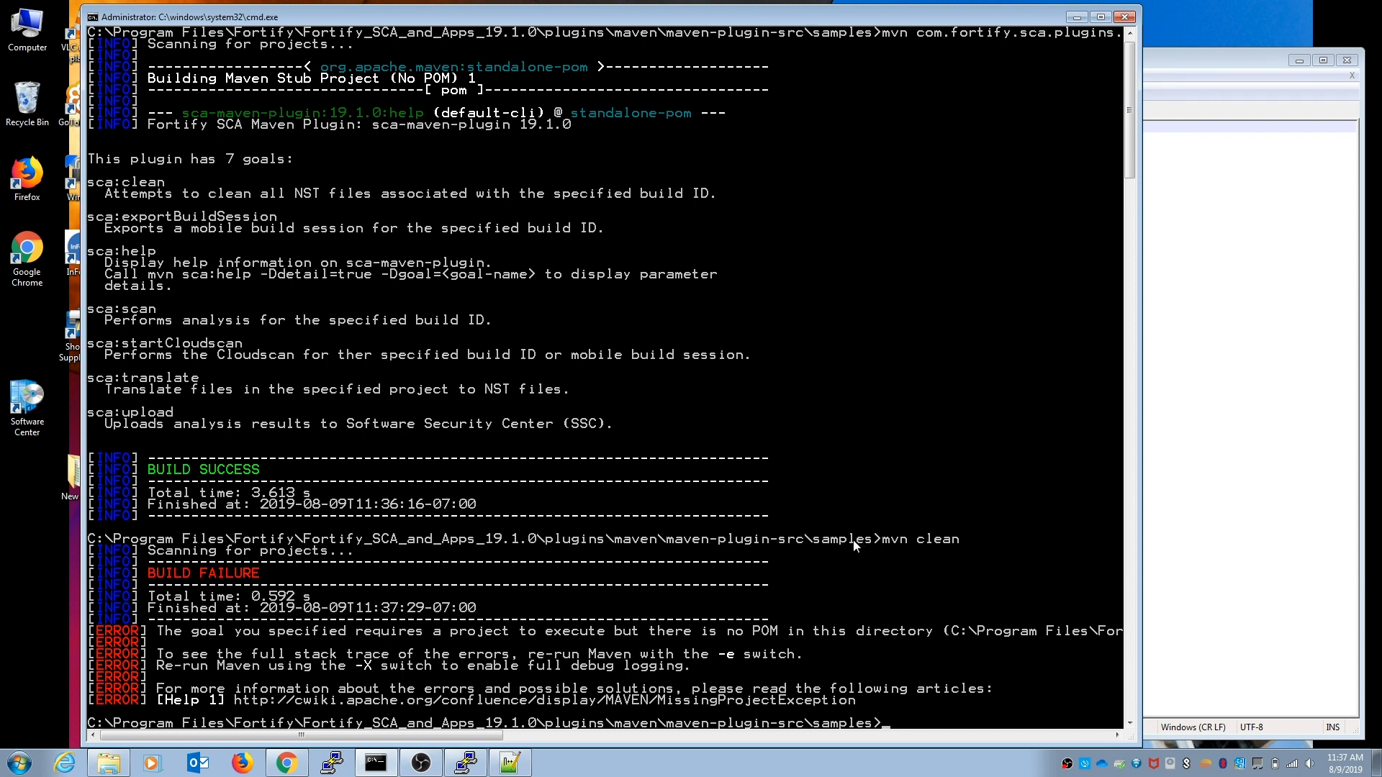
mouse_move(840, 547)
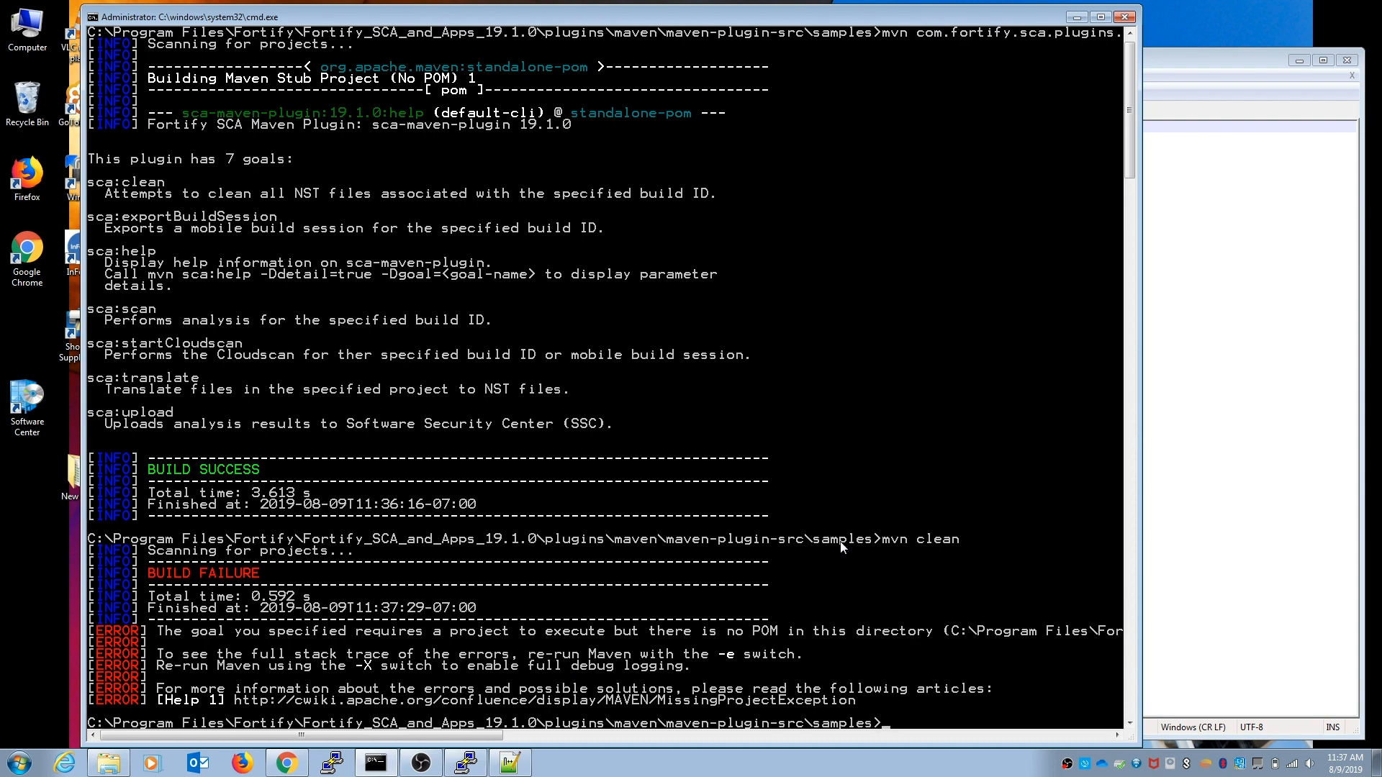
type("dir")
type("cd simplistic.rabbitMQ")
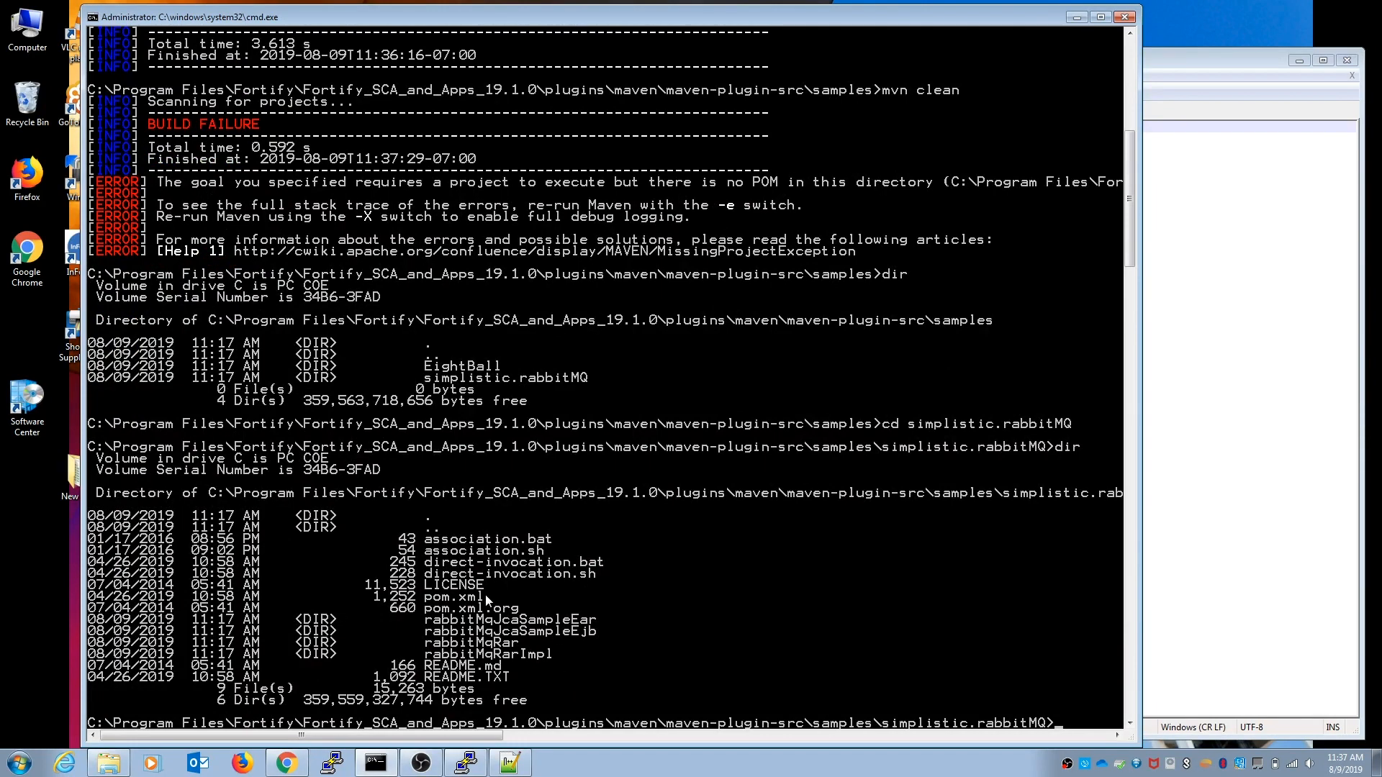
type("dir")
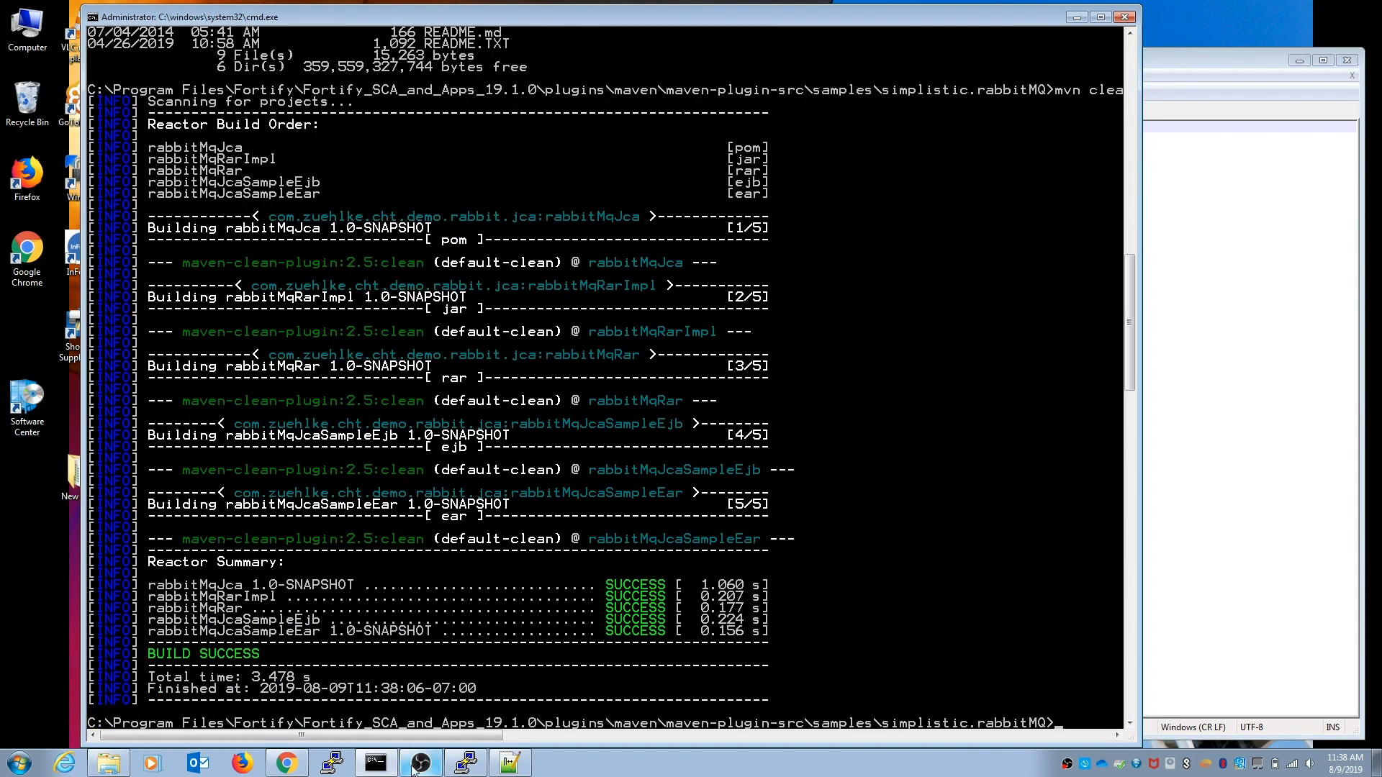
left_click(108, 762)
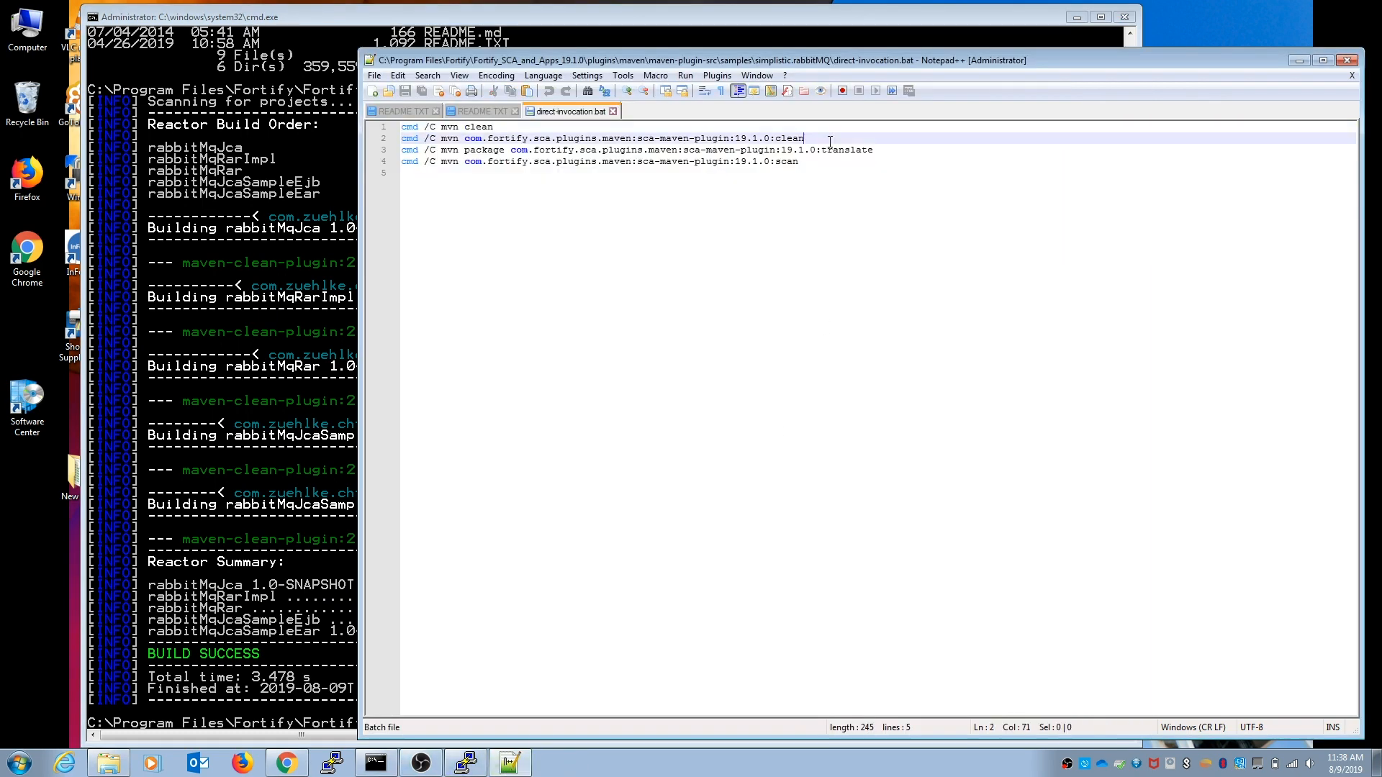
Step: Copy and run the sca-maven-plugin 19.1.0 clean goal from line 2
left_click_drag(463, 138, 804, 137)
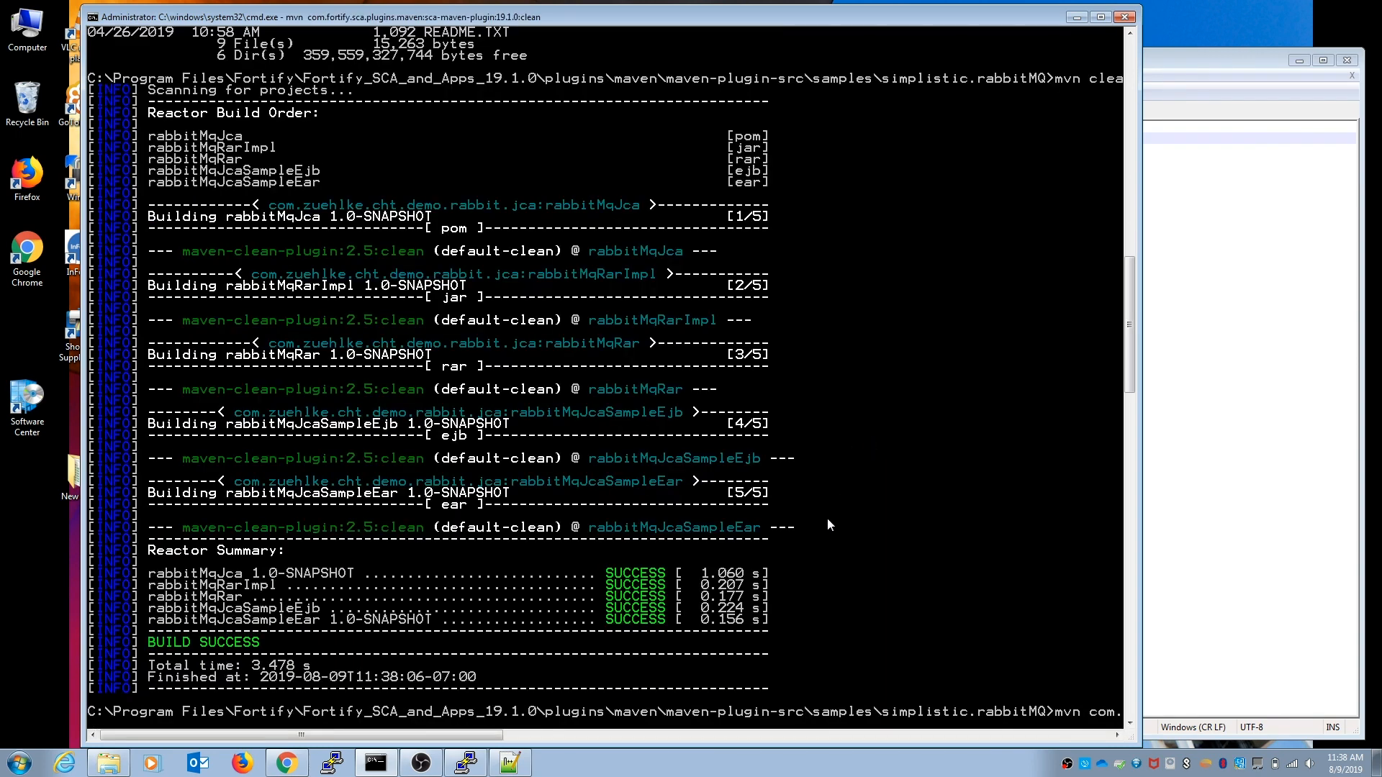
mouse_move(875, 641)
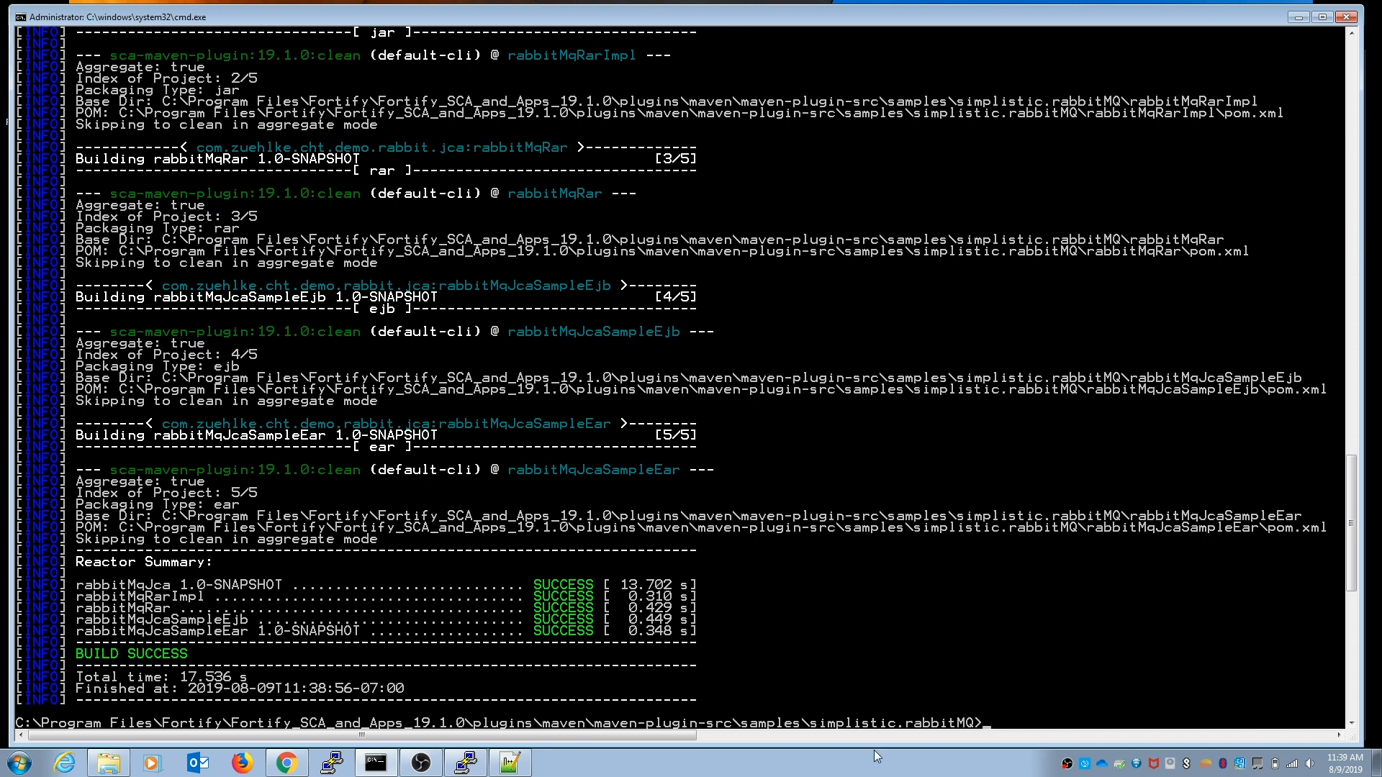
left_click(509, 762)
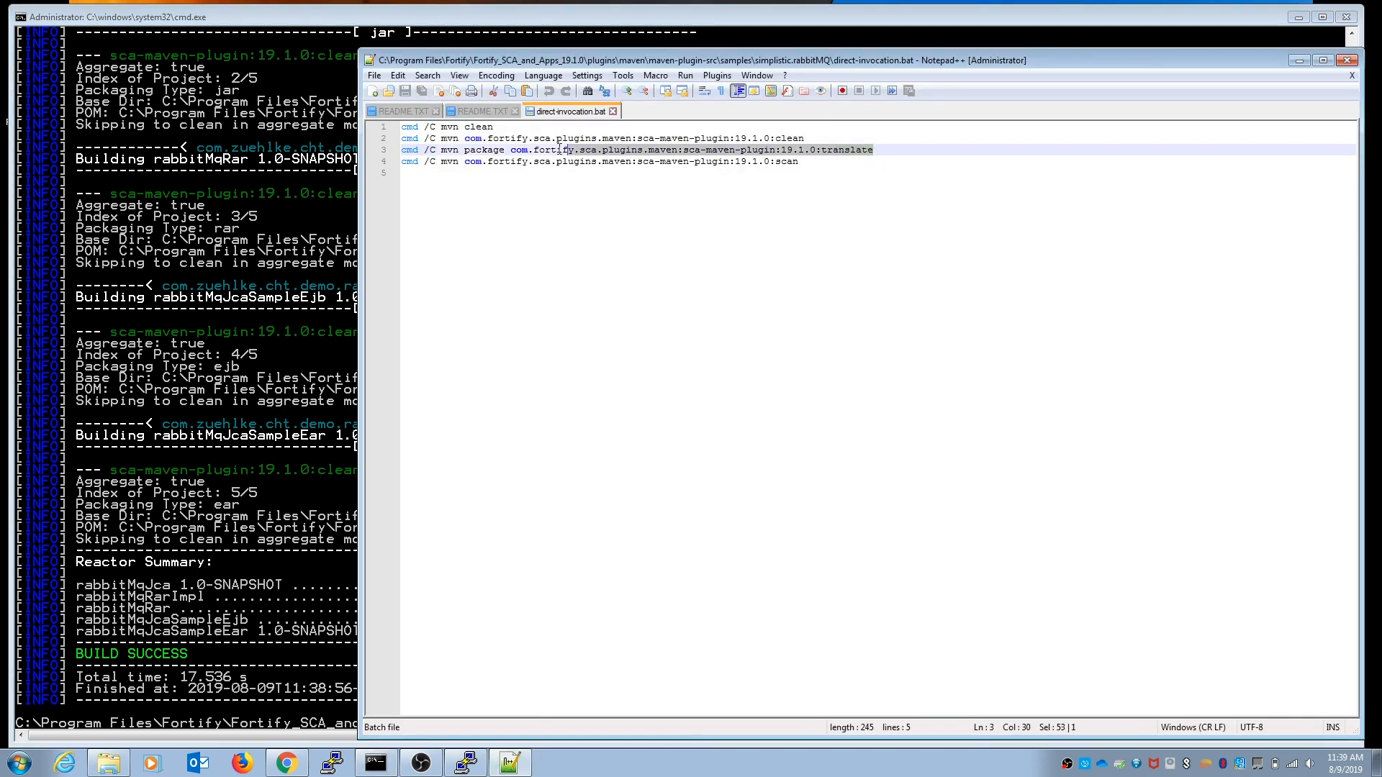
Step: Copy and run the mvn package with sca-maven-plugin translate command from line 3
left_click_drag(560, 149, 463, 149)
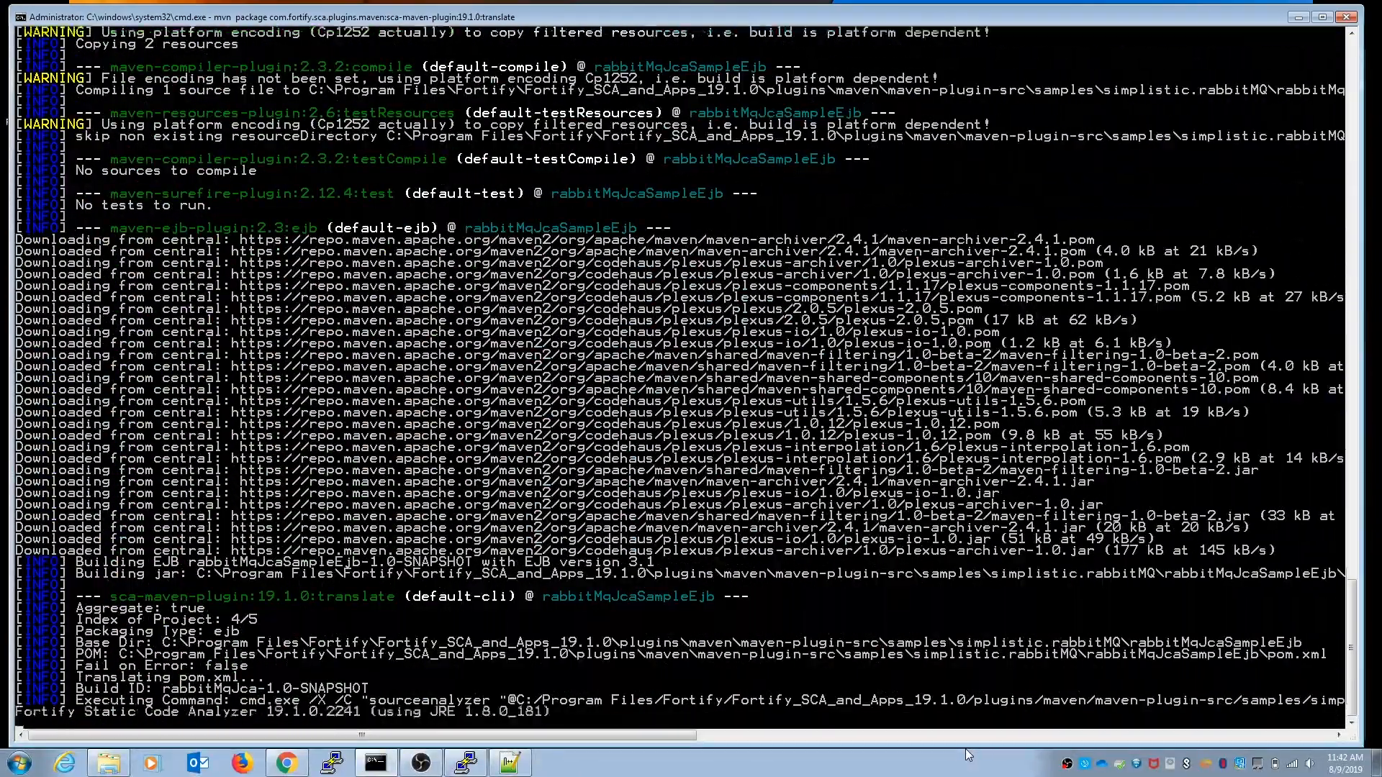
scroll("down", 3)
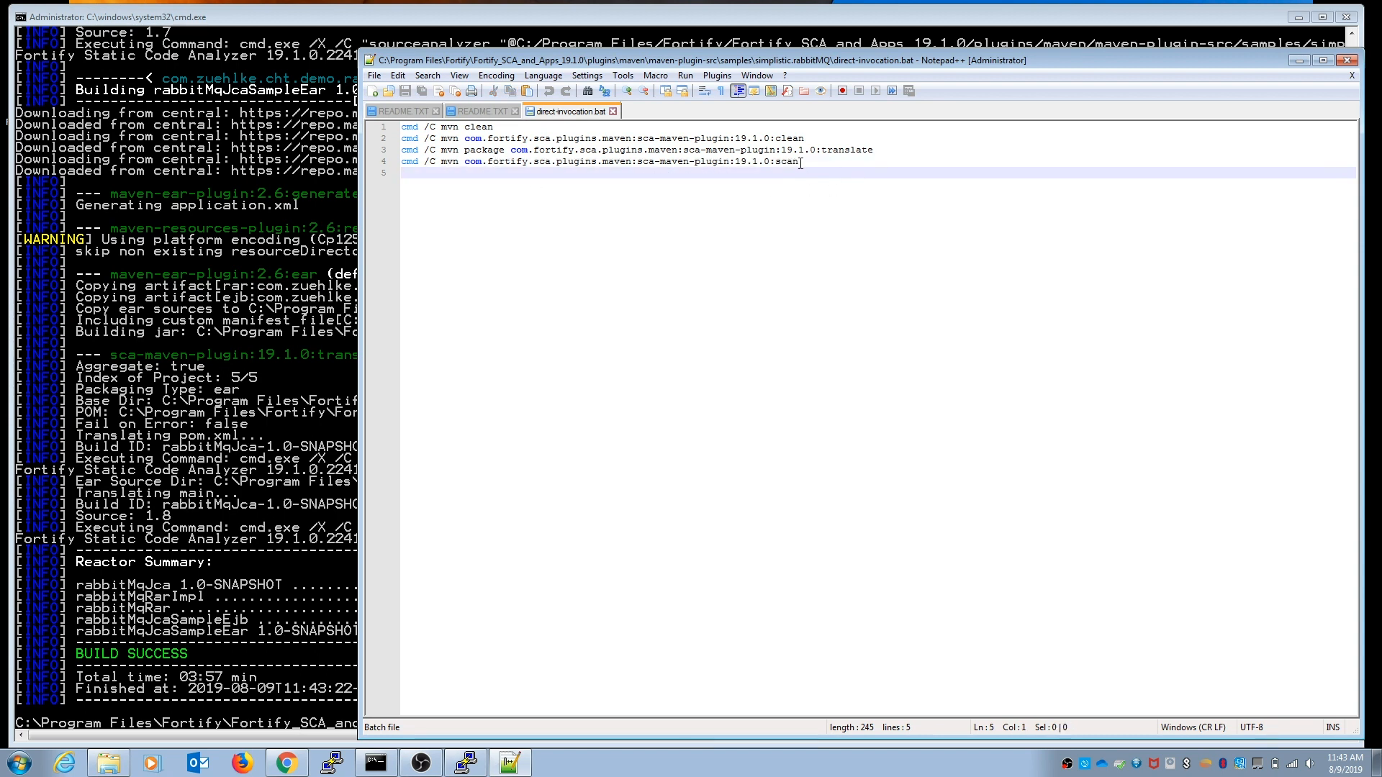
Step: Copy and run the sca-maven-plugin 19.1.0 scan goal from line 4
double_click(783, 161)
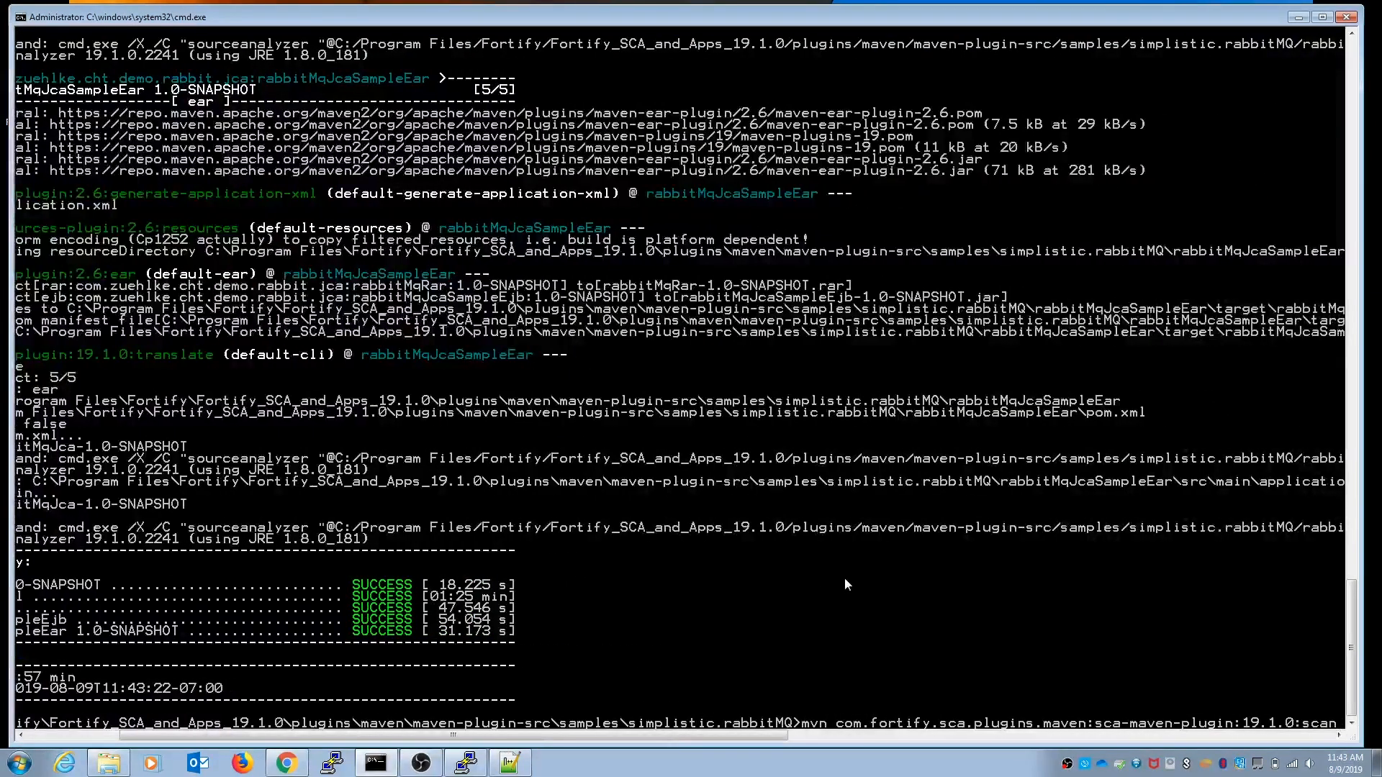
mouse_move(1232, 731)
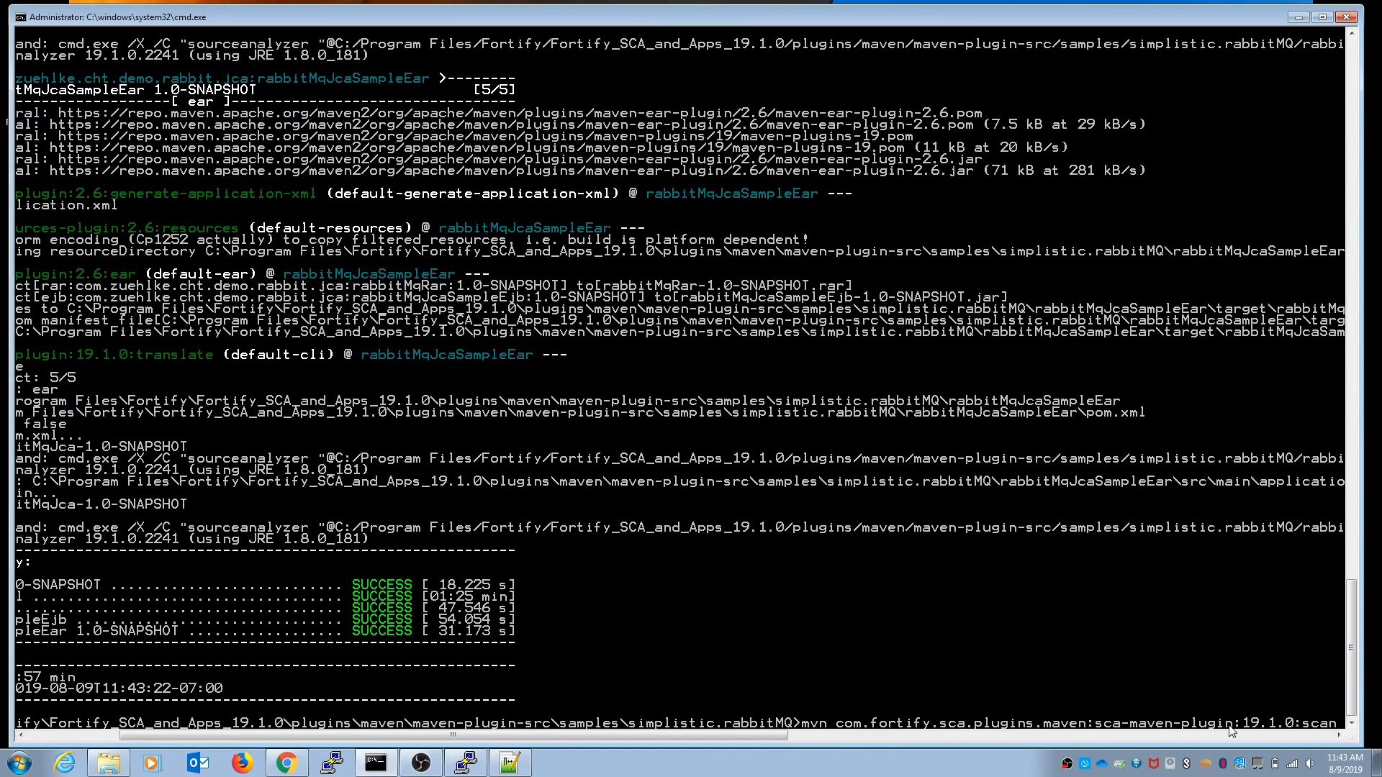
mouse_move(1328, 735)
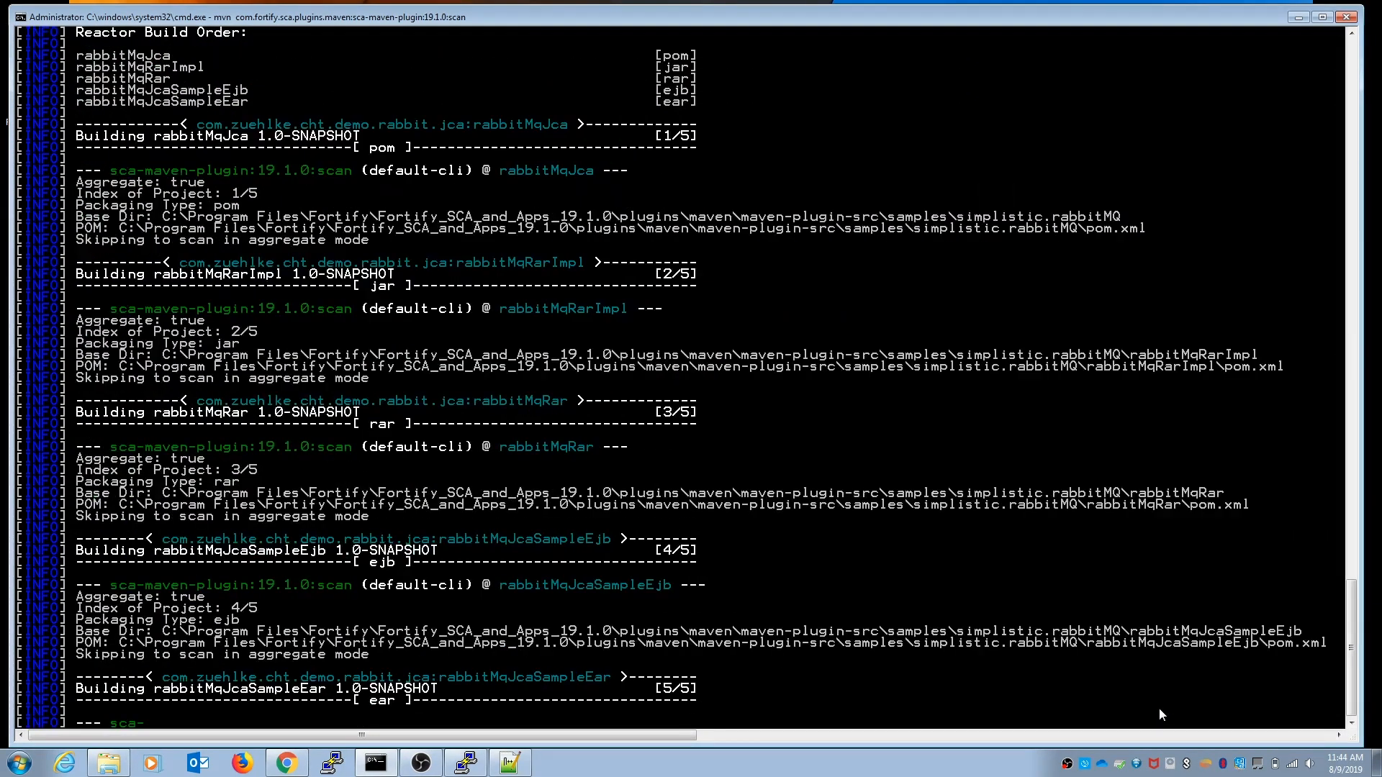
scroll("down", 3)
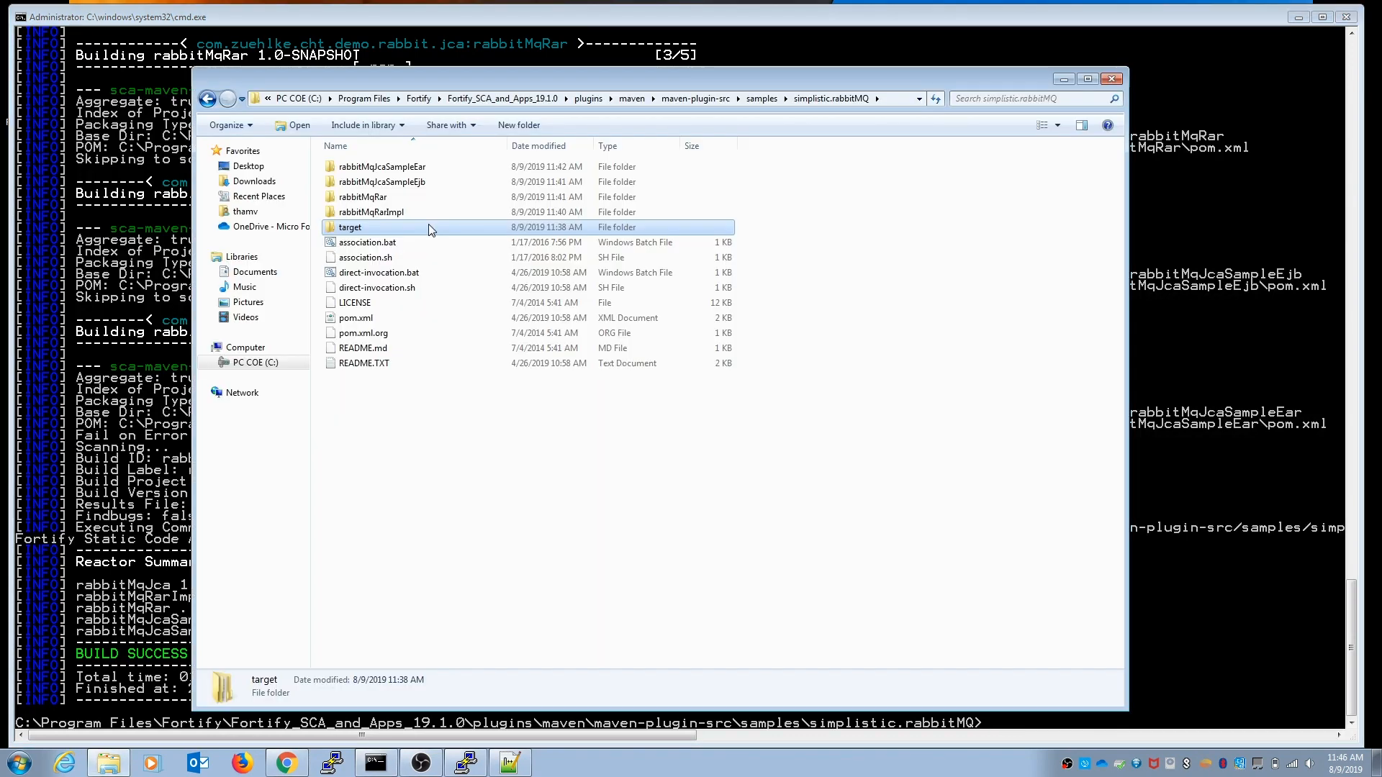
Step: Open rabbitMqJca-1.0-SNAPSHOT.fpr from the target fortify folder in Audit Workbench
double_click(349, 227)
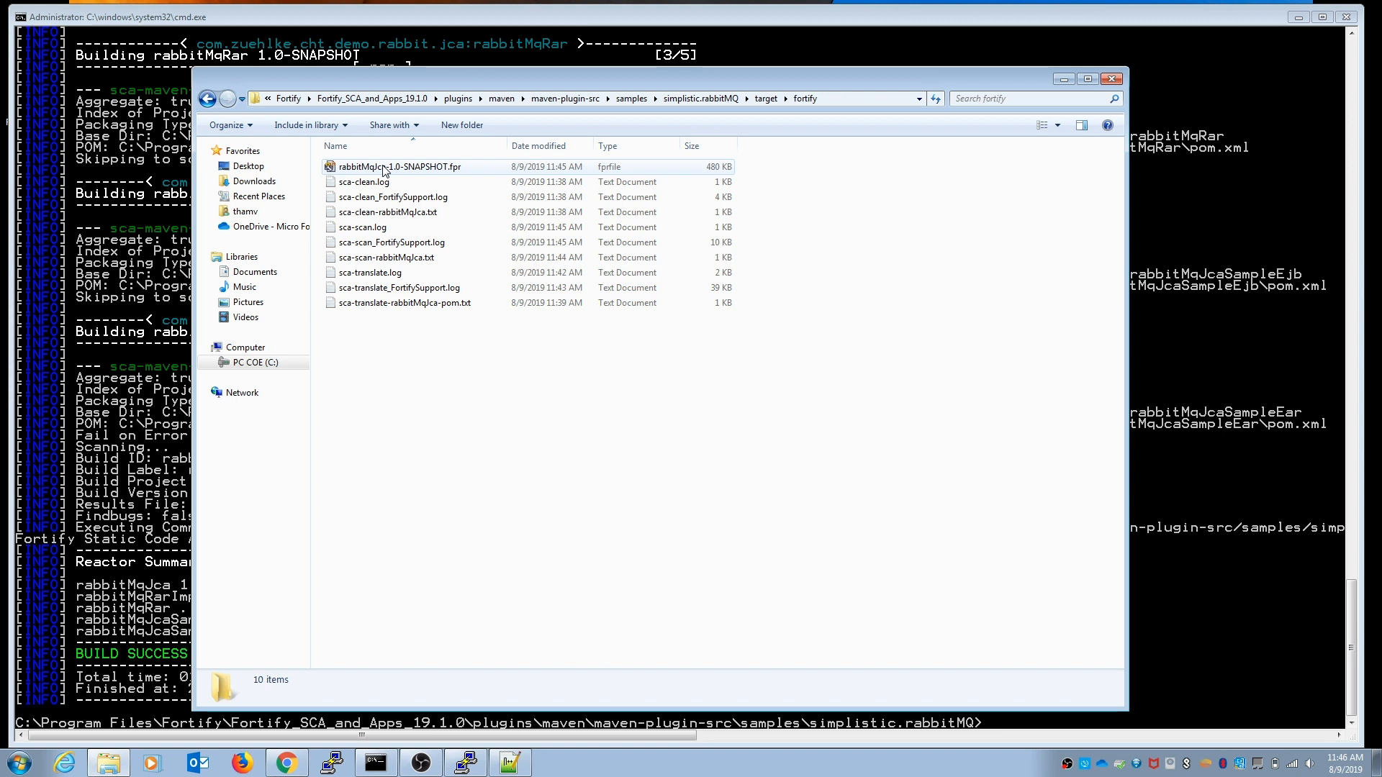
double_click(401, 166)
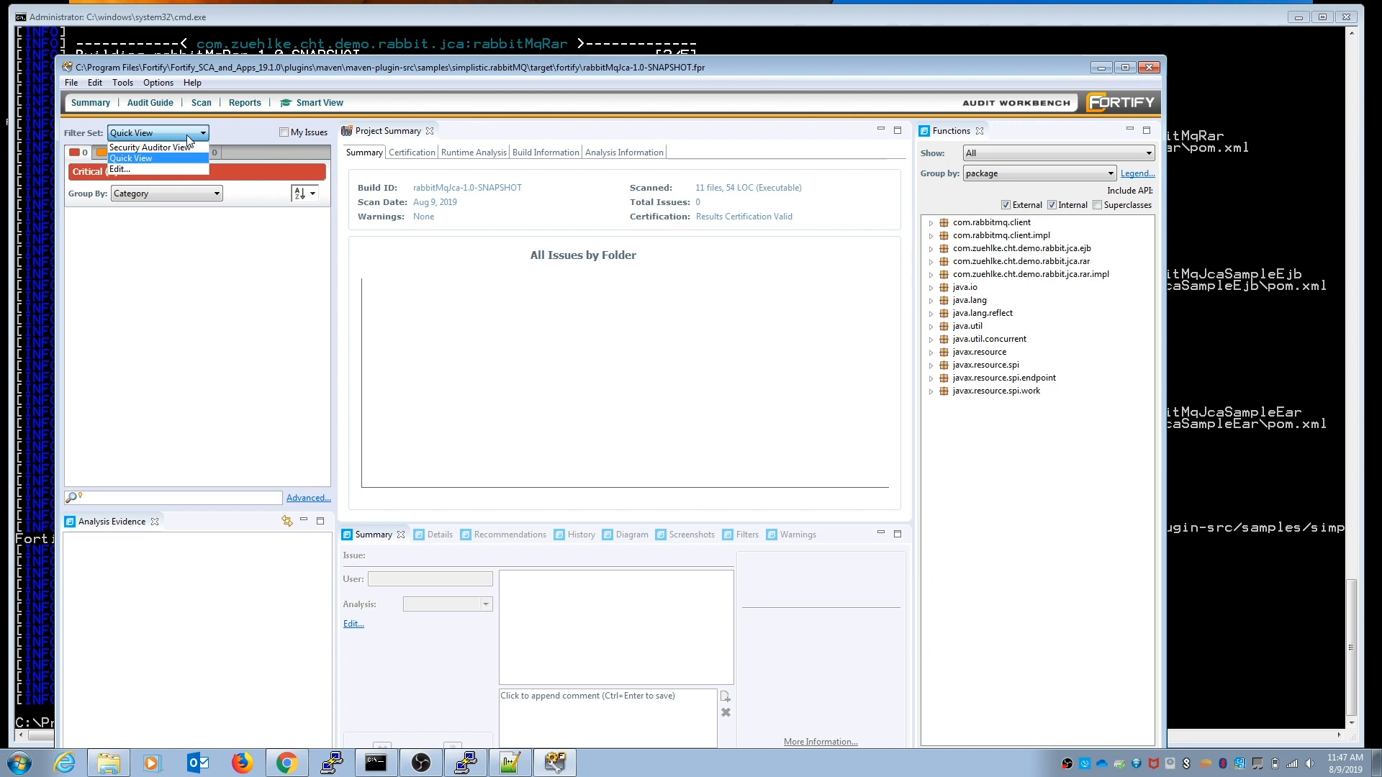
Step: Choose the Security Auditor View filter set, showing 2 High and 18 Low issues
left_click(154, 147)
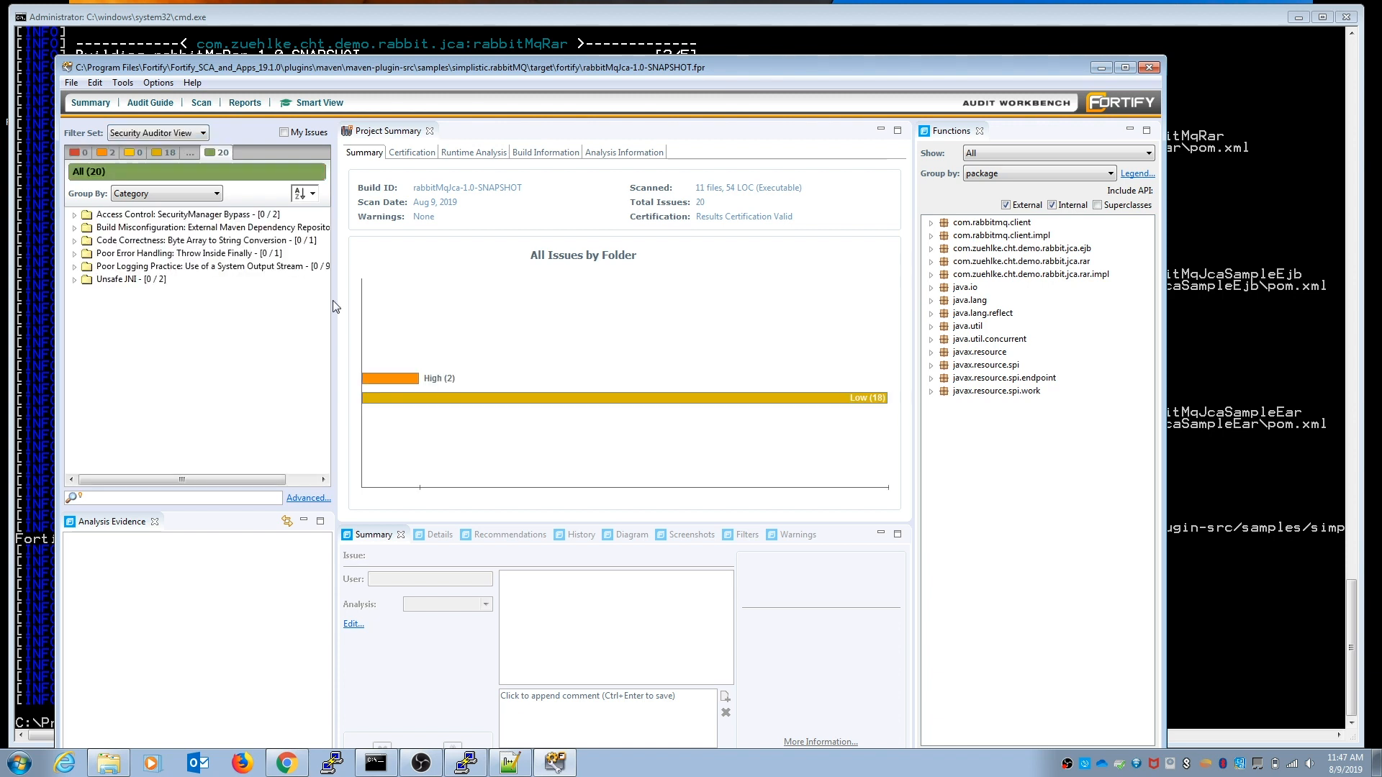
mouse_move(440, 285)
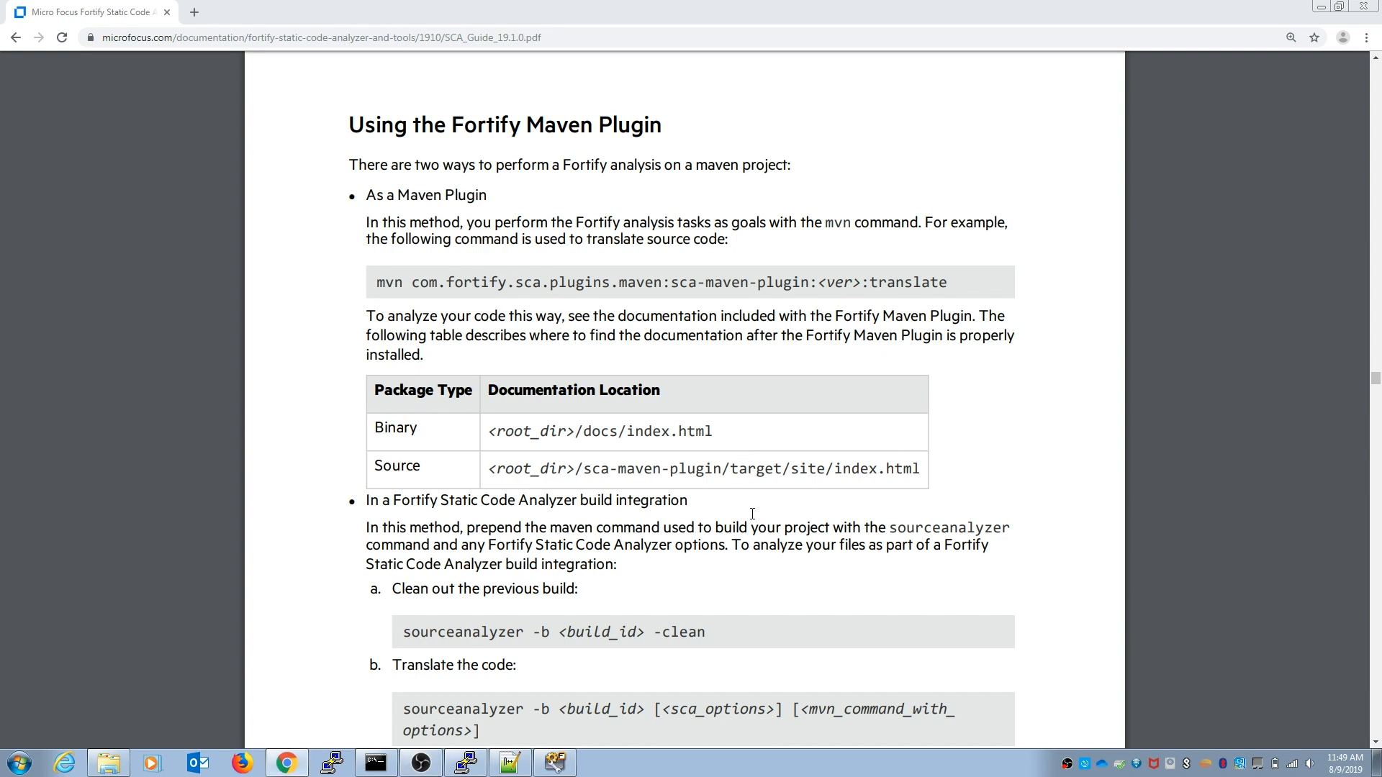
scroll("down", 3)
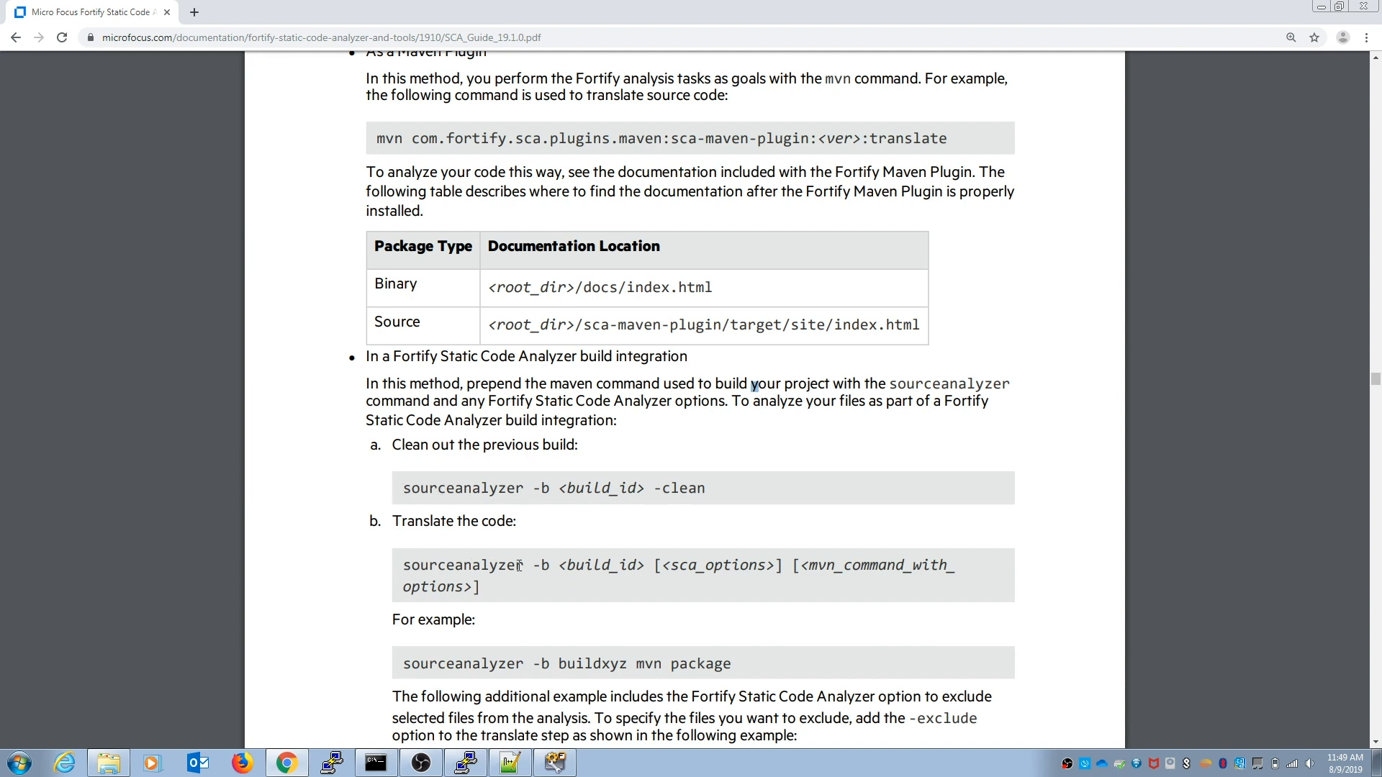
mouse_move(506, 581)
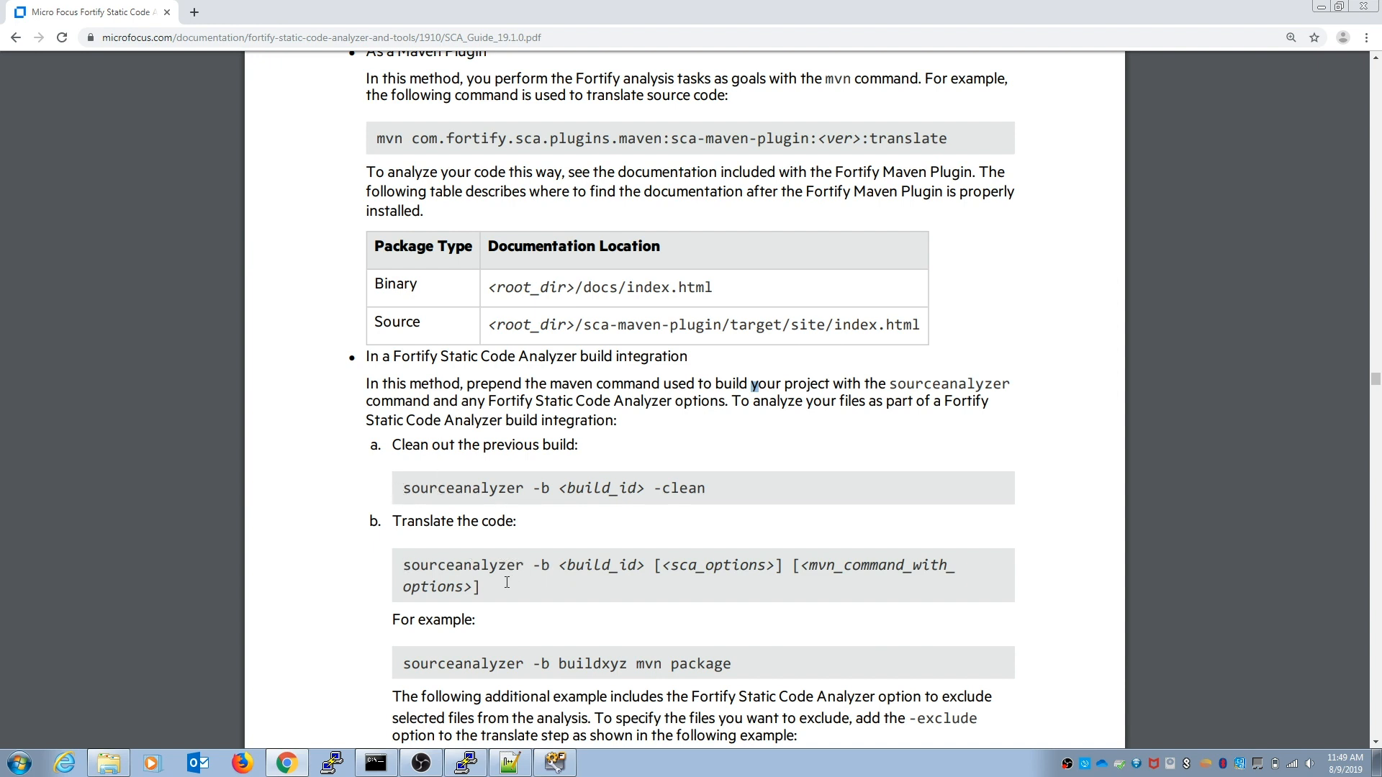
mouse_move(632, 670)
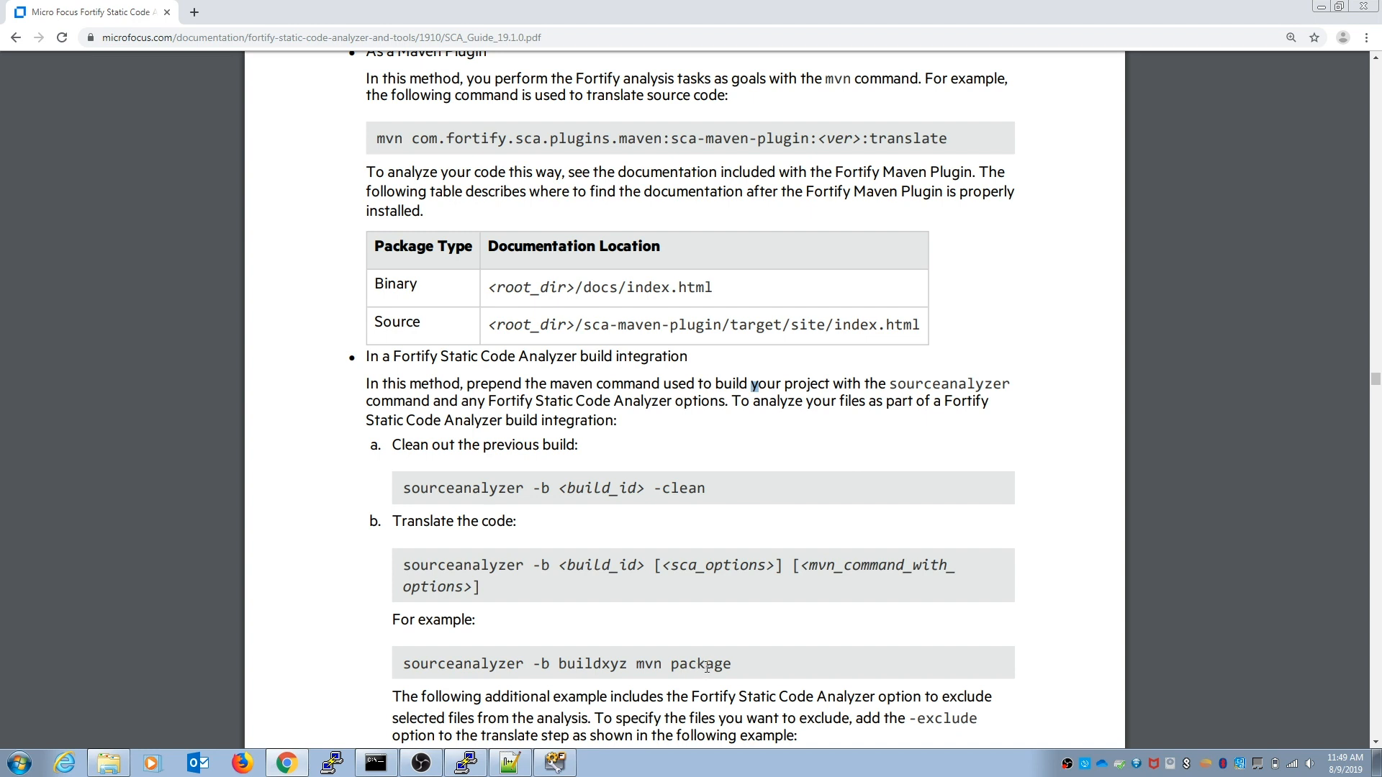
mouse_move(774, 671)
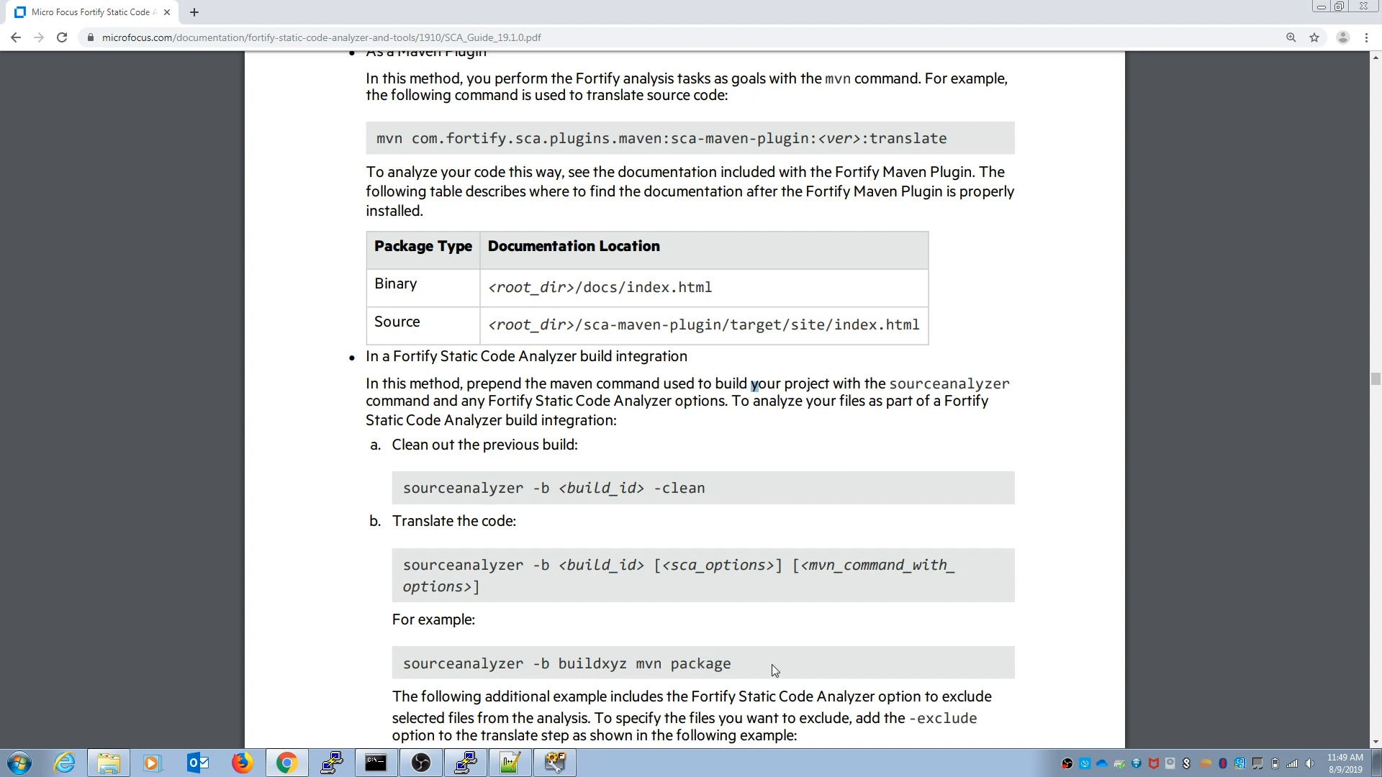